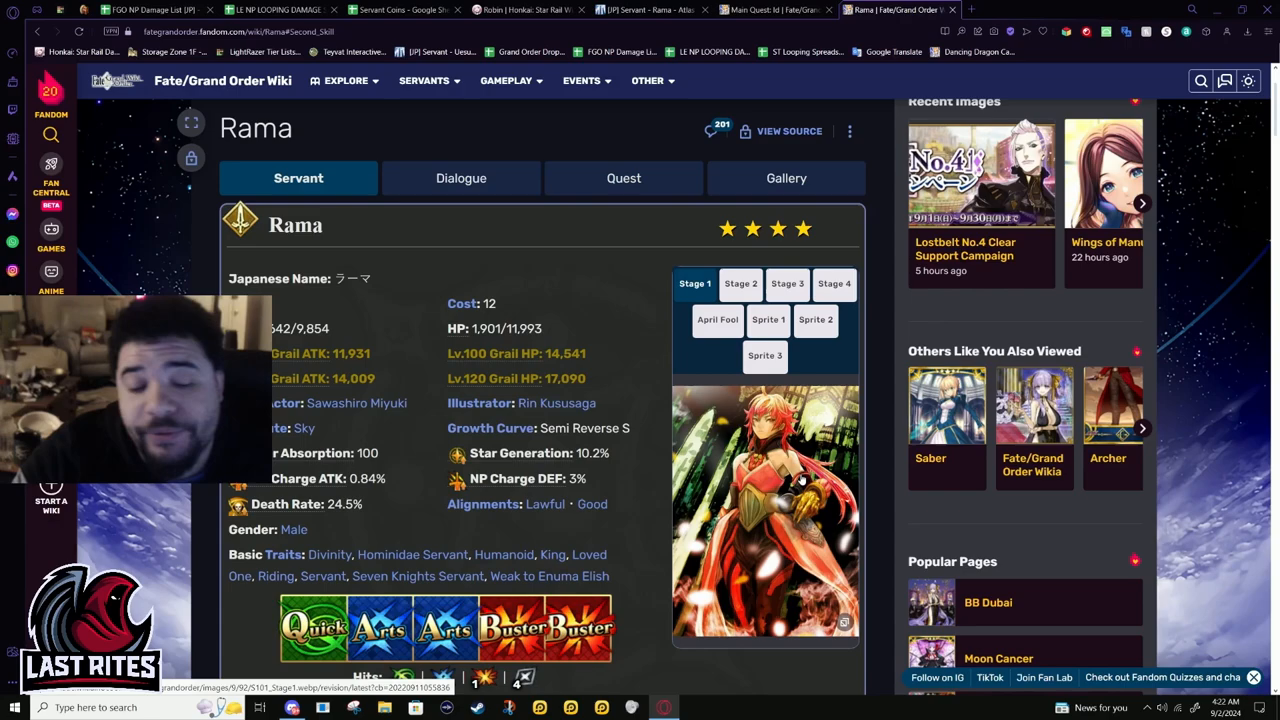
Scroll Rama's page past the command cards to his first skill, Blessing of Martial Arts A
{"action": "scroll", "scroll_direction": "down", "scroll_amount": 3}
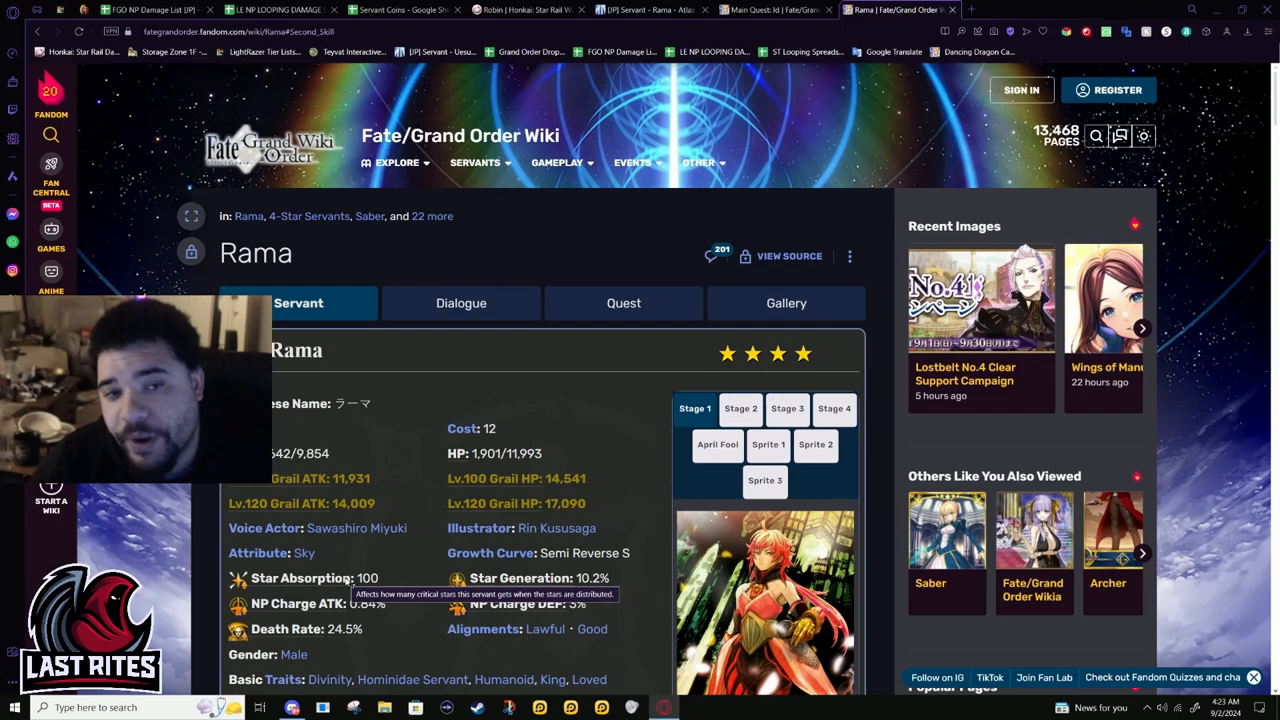
{"action": "mouse_move", "coordinate": [425, 483]}
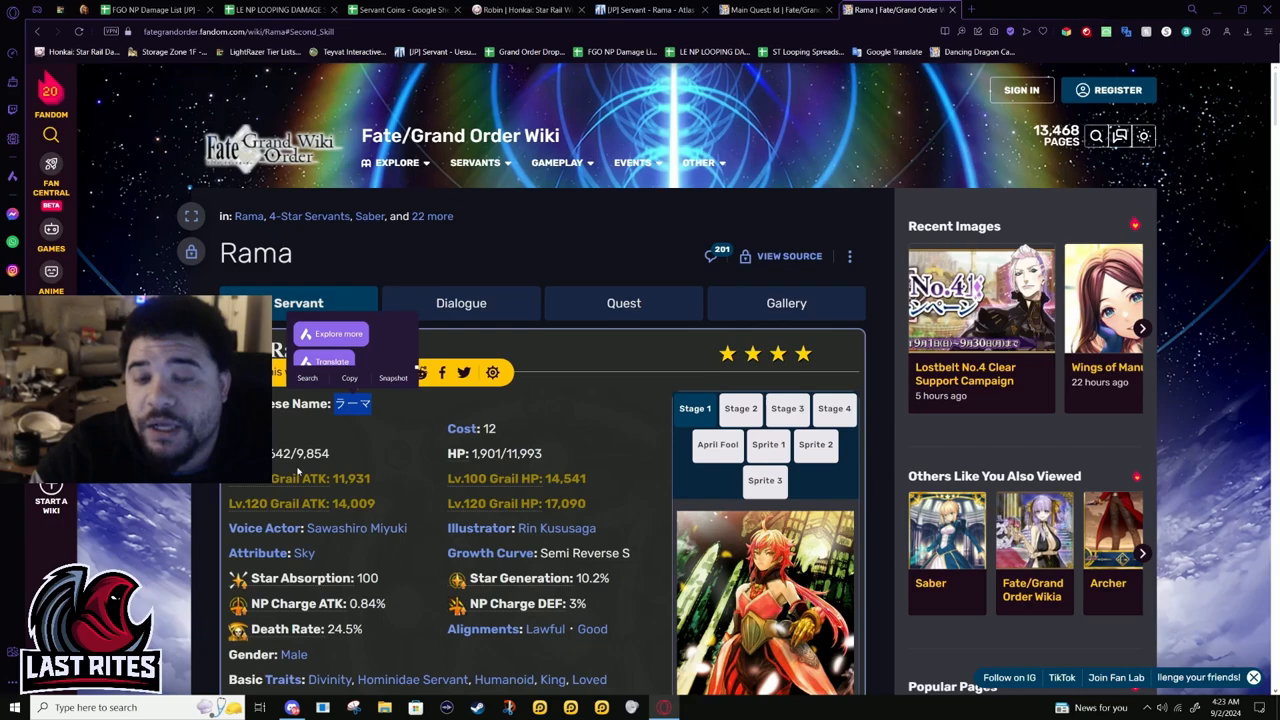
{"action": "mouse_move", "coordinate": [634, 498]}
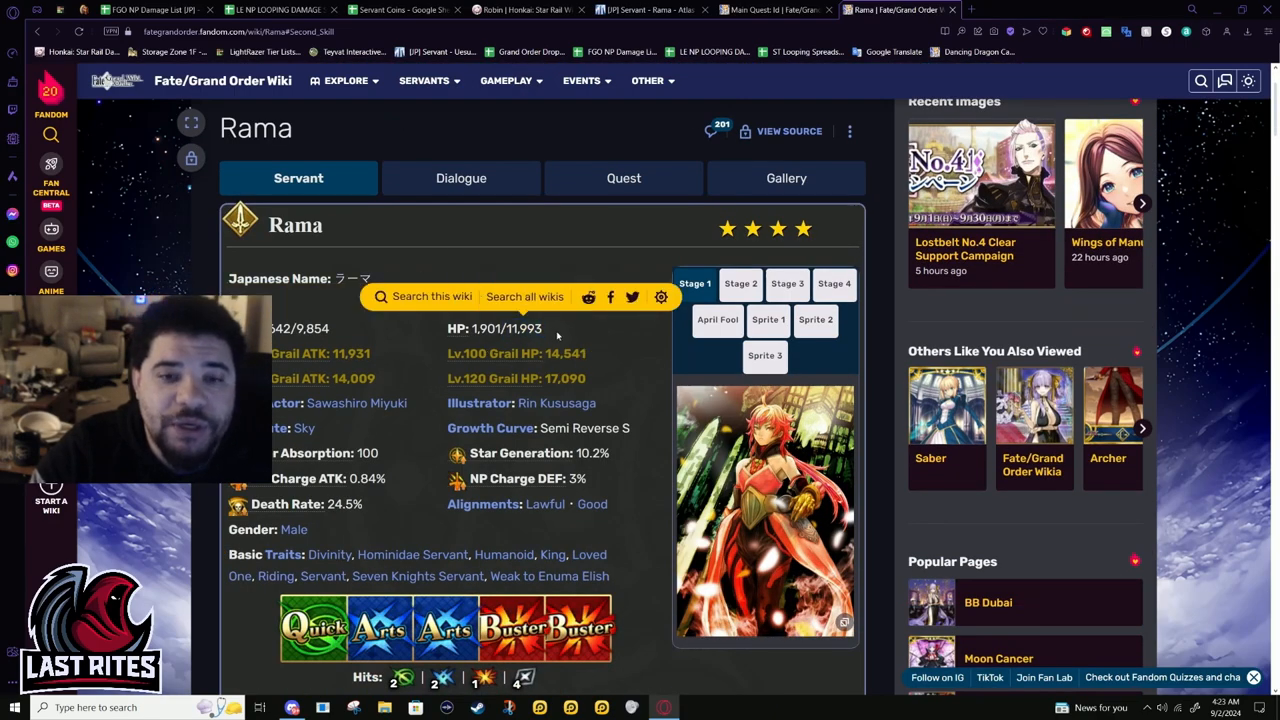
{"action": "double_click", "coordinate": [522, 328]}
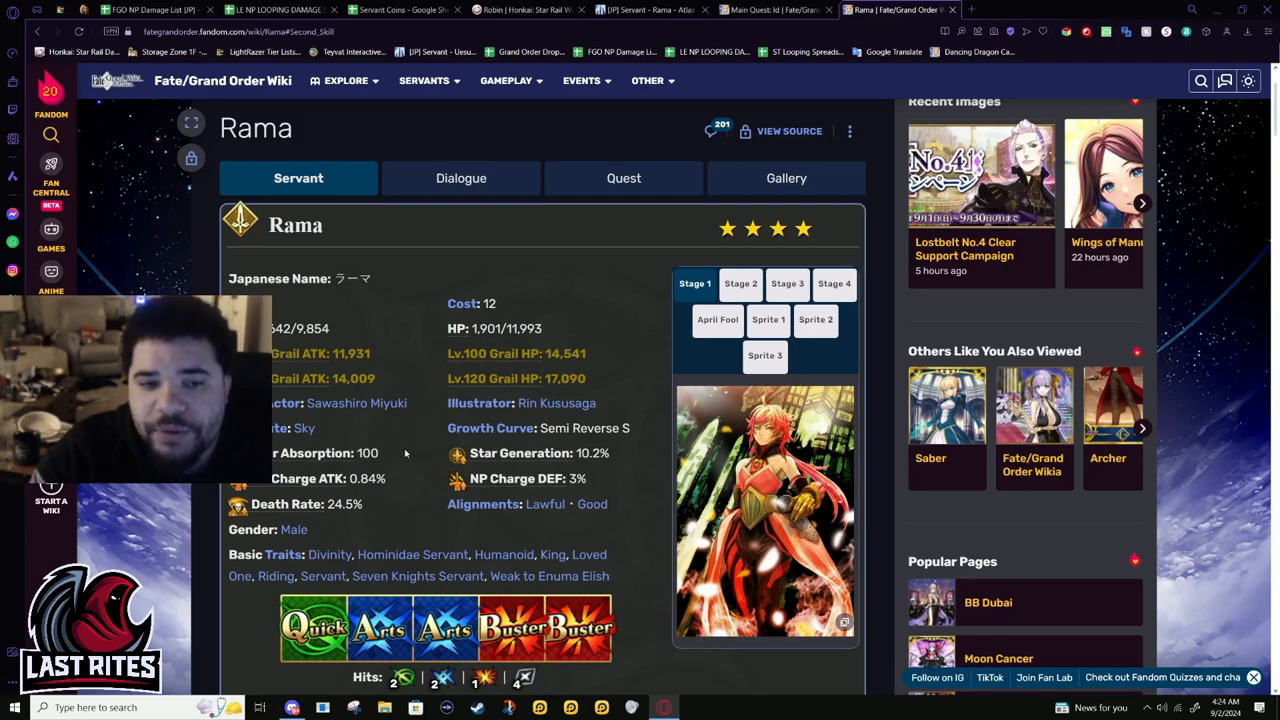
{"action": "scroll", "scroll_direction": "down", "scroll_amount": 3}
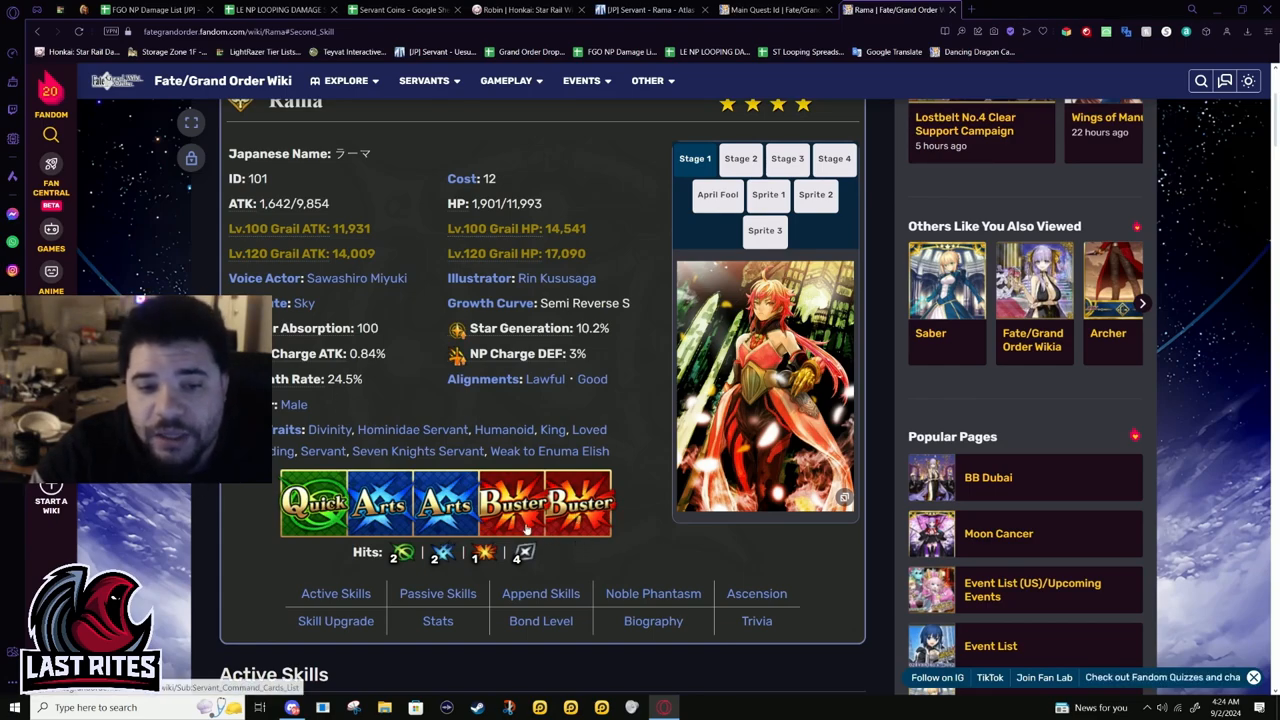
{"action": "mouse_move", "coordinate": [684, 560]}
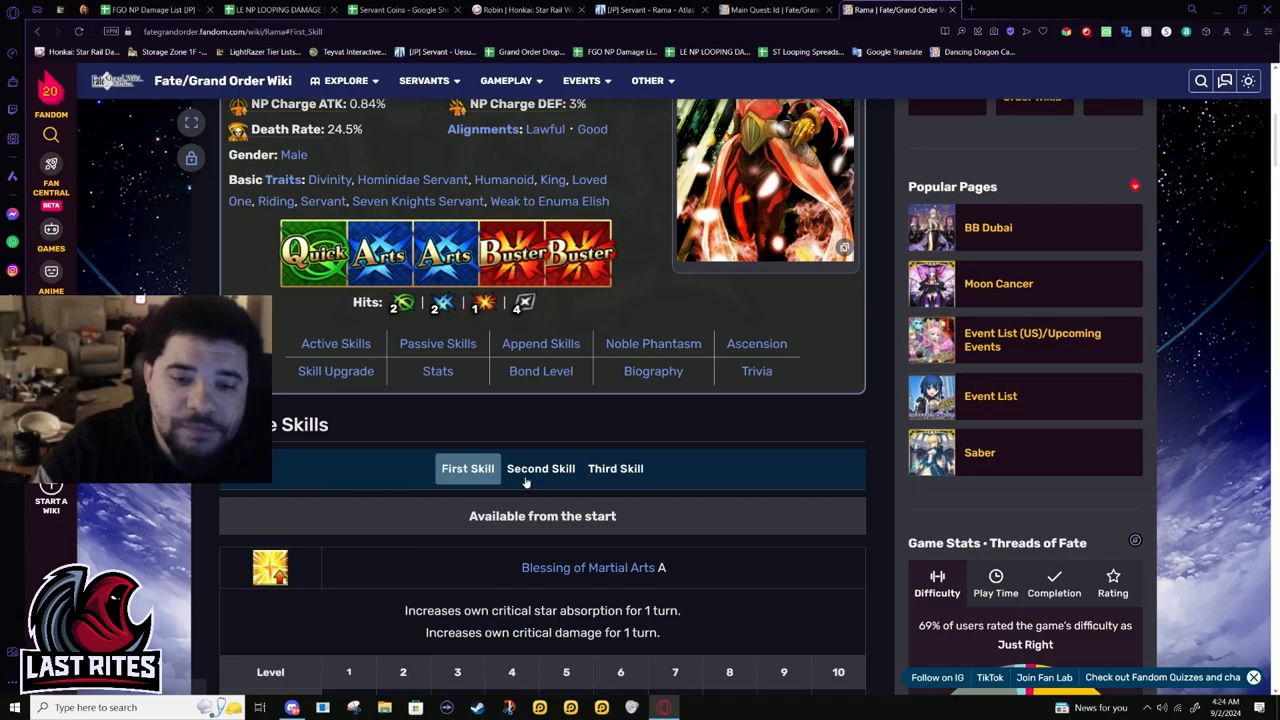
{"action": "scroll", "scroll_direction": "down", "scroll_amount": 3}
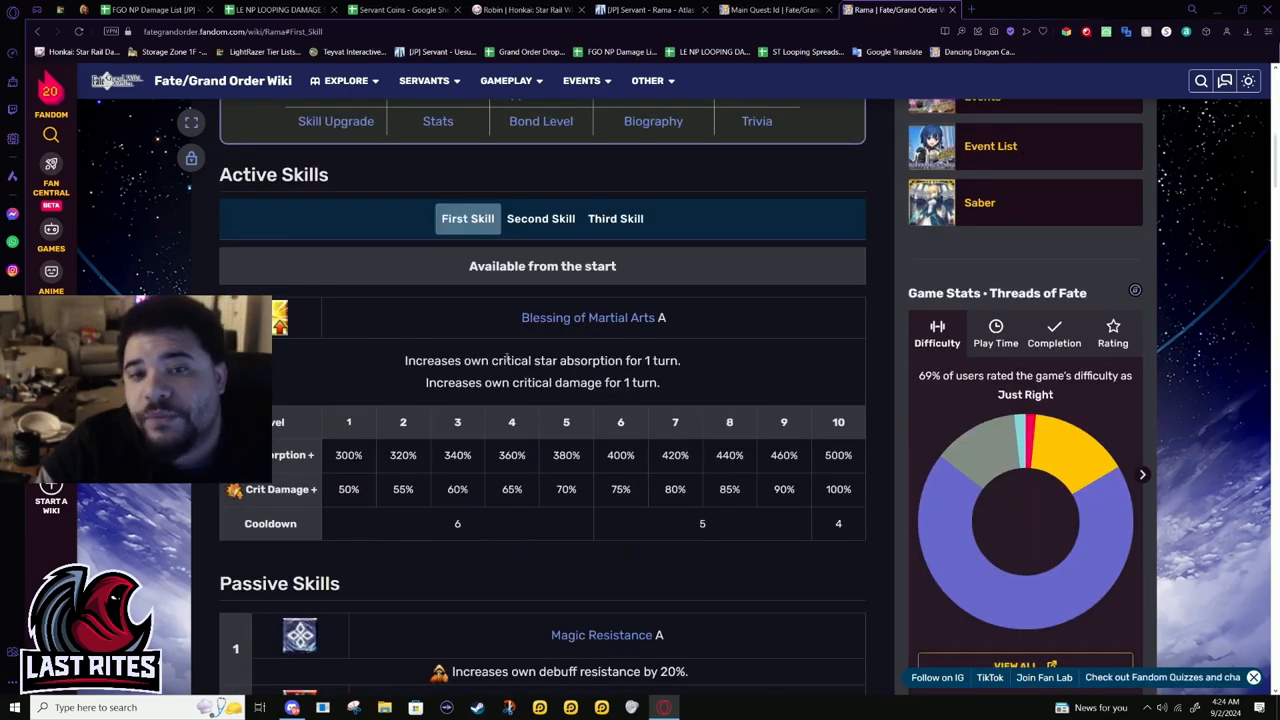
{"action": "double_click", "coordinate": [838, 455]}
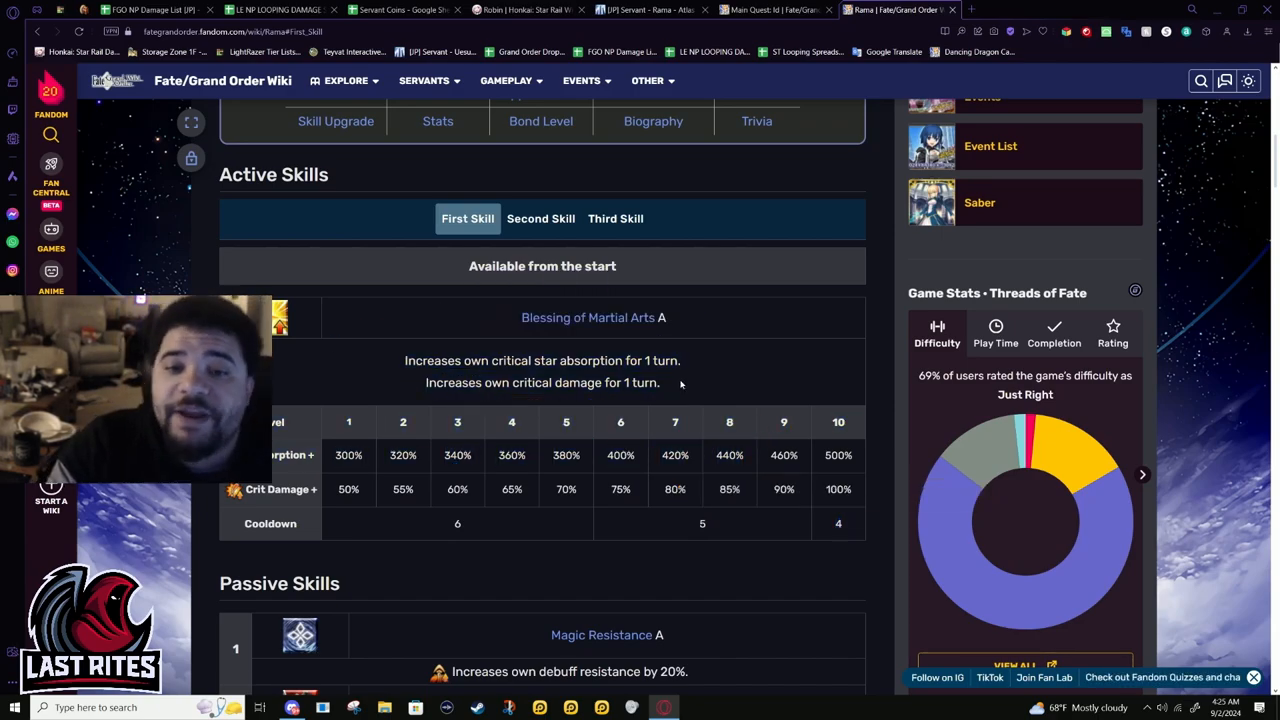
{"action": "mouse_move", "coordinate": [655, 407]}
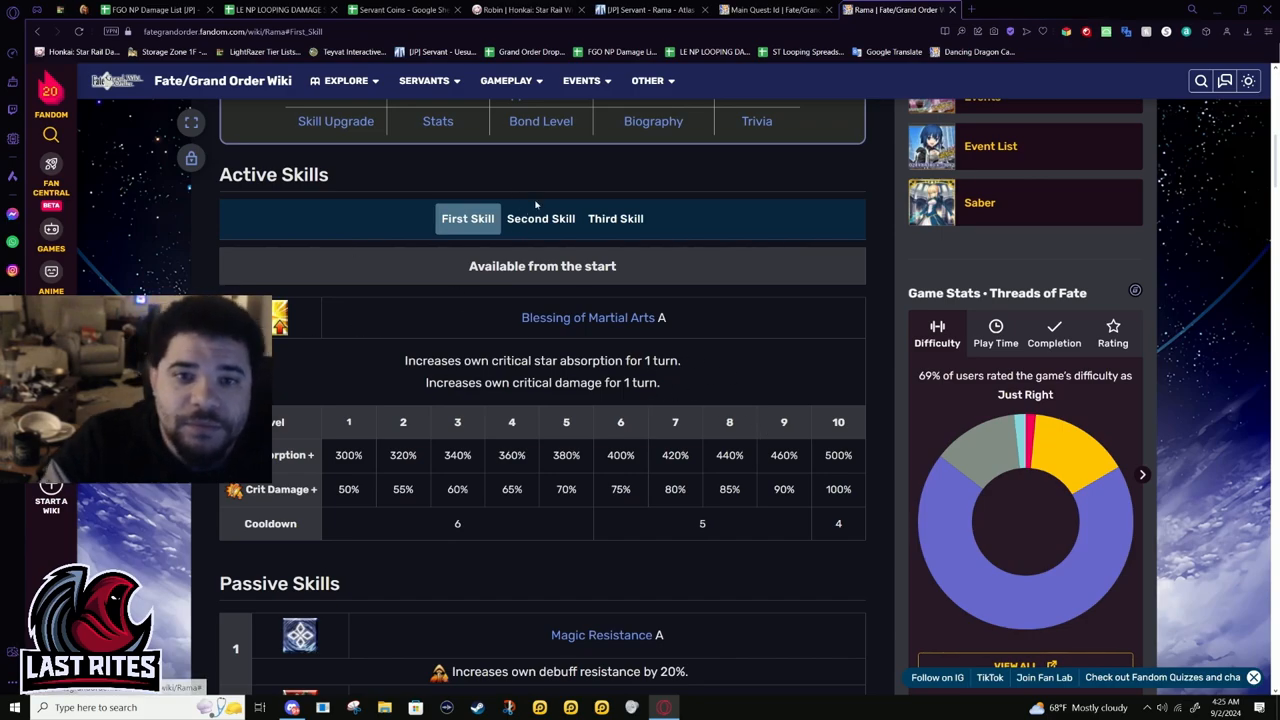
{"action": "mouse_move", "coordinate": [575, 163]}
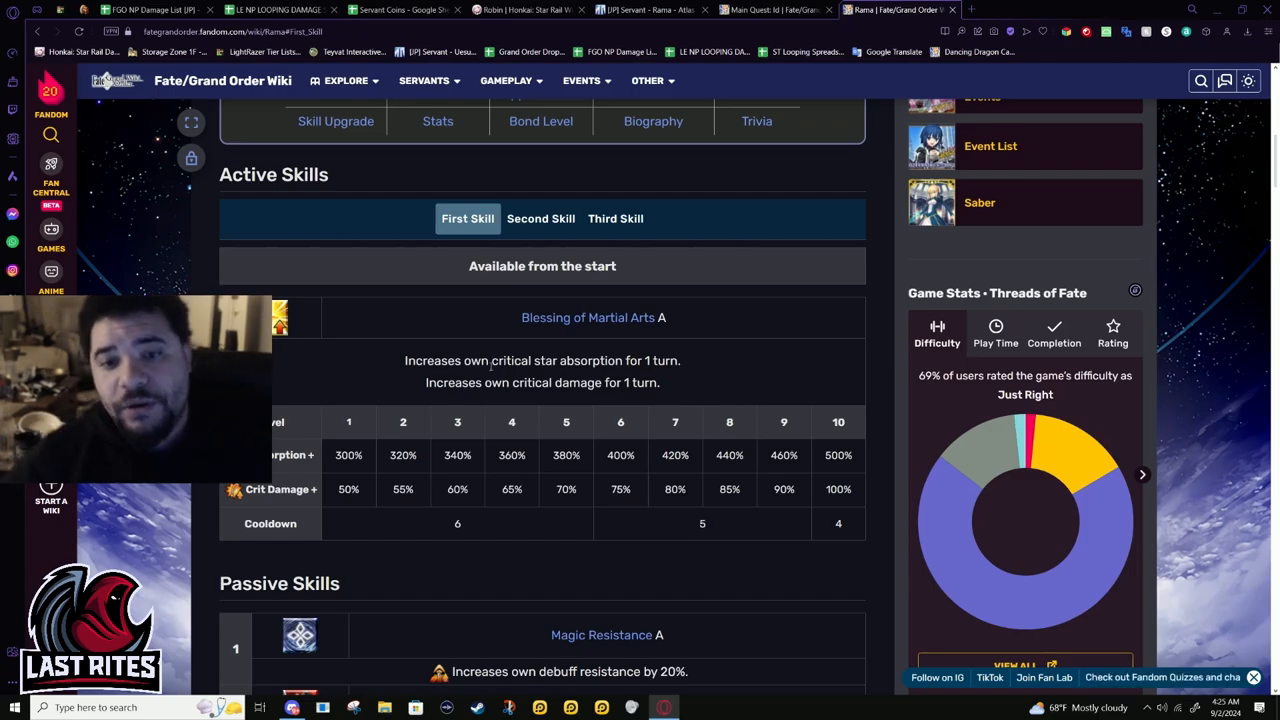
{"action": "left_click_drag", "start_coordinate": [520, 317], "coordinate": [575, 361]}
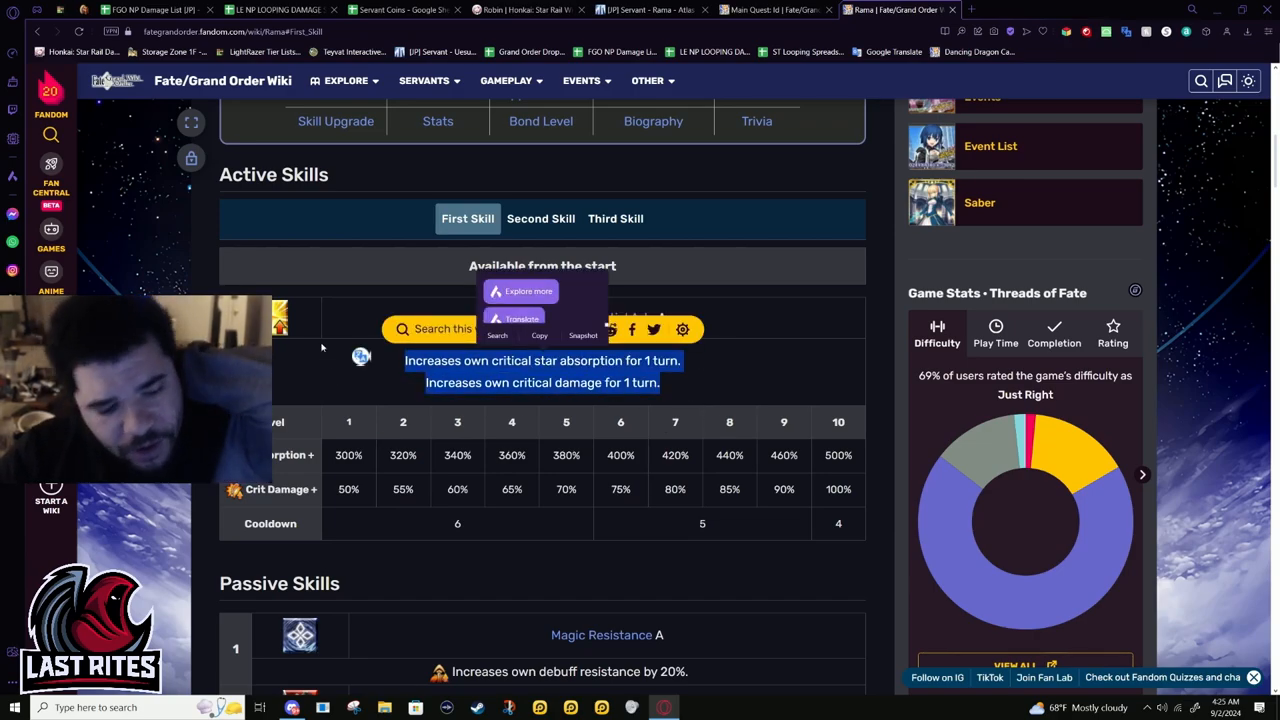
{"action": "mouse_move", "coordinate": [755, 390]}
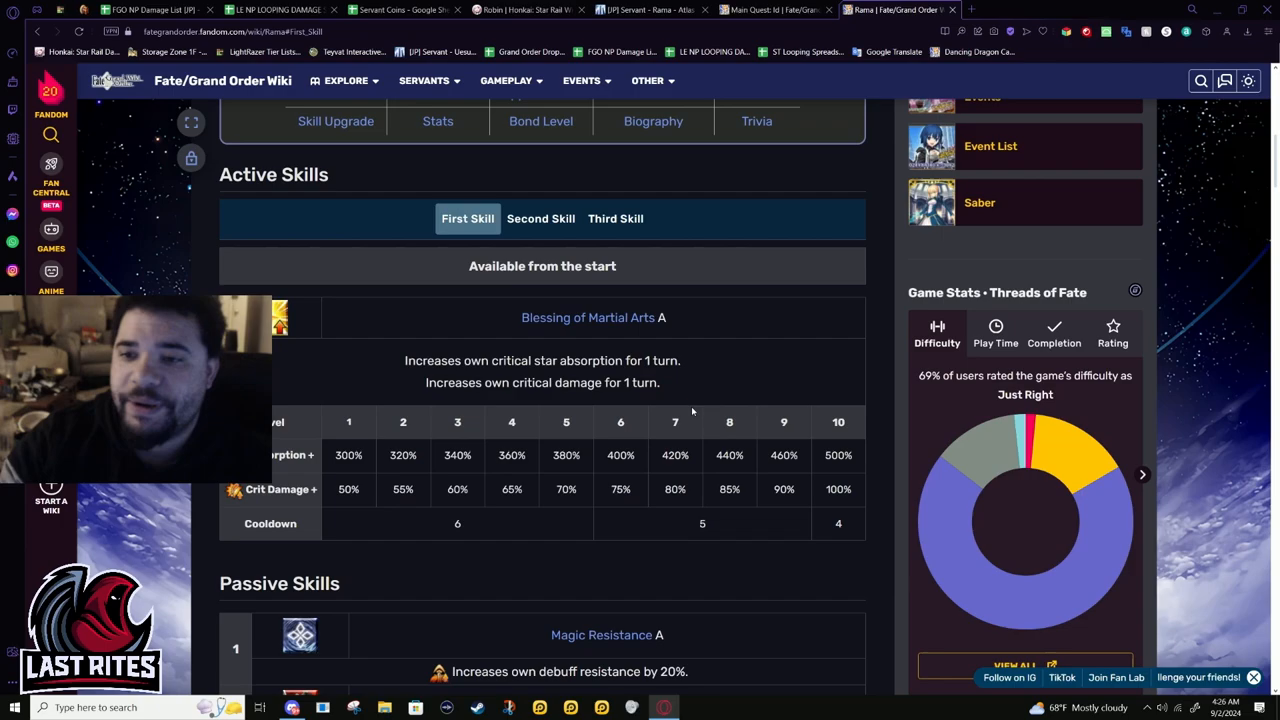
{"action": "mouse_move", "coordinate": [495, 200]}
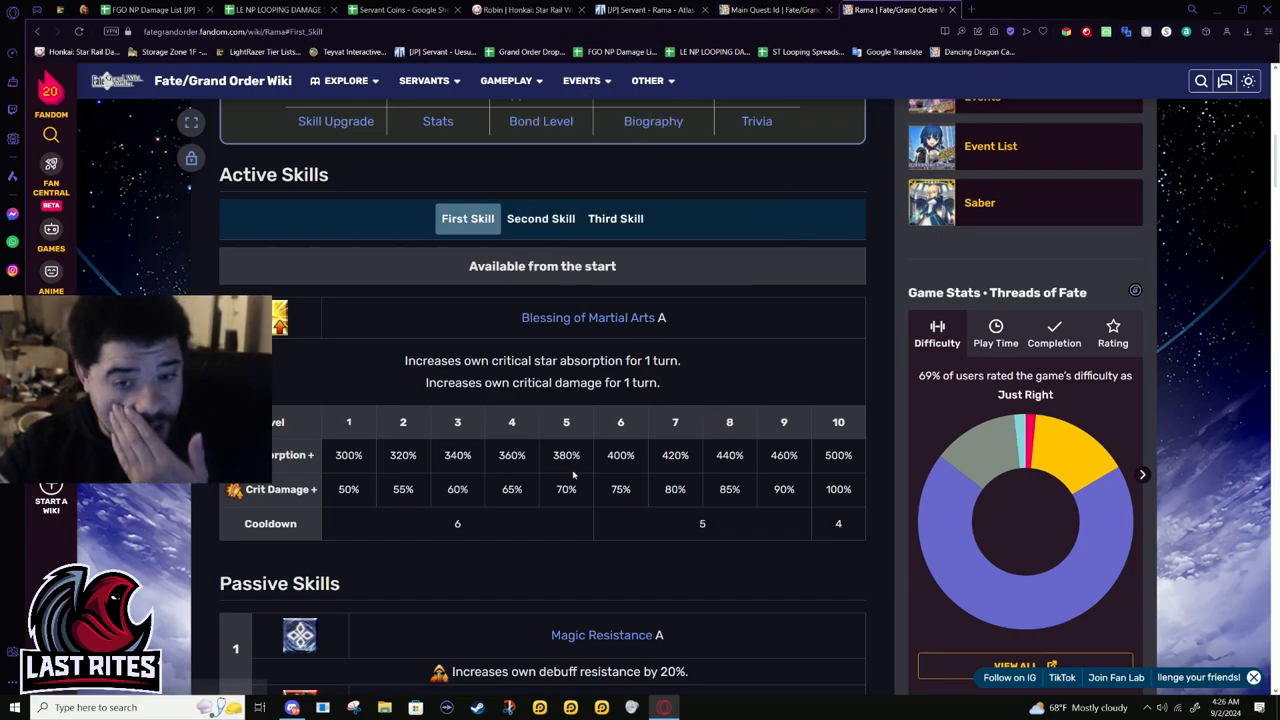
{"action": "mouse_move", "coordinate": [831, 481]}
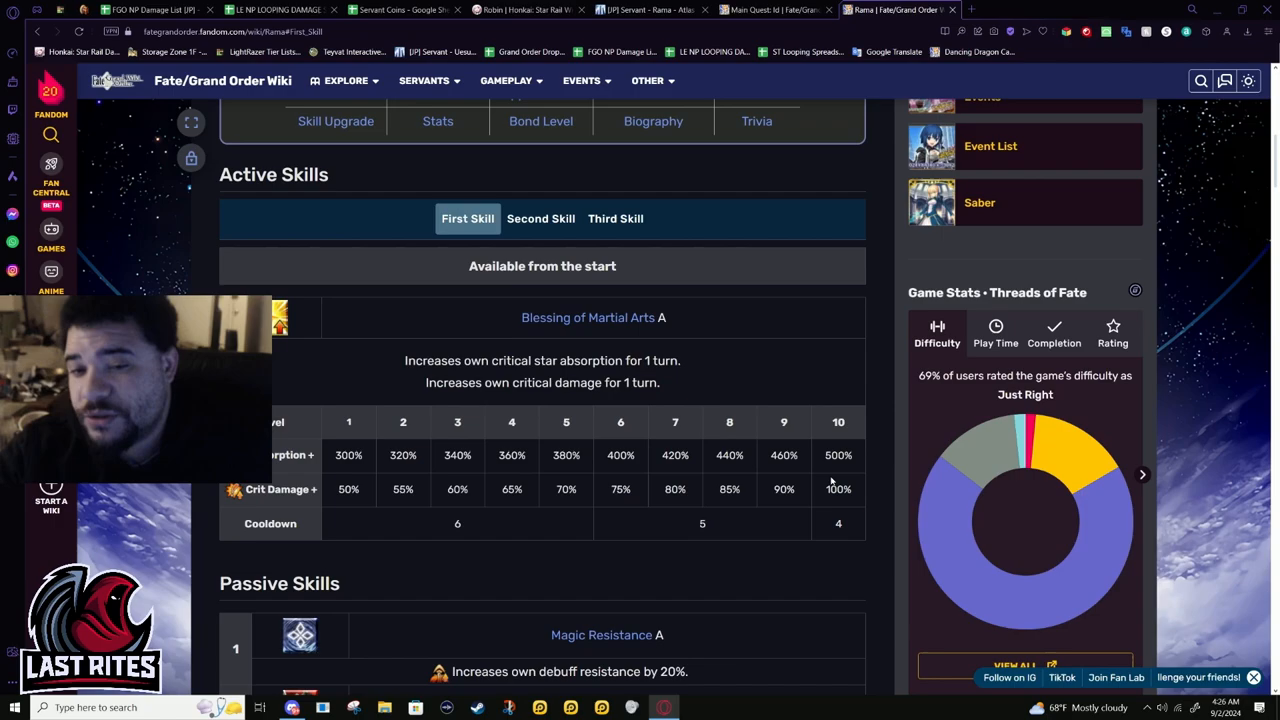
{"action": "mouse_move", "coordinate": [849, 546]}
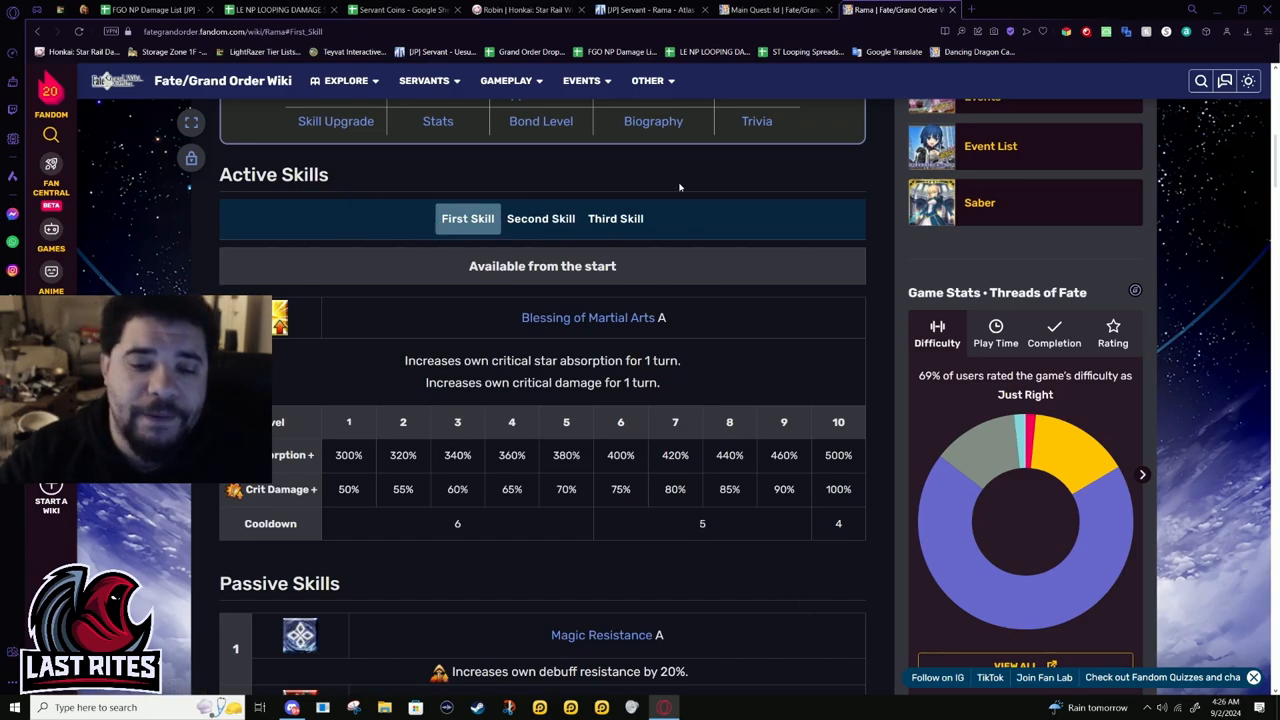
Show Charisma B, Rama's party attack-up skill (9–18% for 3 turns)
{"action": "left_click", "coordinate": [540, 218]}
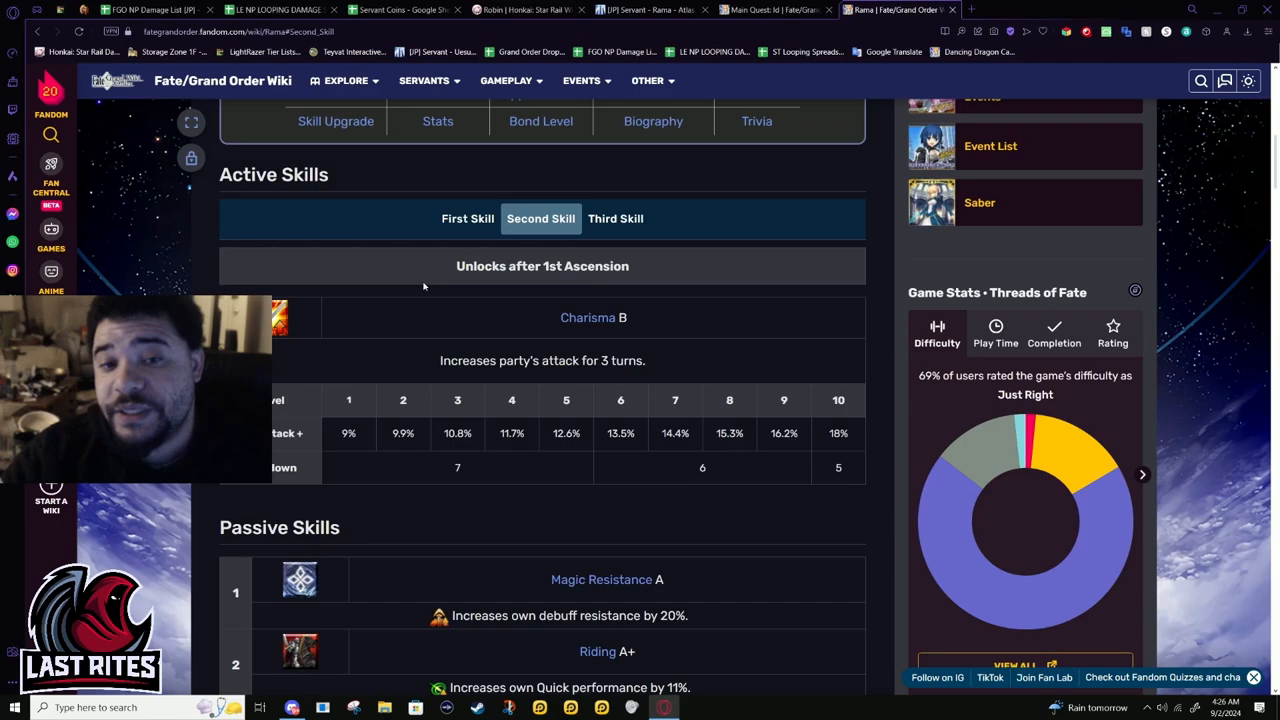
{"action": "mouse_move", "coordinate": [558, 294]}
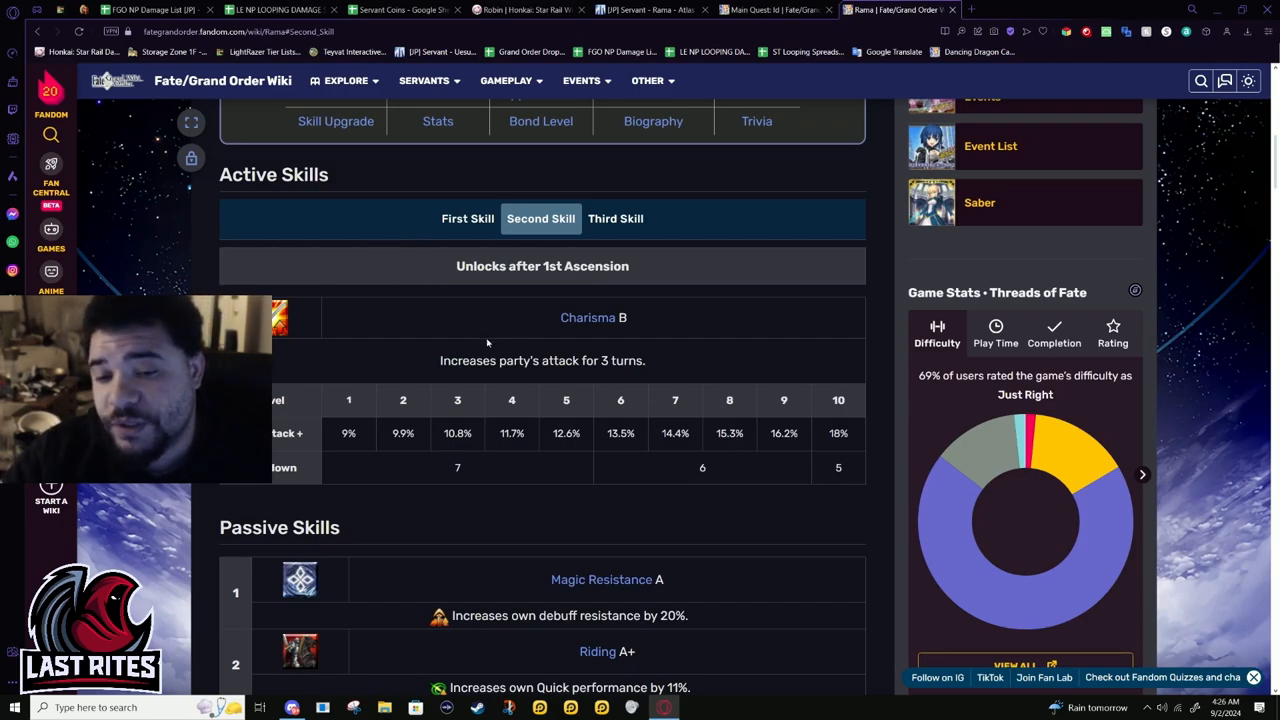
{"action": "mouse_move", "coordinate": [807, 495]}
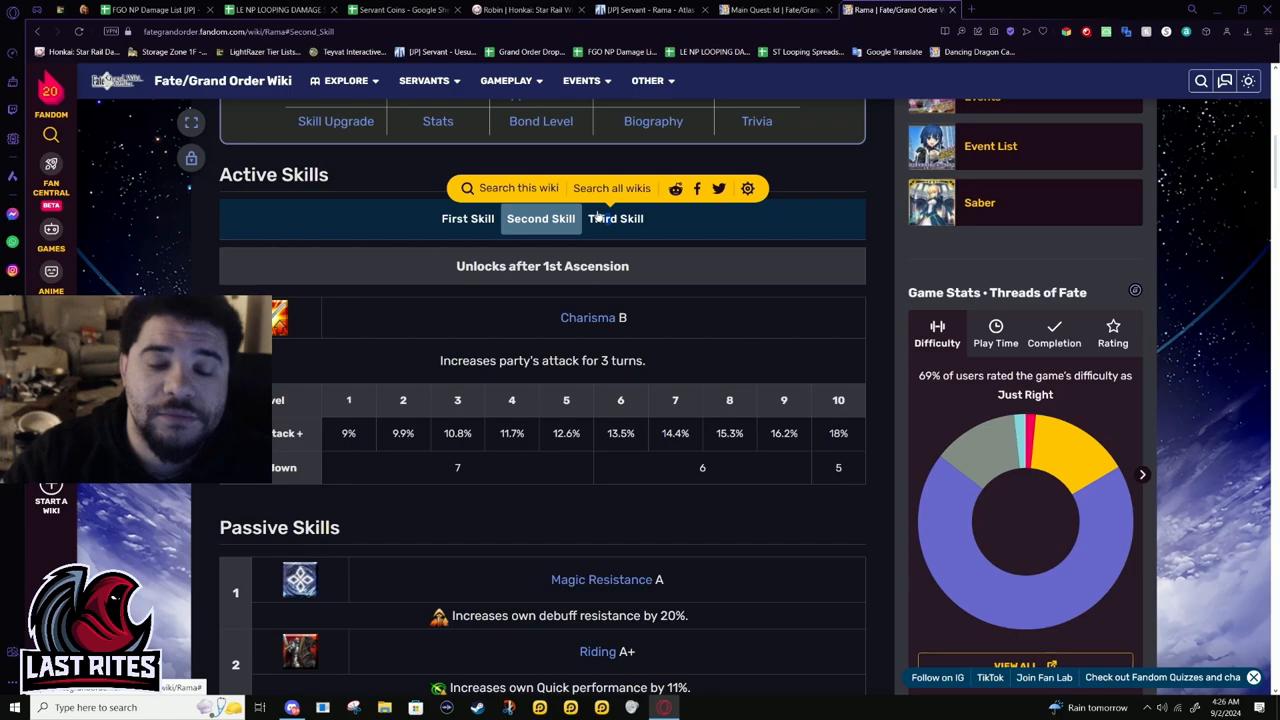
Read Rama's upgraded Dream of Reunion EX table: Guts, heal, NP charge and critical stars
{"action": "left_click", "coordinate": [615, 218]}
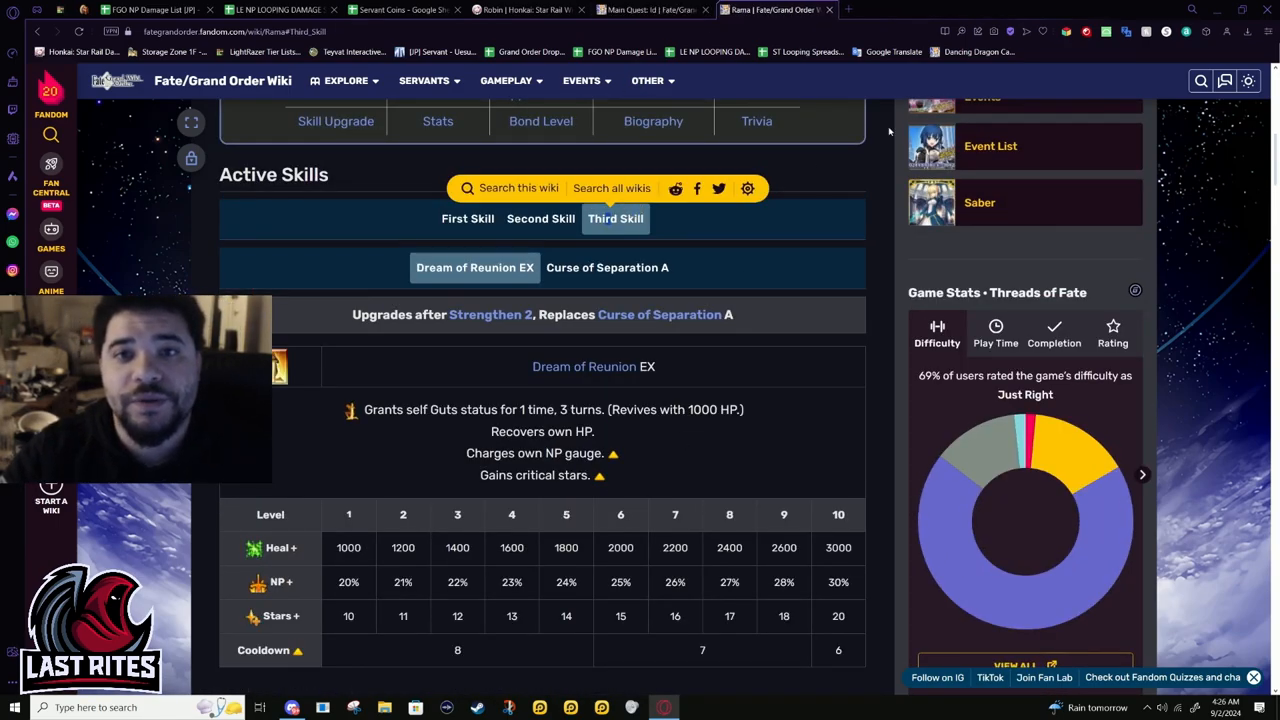
{"action": "scroll", "scroll_direction": "down", "scroll_amount": 3}
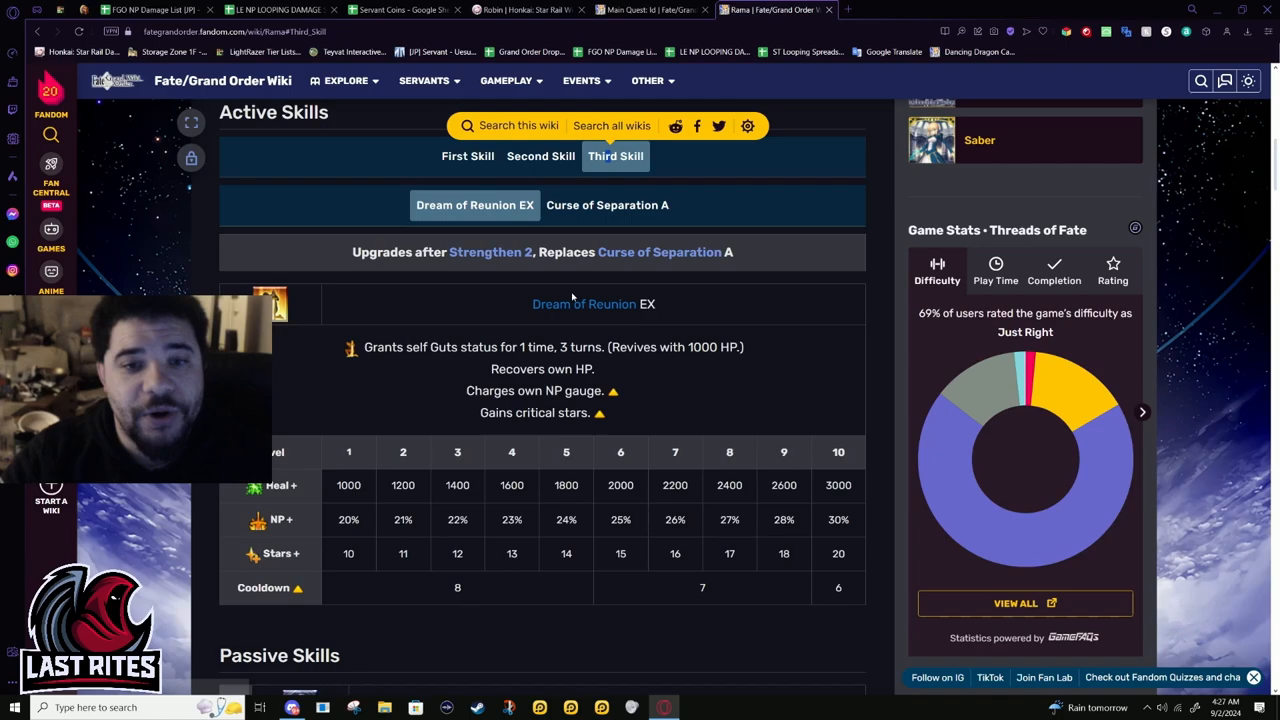
{"action": "left_click", "coordinate": [607, 205]}
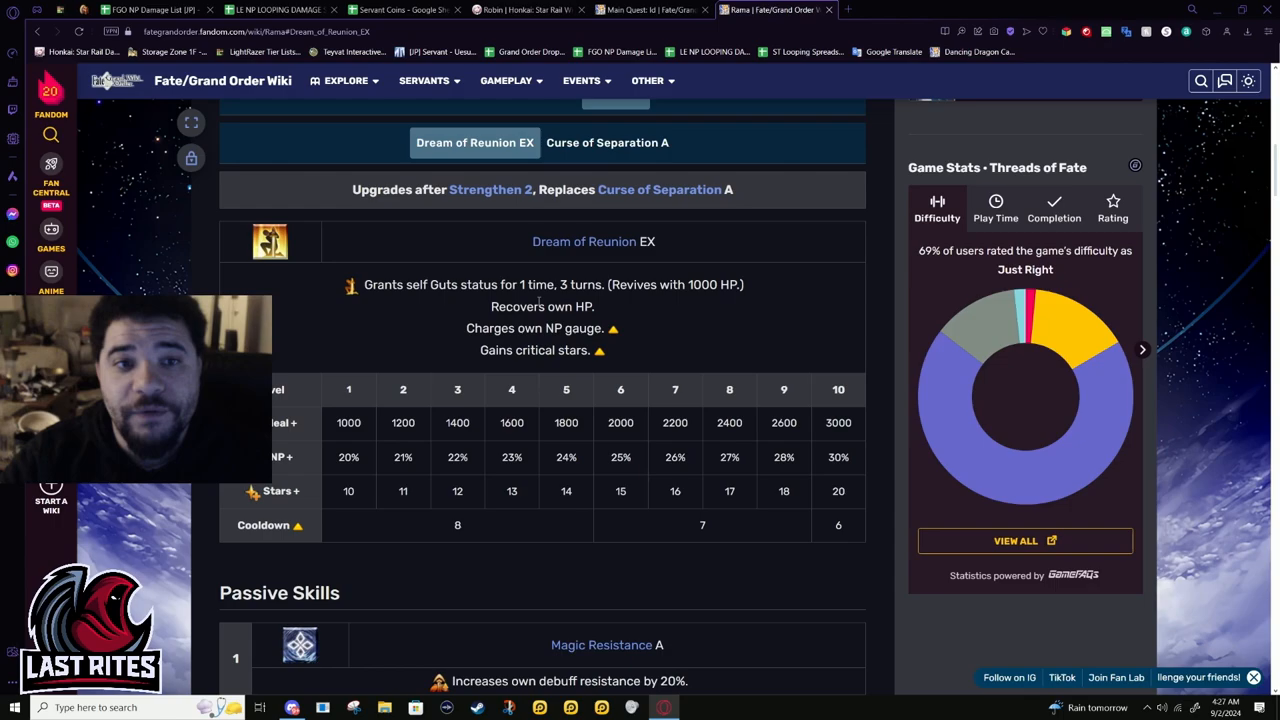
{"action": "scroll", "scroll_direction": "down", "scroll_amount": 3}
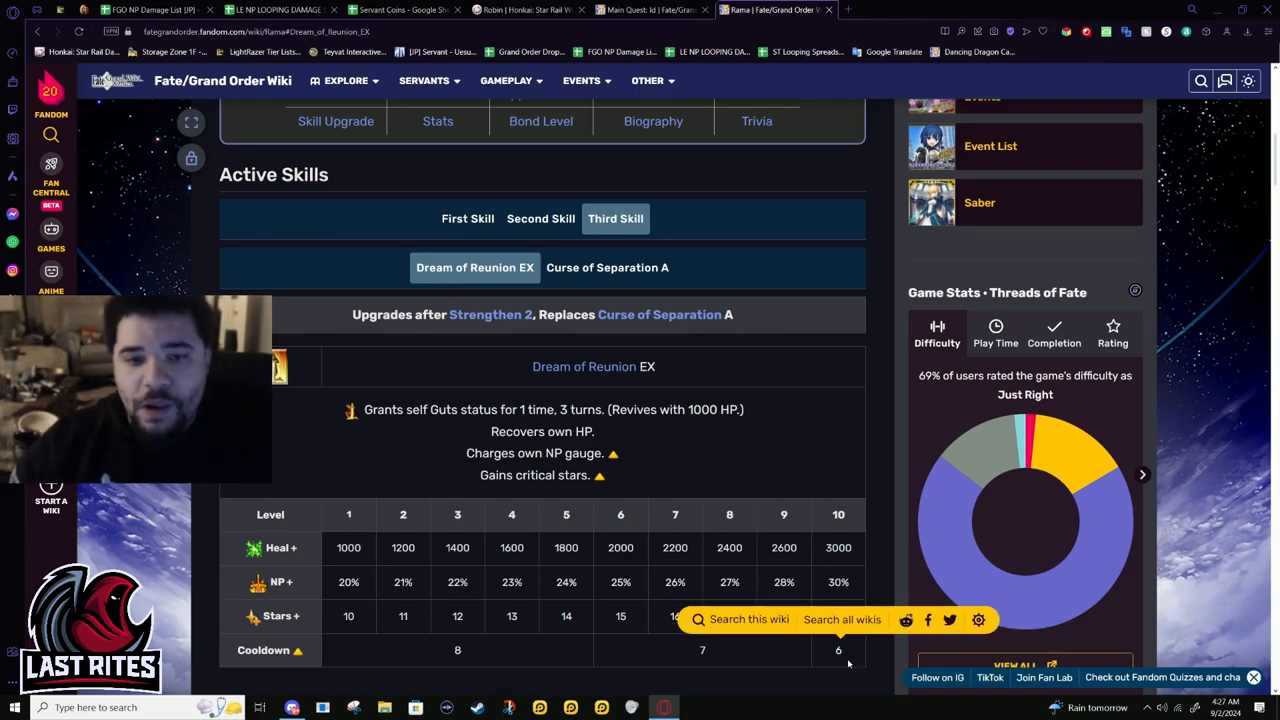
{"action": "double_click", "coordinate": [580, 409]}
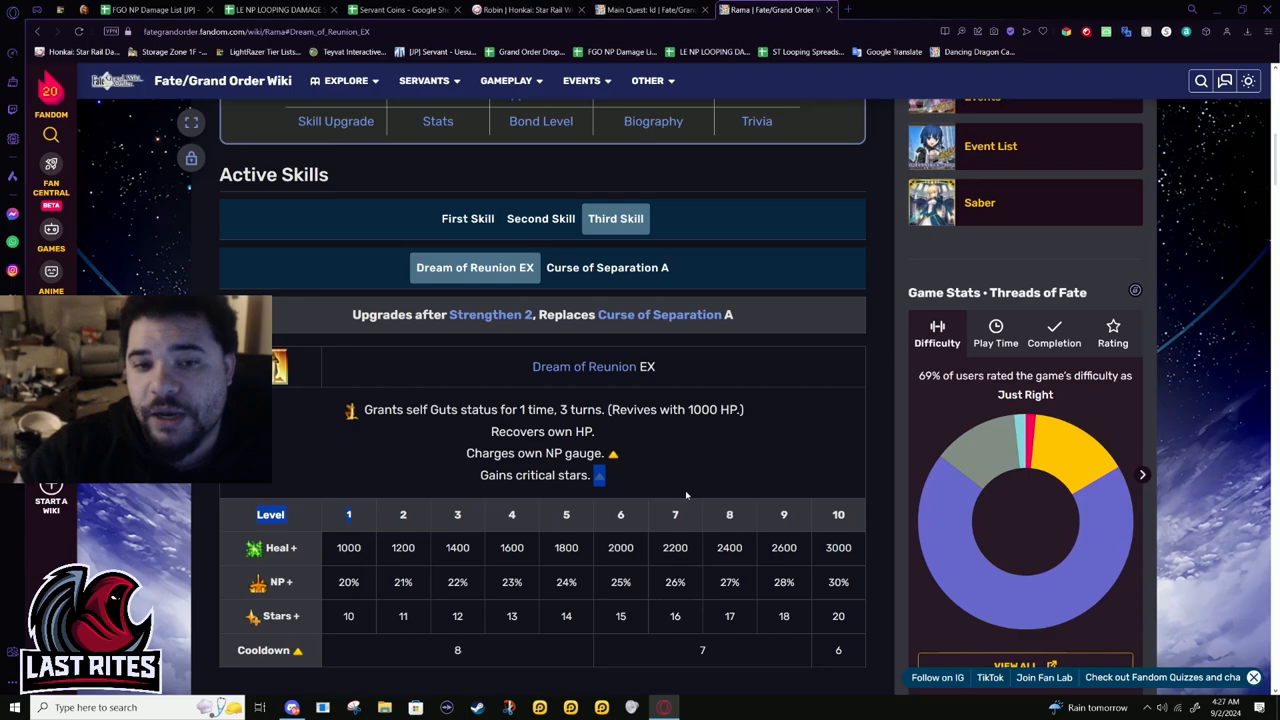
{"action": "scroll", "scroll_direction": "down", "scroll_amount": 3}
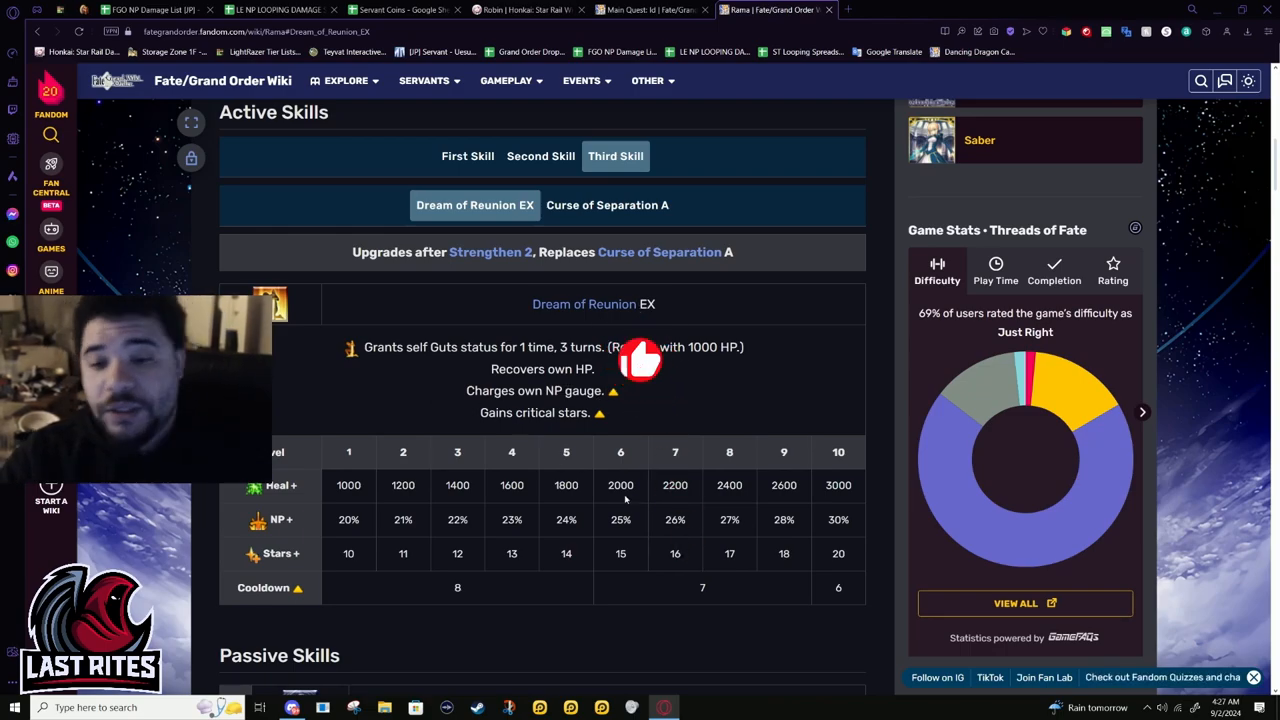
{"action": "scroll", "scroll_direction": "down", "scroll_amount": 3}
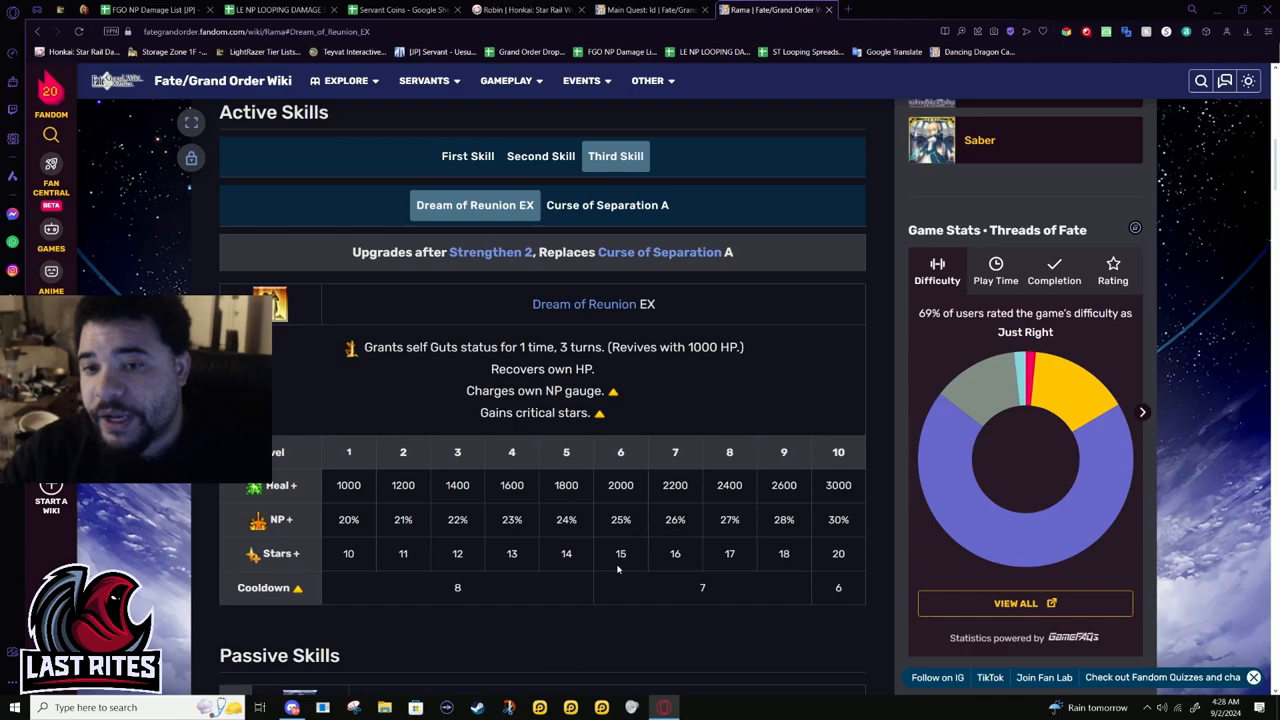
{"action": "mouse_move", "coordinate": [655, 567]}
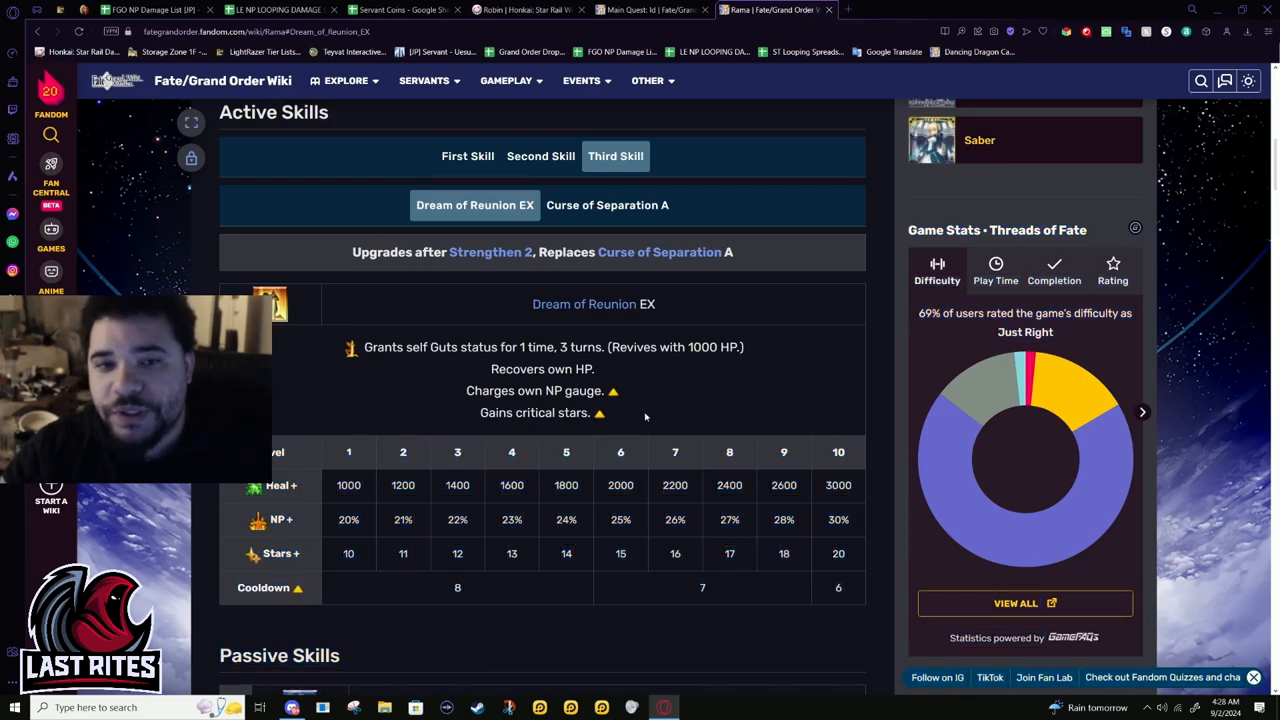
{"action": "scroll", "scroll_direction": "down", "scroll_amount": 3}
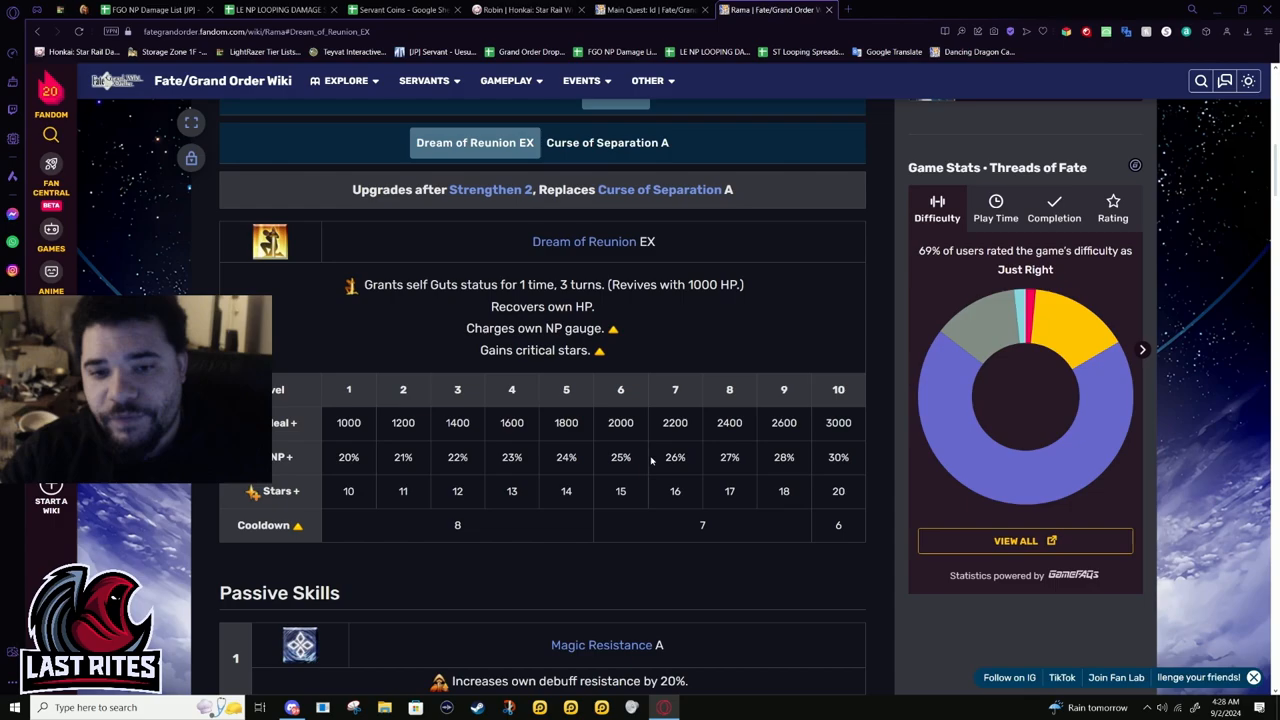
{"action": "mouse_move", "coordinate": [488, 478]}
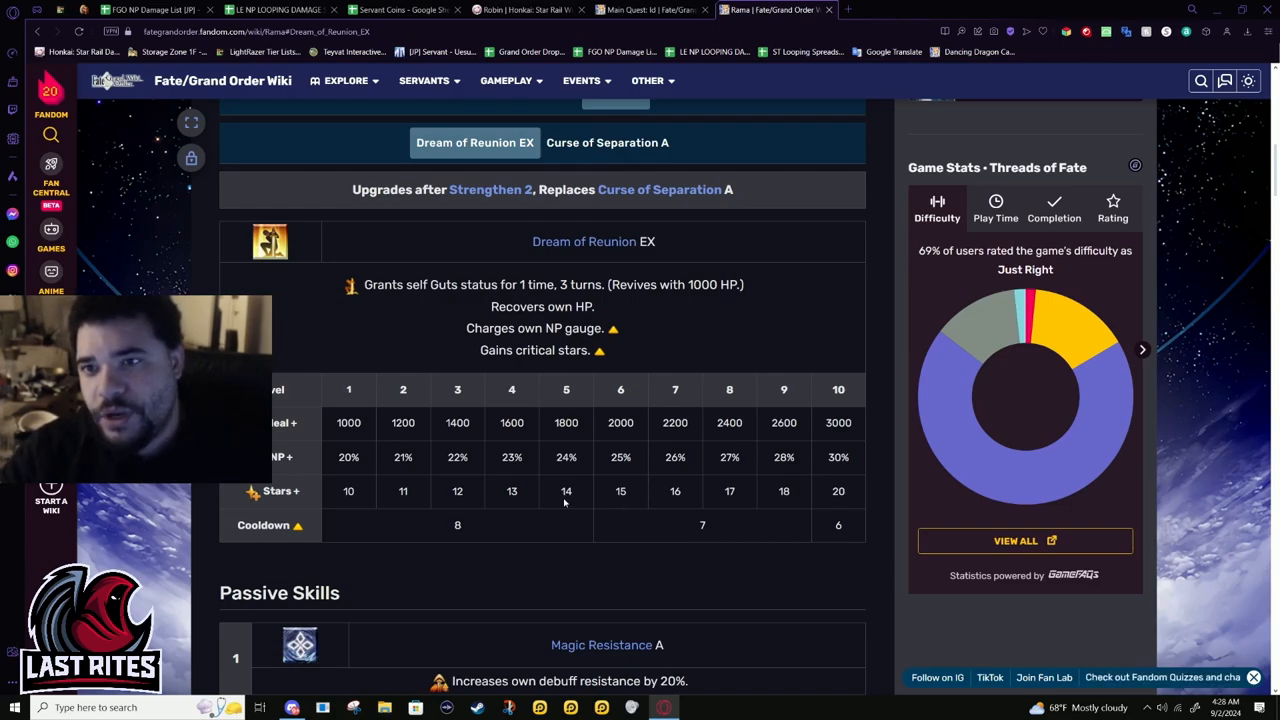
{"action": "mouse_move", "coordinate": [745, 545]}
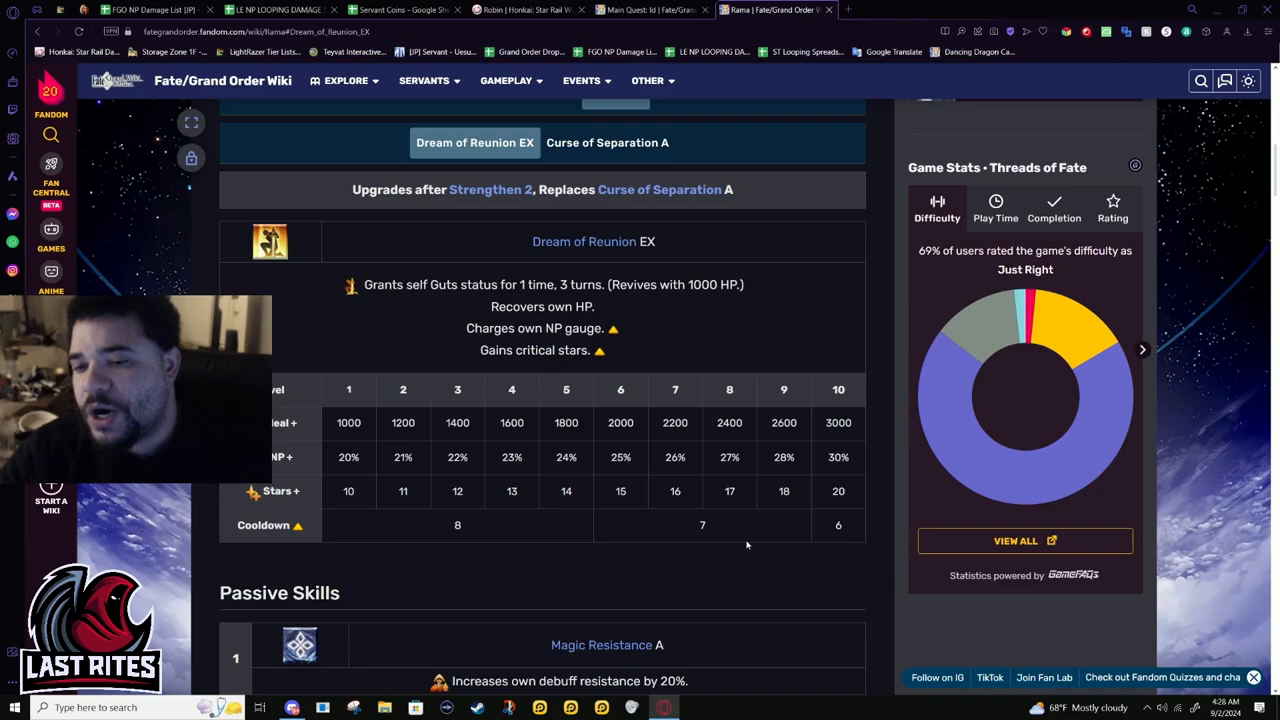
{"action": "mouse_move", "coordinate": [805, 553]}
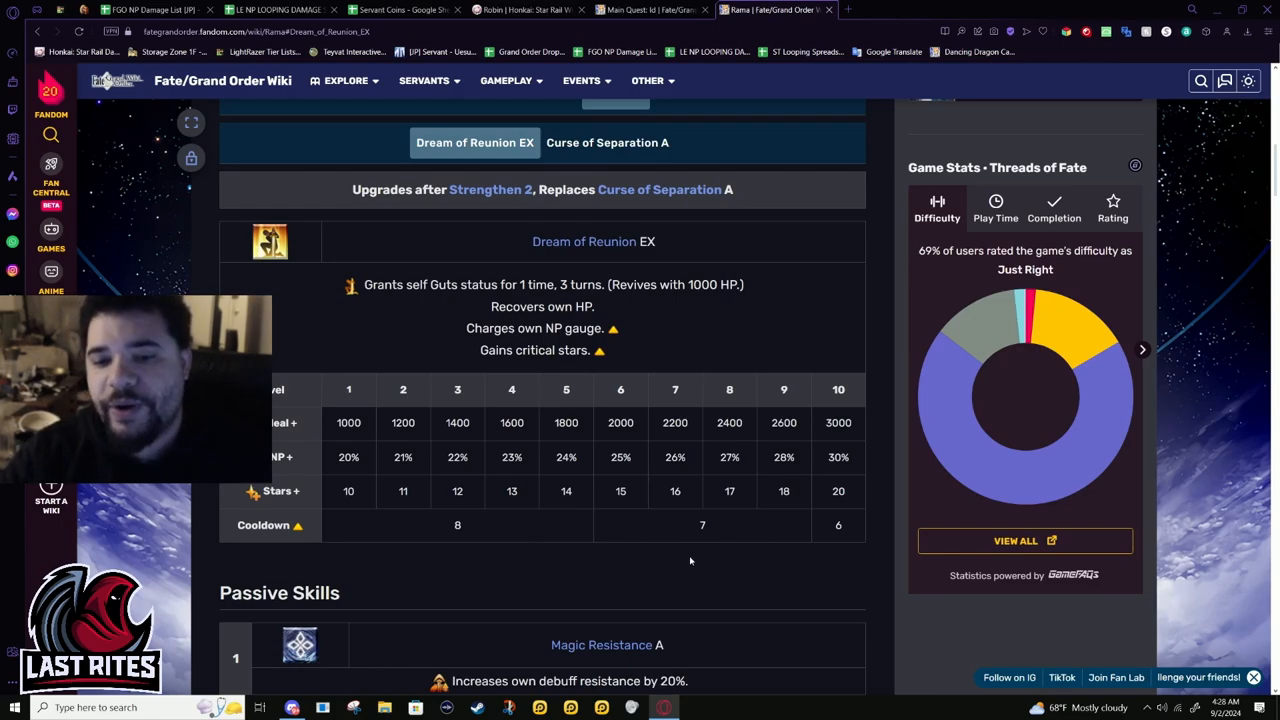
{"action": "mouse_move", "coordinate": [572, 560]}
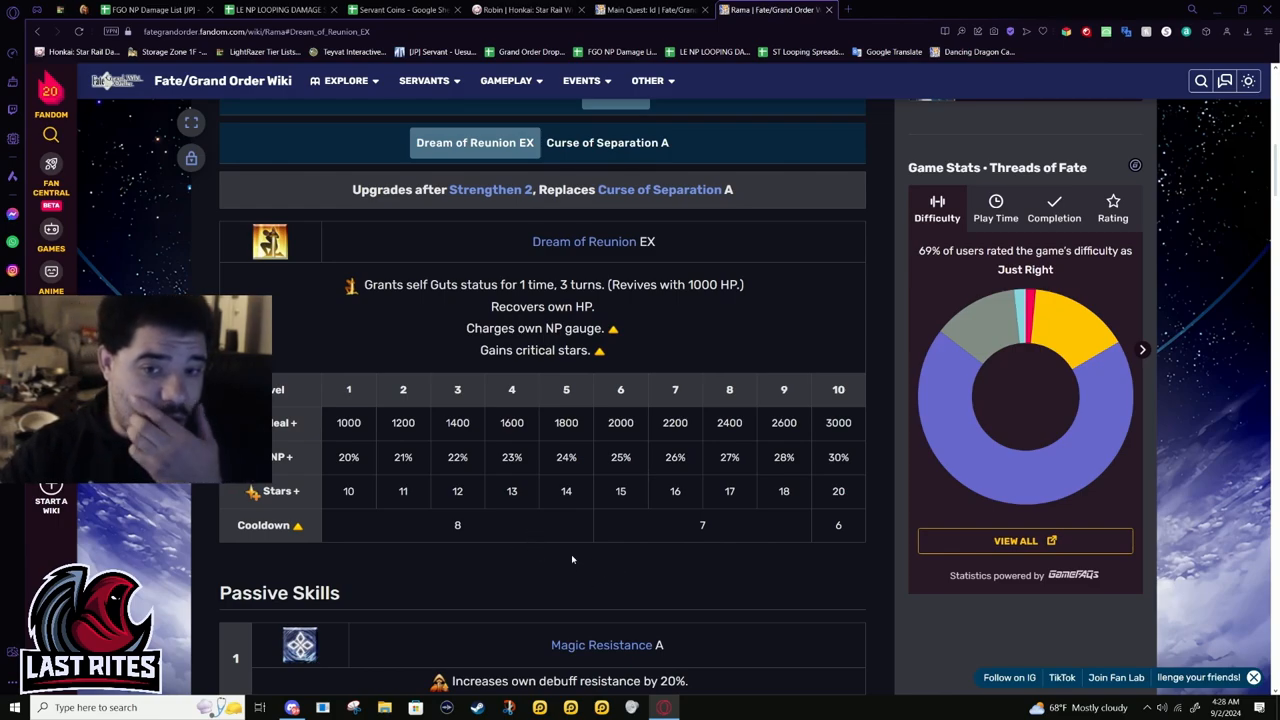
{"action": "mouse_move", "coordinate": [639, 571]}
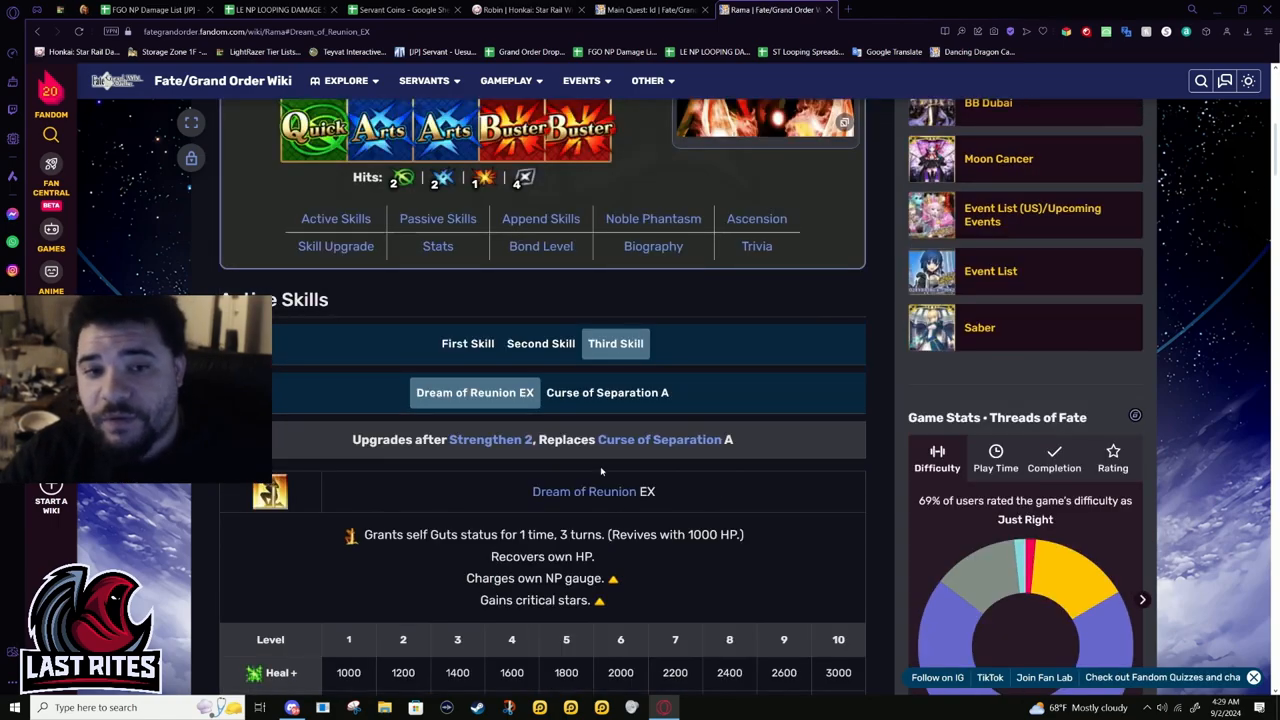
Flip between Blessing of Martial Arts, Charisma and Dream of Reunion to compare them
{"action": "left_click", "coordinate": [467, 343]}
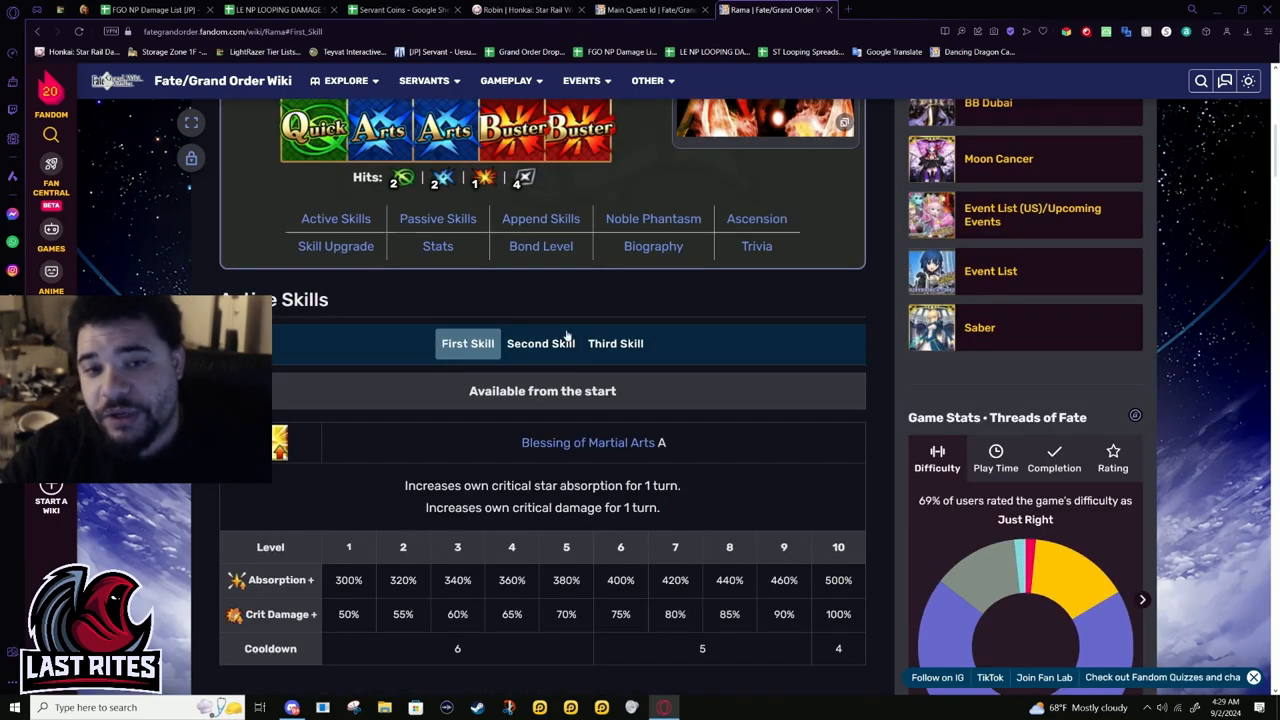
{"action": "left_click", "coordinate": [541, 343]}
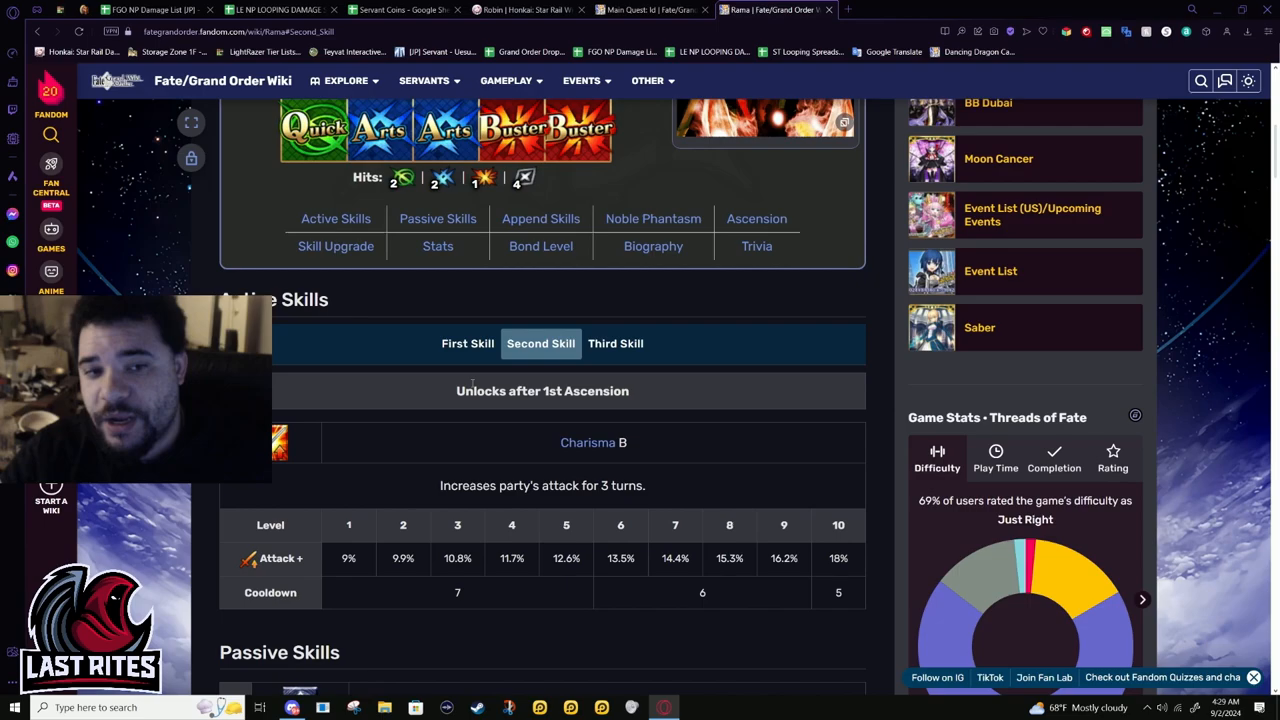
{"action": "left_click", "coordinate": [467, 343]}
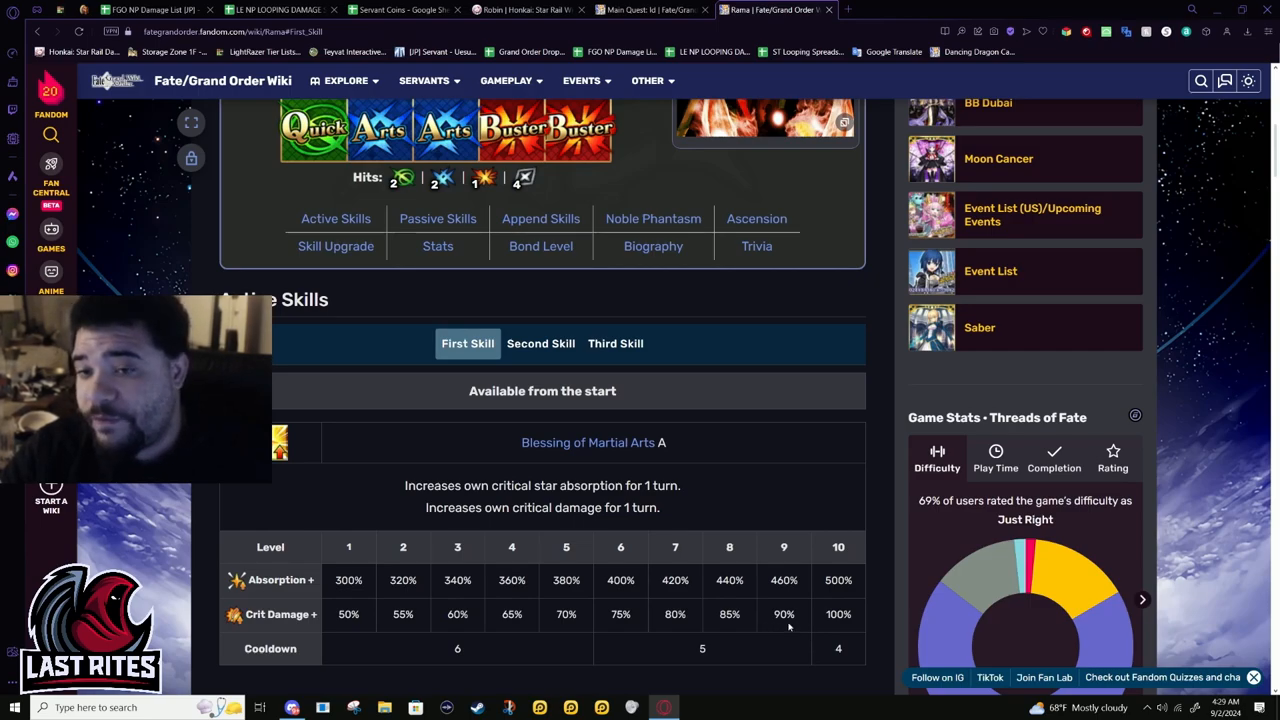
{"action": "mouse_move", "coordinate": [815, 632]}
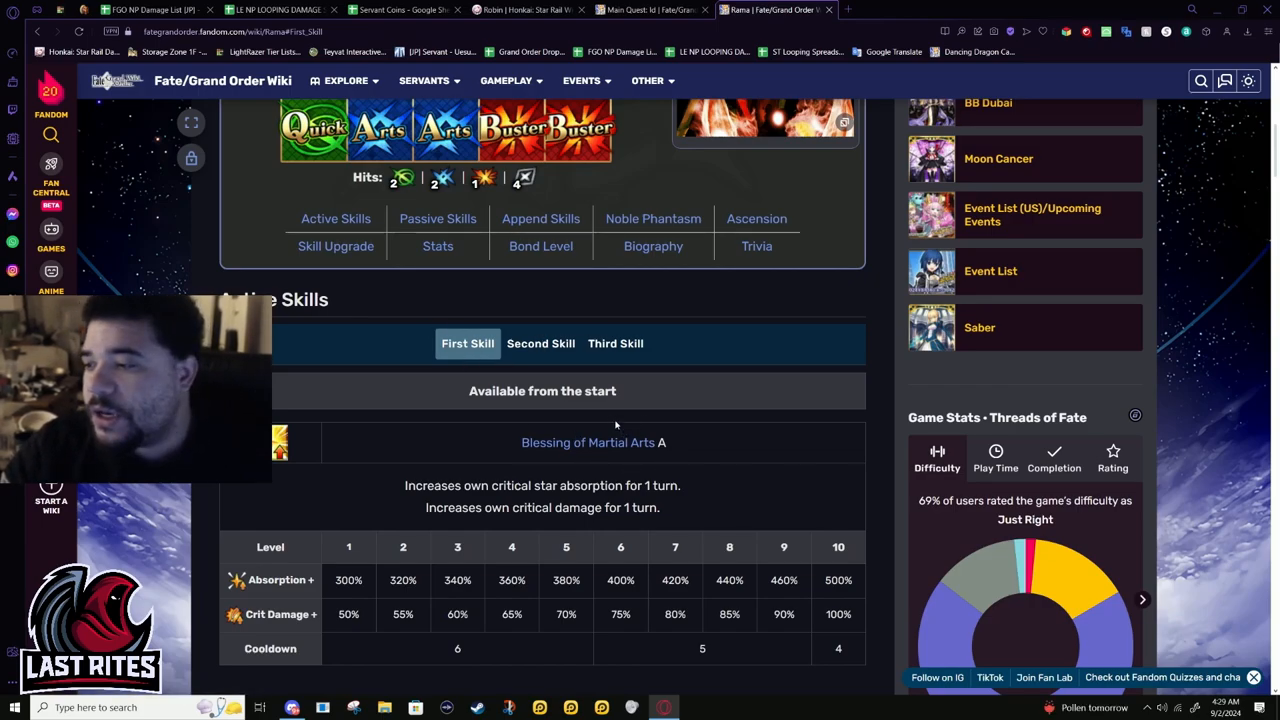
{"action": "mouse_move", "coordinate": [503, 317]}
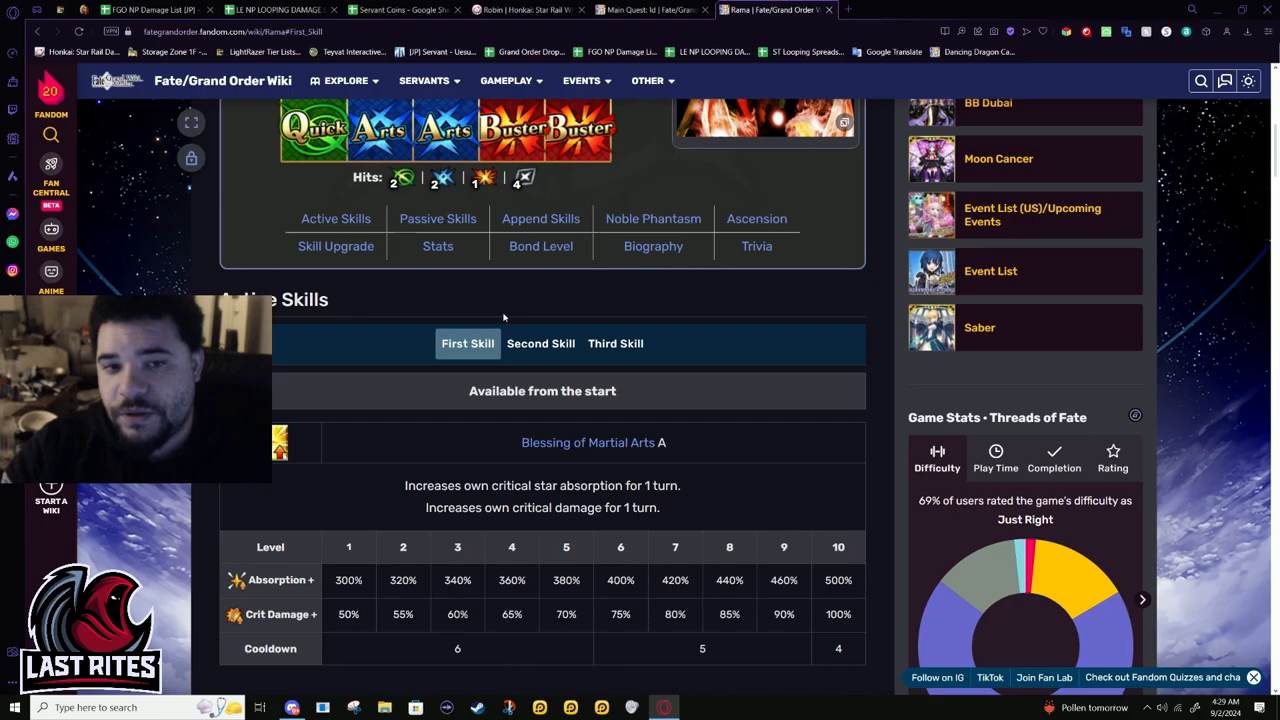
{"action": "left_click", "coordinate": [540, 343]}
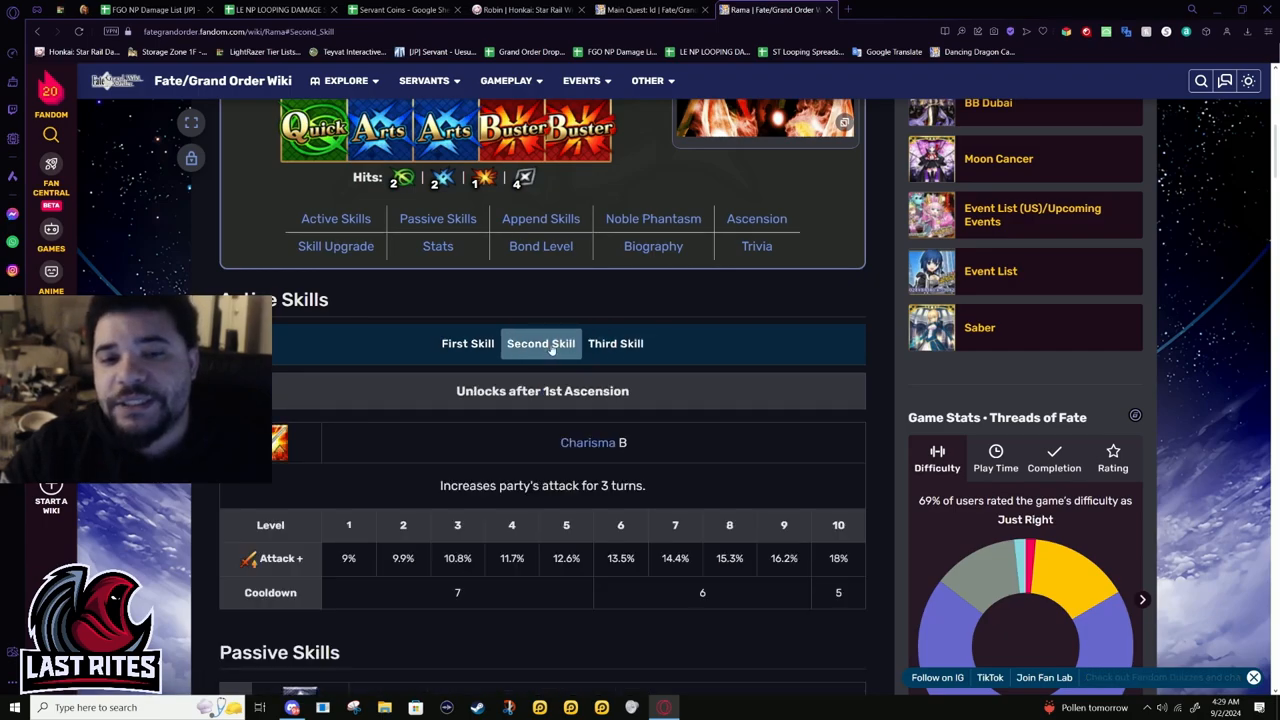
{"action": "left_click", "coordinate": [615, 343]}
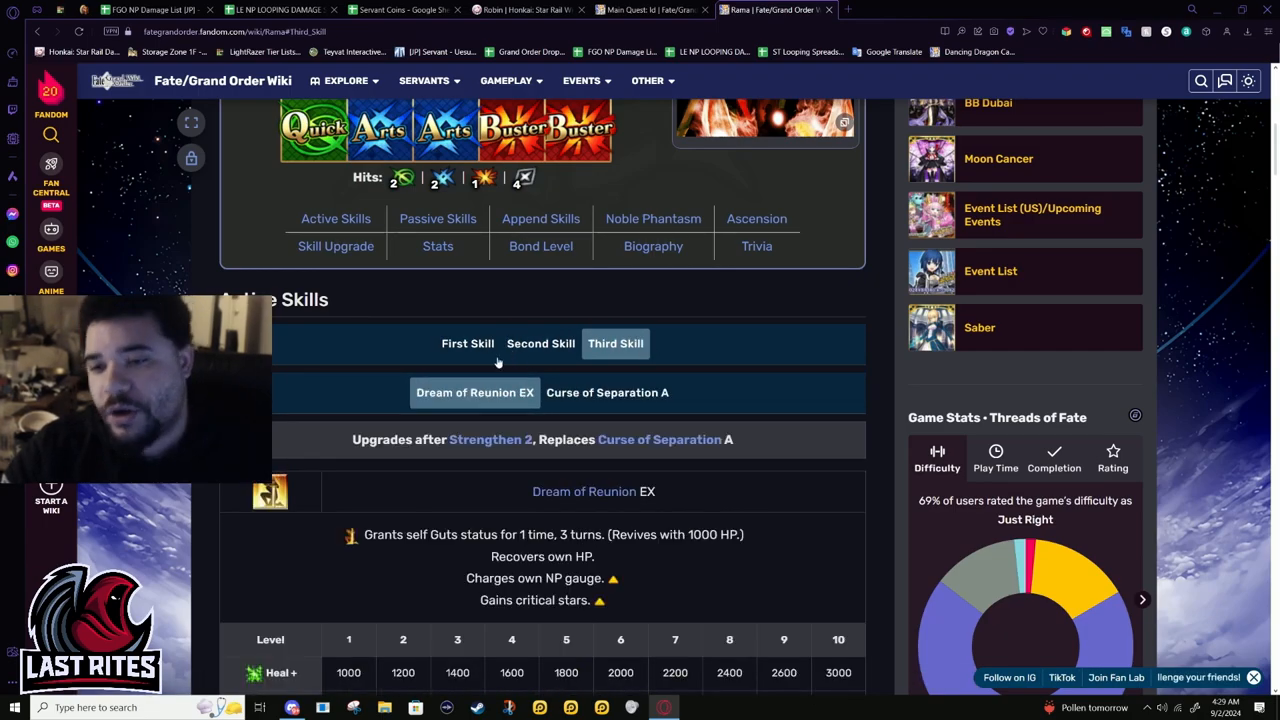
{"action": "left_click", "coordinate": [467, 343]}
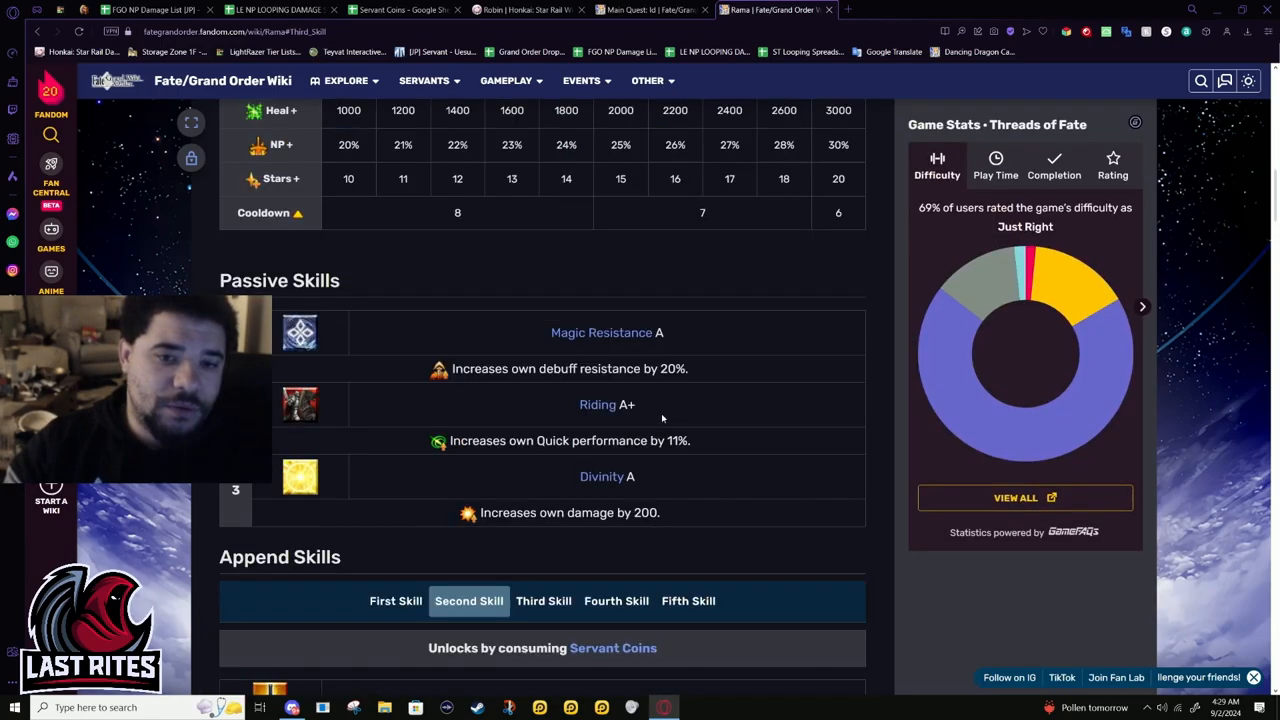
Check Rama's Skill Reloading and Mana Loading append skills, then open the Servant Coins sheet
{"action": "scroll", "scroll_direction": "down", "scroll_amount": 3}
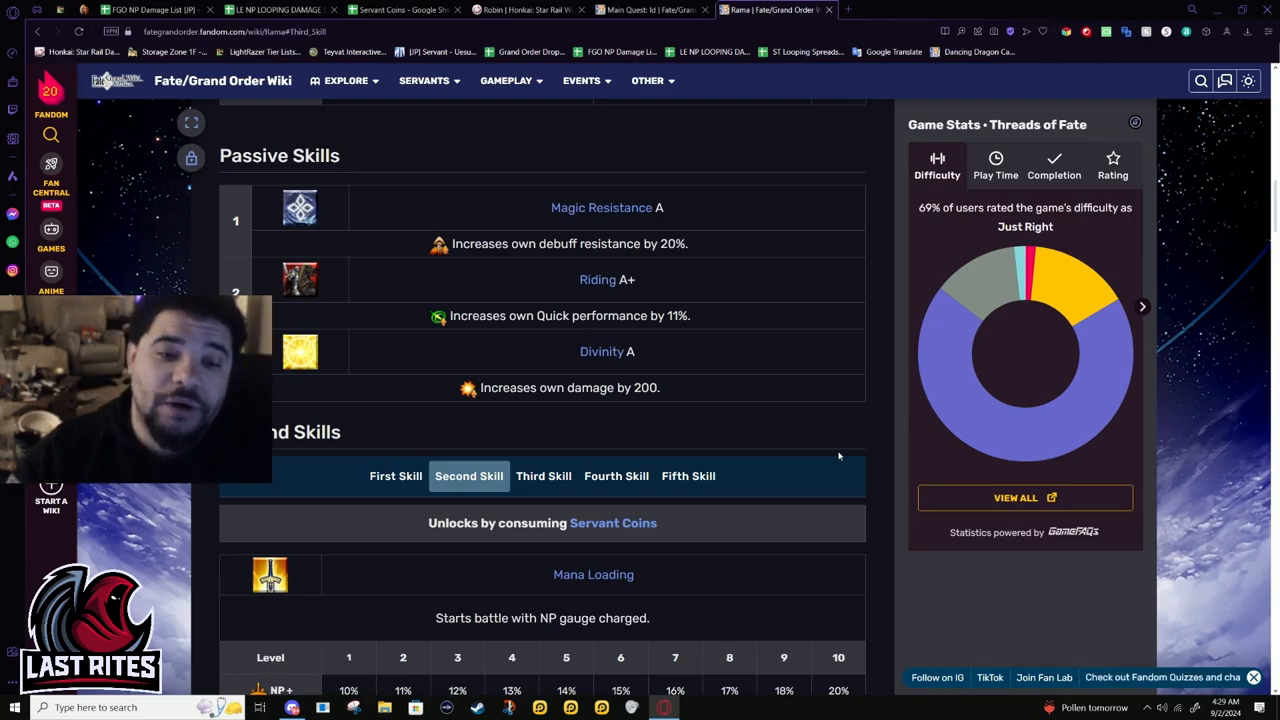
{"action": "scroll", "scroll_direction": "up", "scroll_amount": 3}
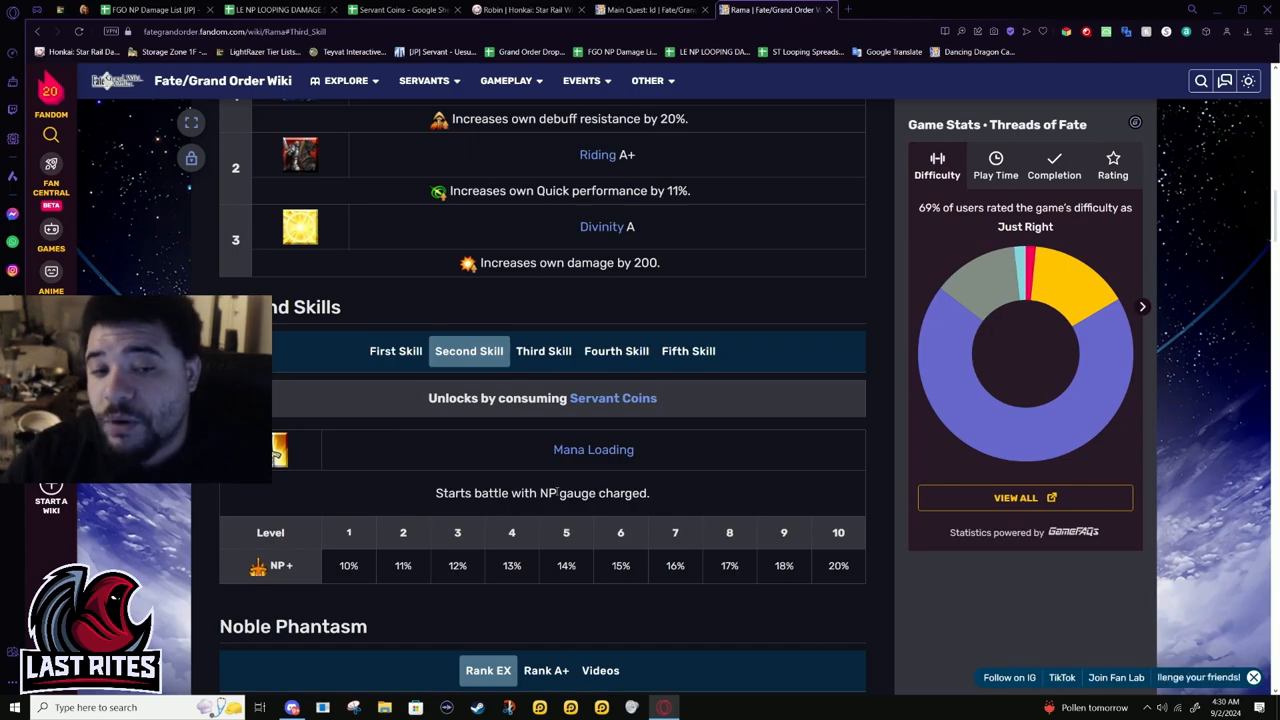
{"action": "left_click", "coordinate": [688, 351]}
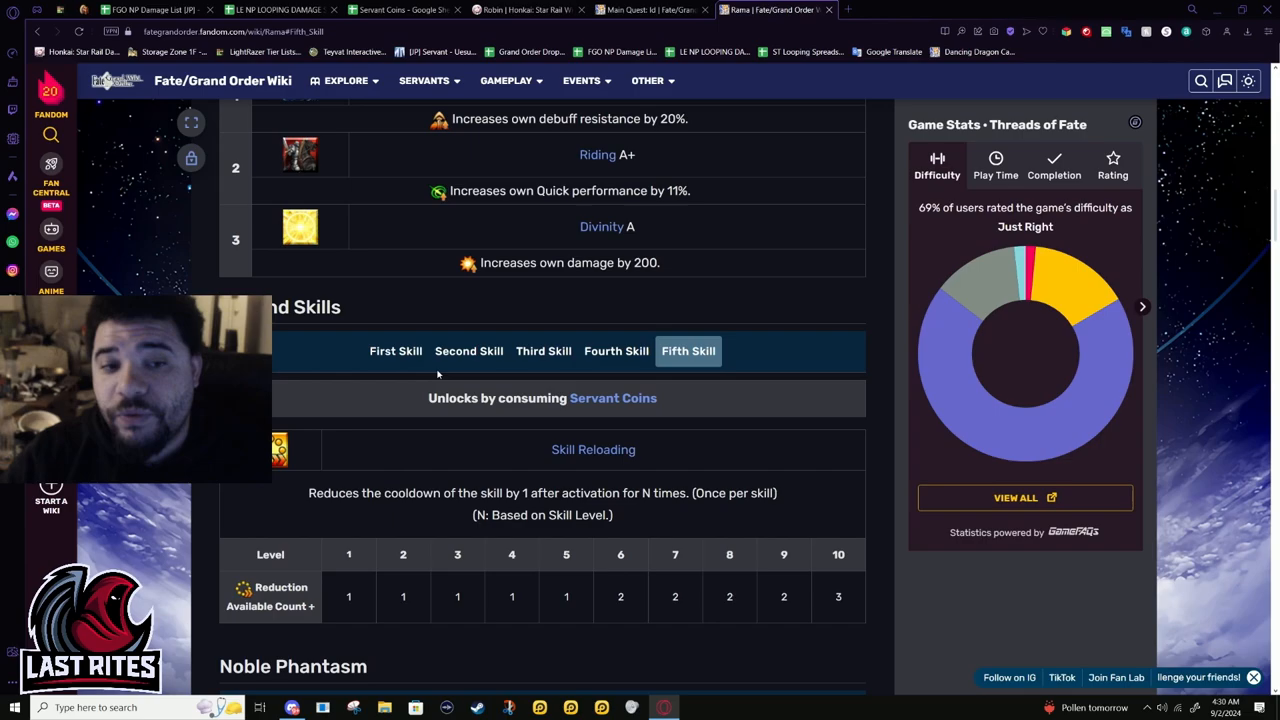
{"action": "left_click", "coordinate": [468, 351]}
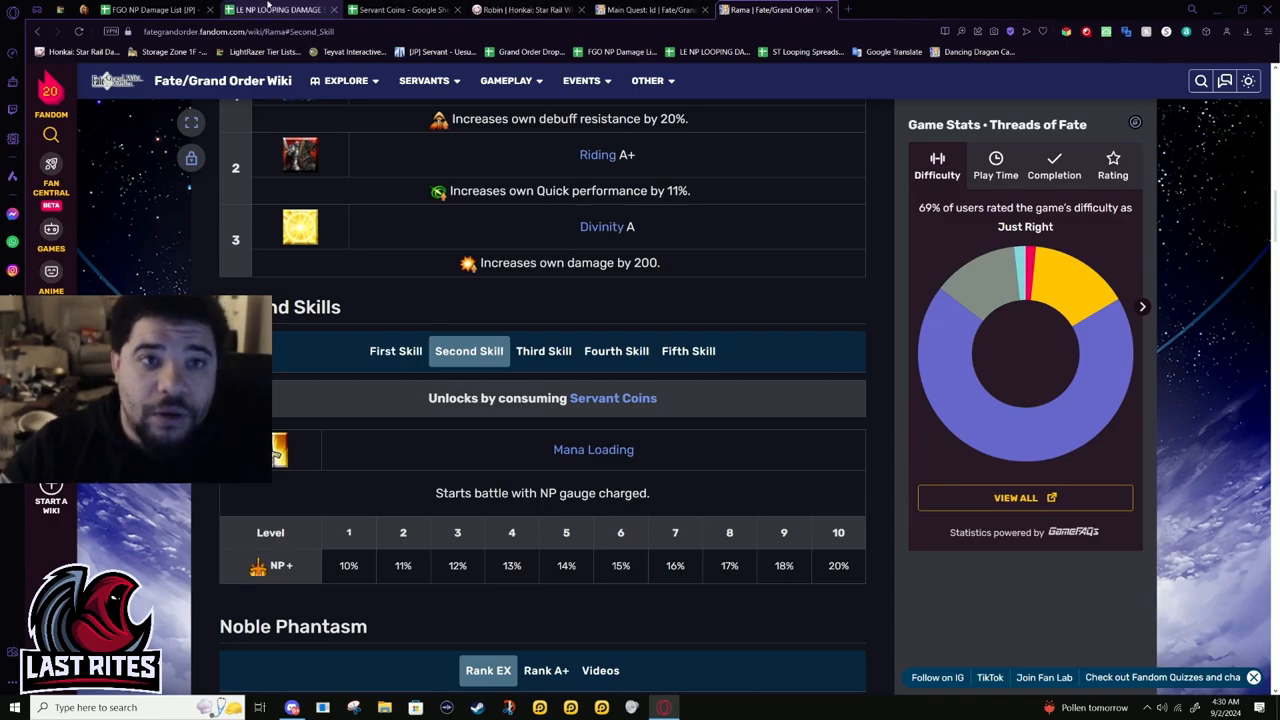
{"action": "left_click", "coordinate": [400, 9]}
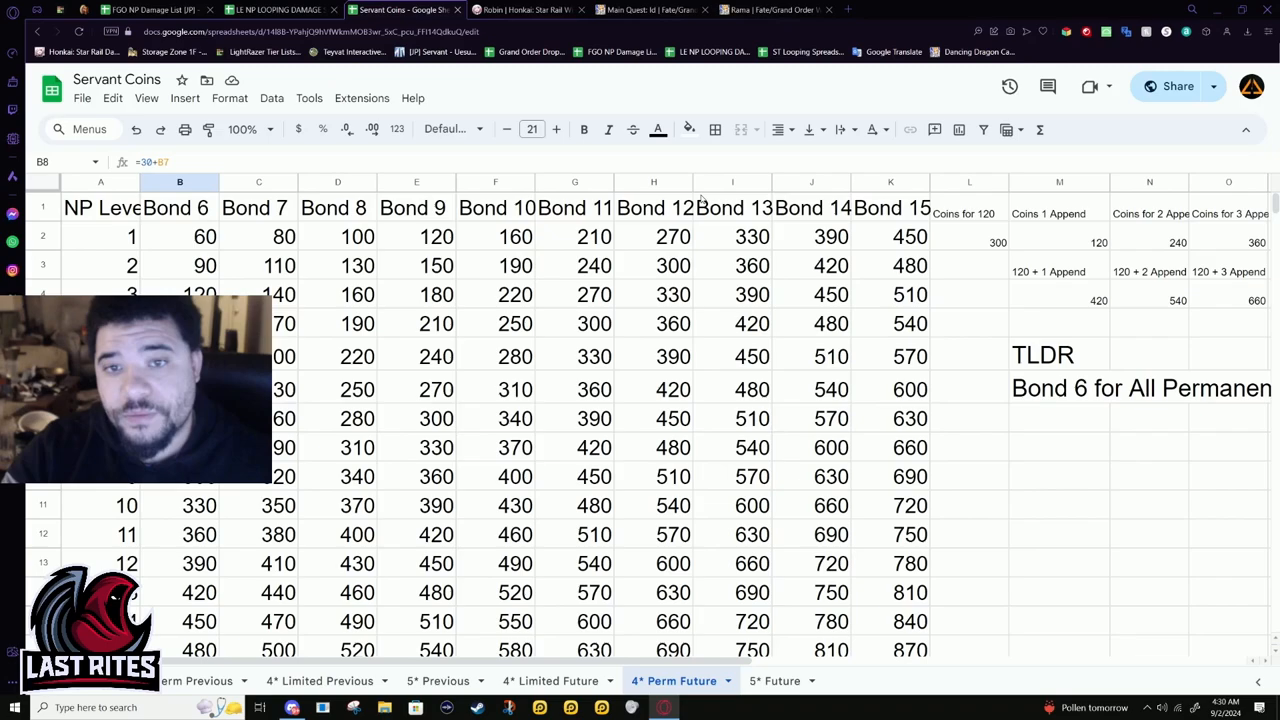
Inspect the Bond 12 formula in H2 and Bond 9 value in E6, then return to Rama
{"action": "left_click", "coordinate": [653, 236]}
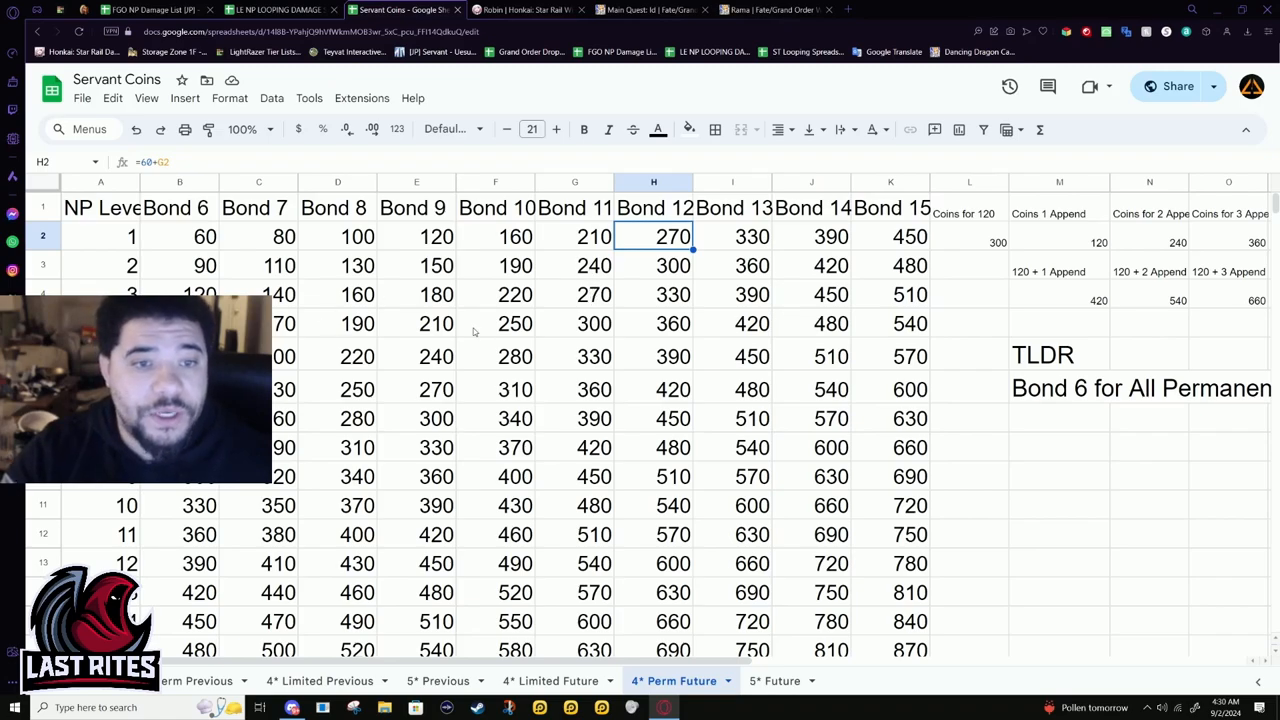
{"action": "left_click", "coordinate": [435, 356]}
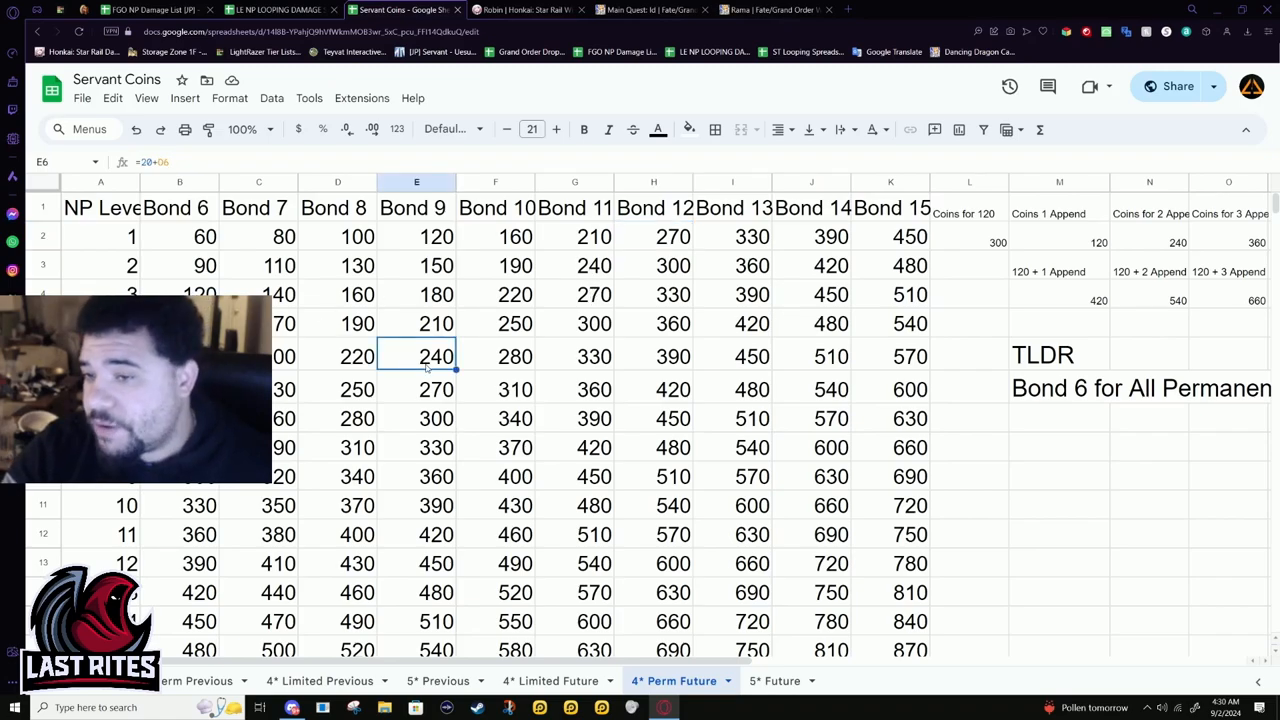
{"action": "mouse_move", "coordinate": [662, 338]}
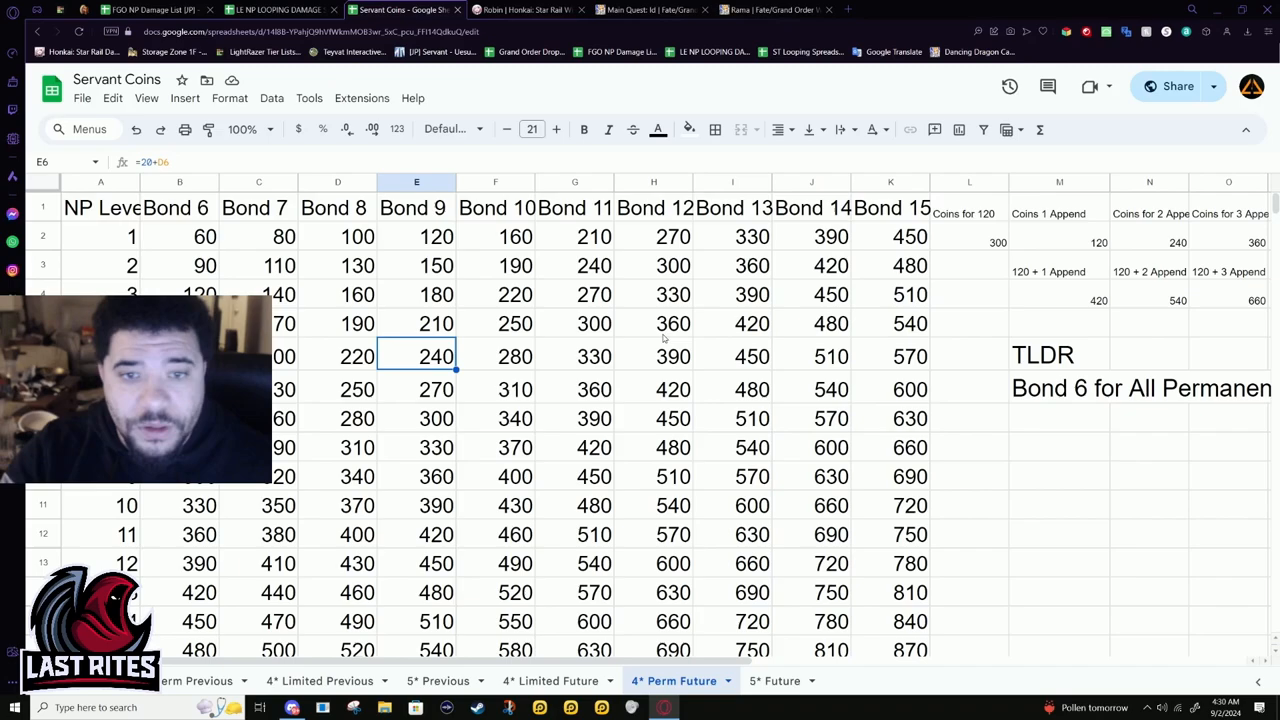
{"action": "mouse_move", "coordinate": [796, 380]}
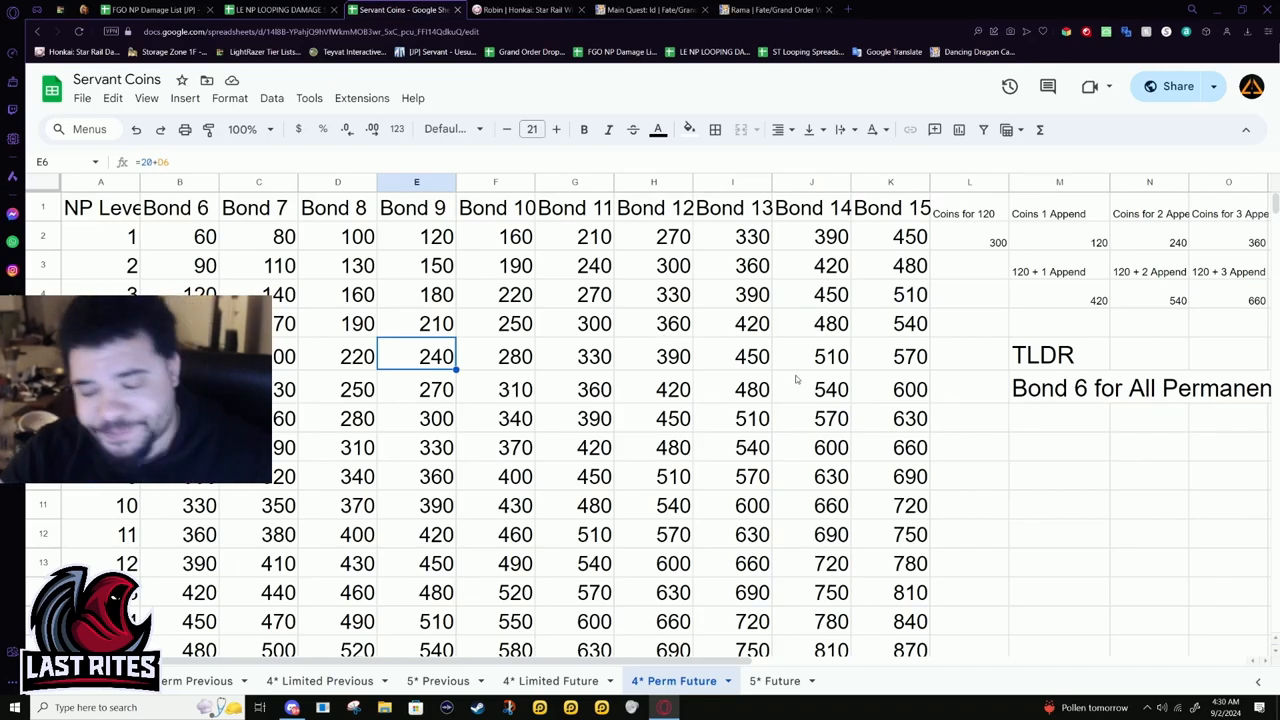
{"action": "left_click", "coordinate": [770, 10]}
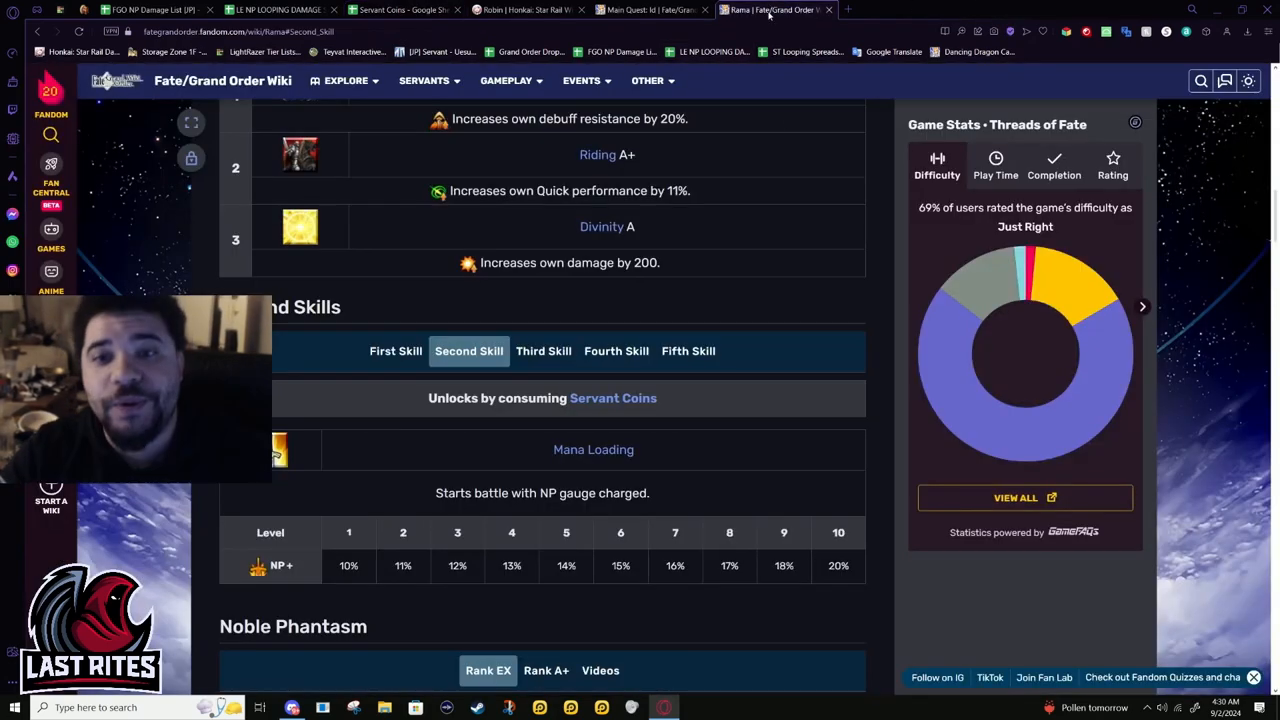
Toggle Rama's append skills between Skill Reloading and Mana Loading near the Brahmastra section
{"action": "left_click", "coordinate": [688, 351]}
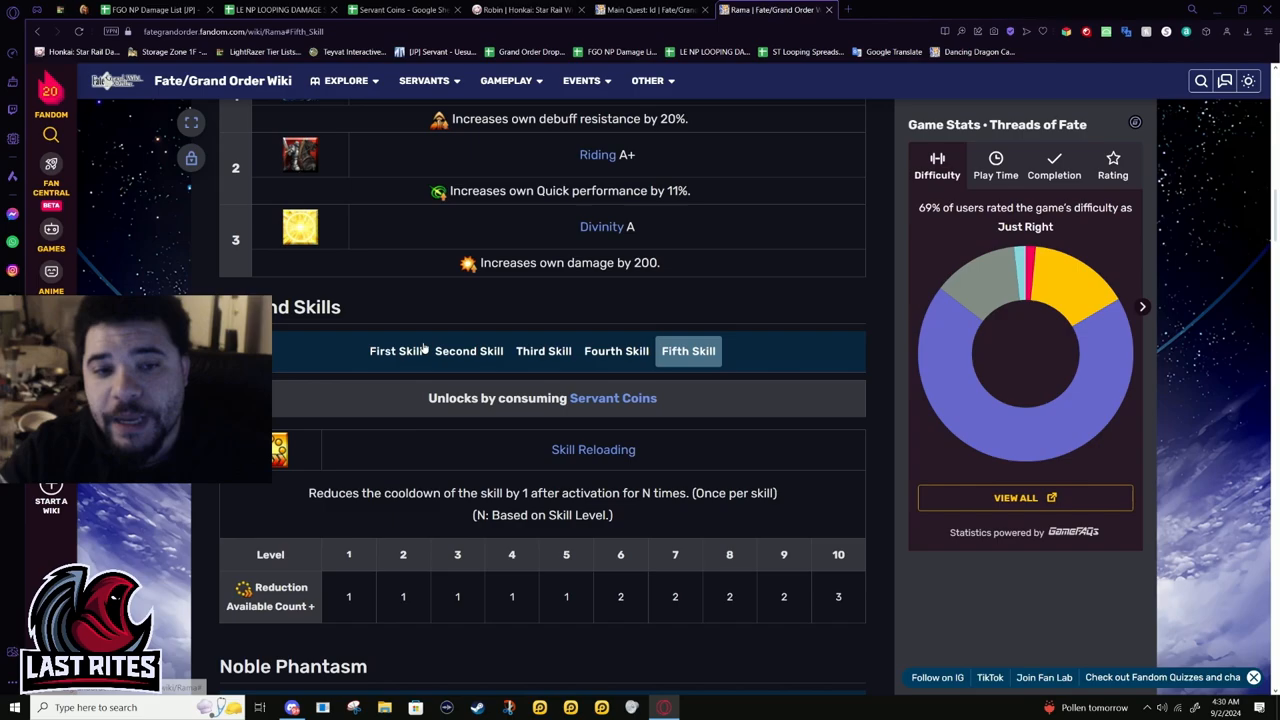
{"action": "left_click", "coordinate": [468, 351]}
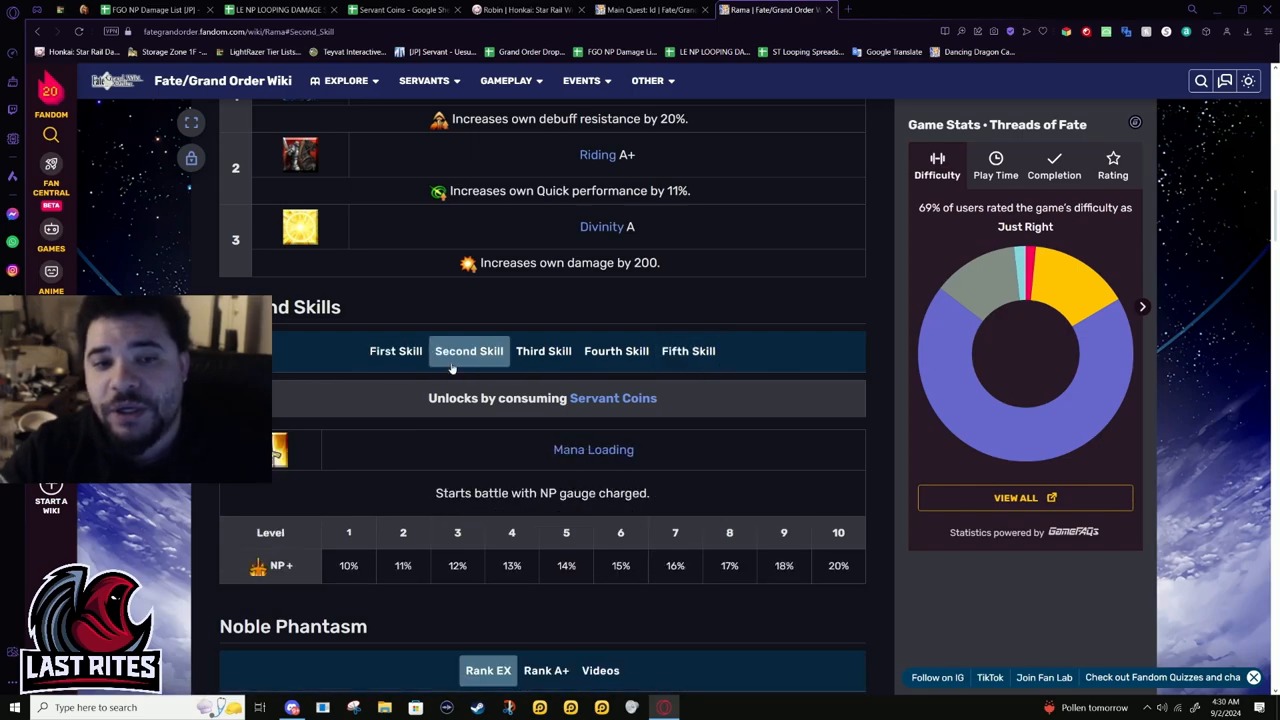
{"action": "mouse_move", "coordinate": [880, 615]}
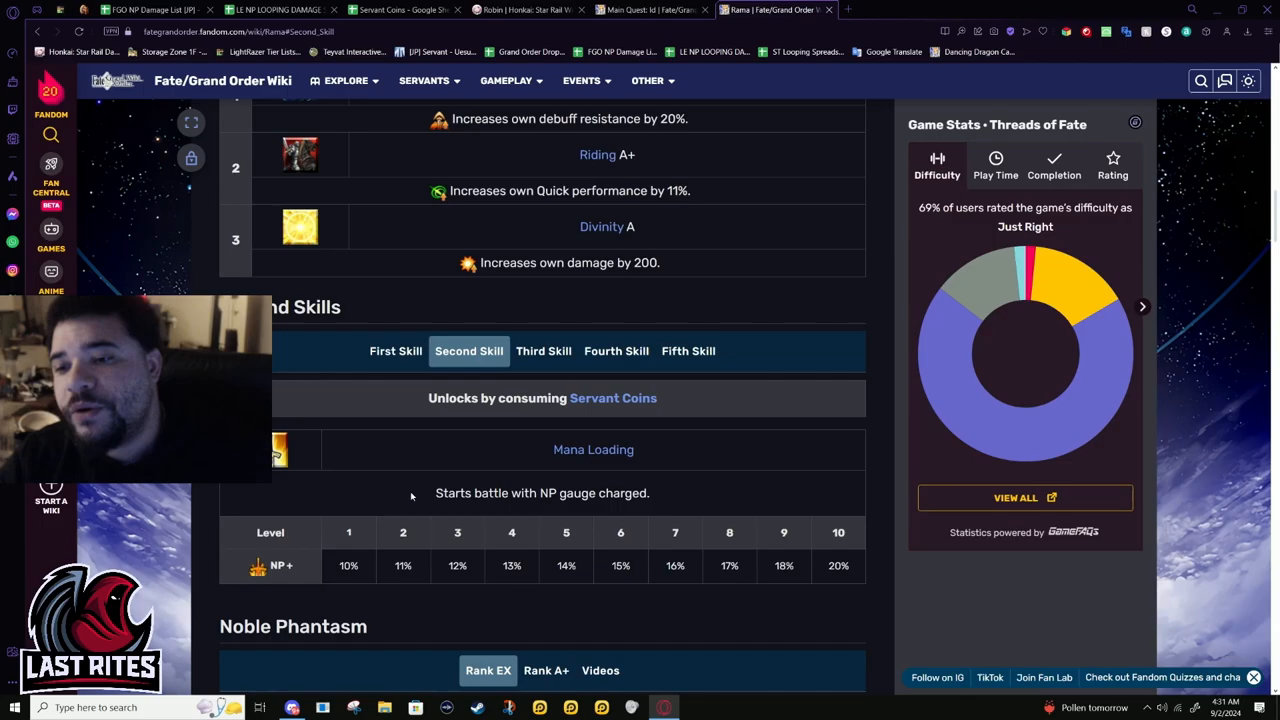
{"action": "left_click", "coordinate": [688, 351]}
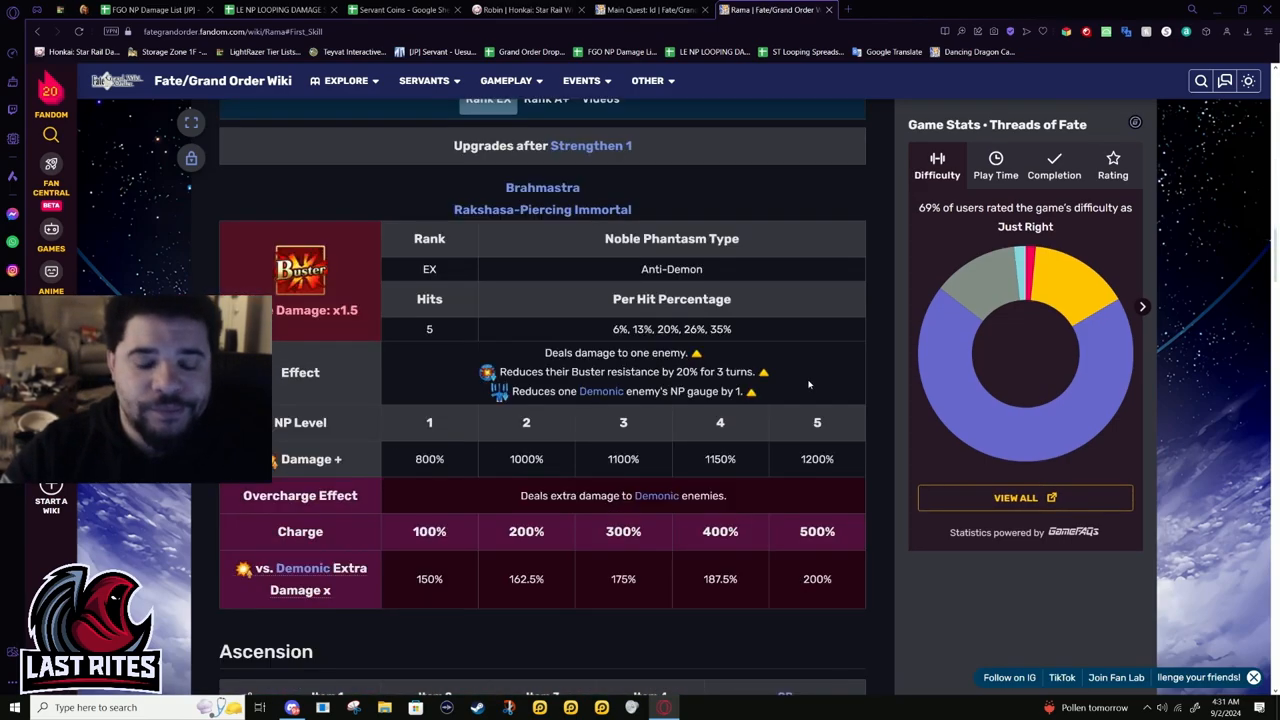
Review Rama's passive skills, append skills and Brahmastra, then open the FGO NP Damage List
{"action": "scroll", "scroll_direction": "down", "scroll_amount": 3}
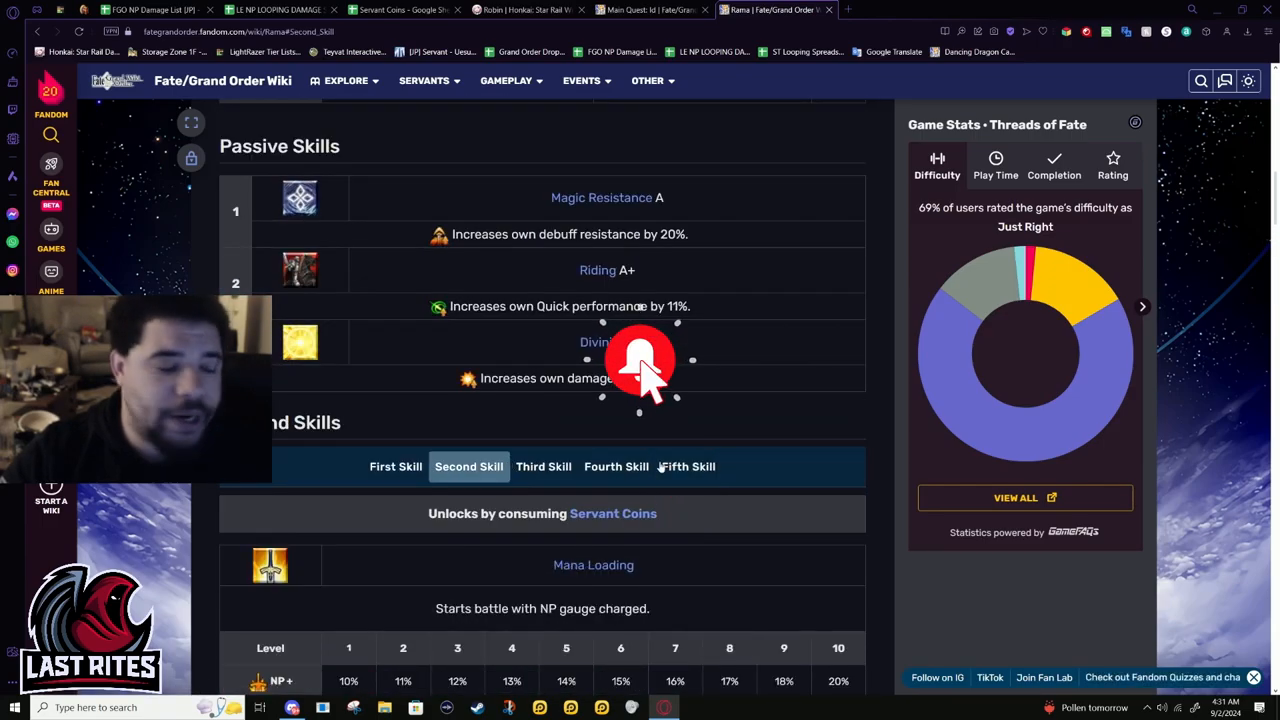
{"action": "scroll", "scroll_direction": "down", "scroll_amount": 3}
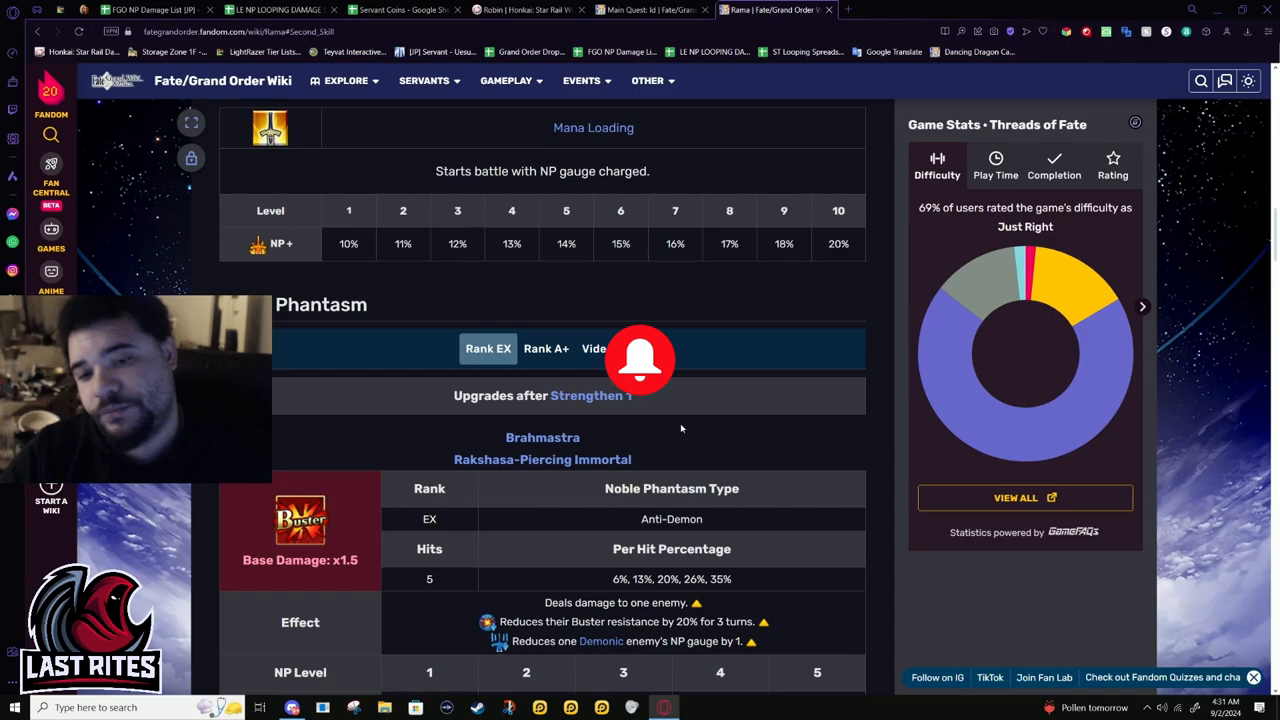
{"action": "scroll", "scroll_direction": "down", "scroll_amount": 3}
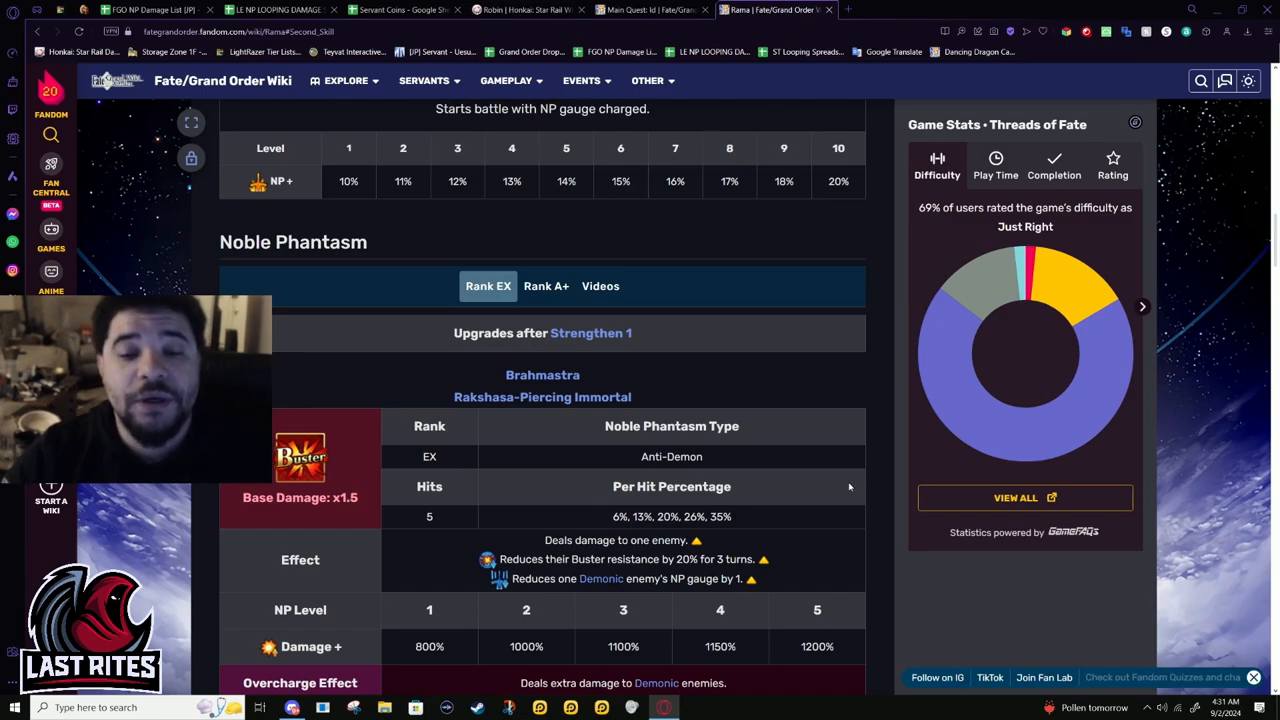
{"action": "scroll", "scroll_direction": "down", "scroll_amount": 3}
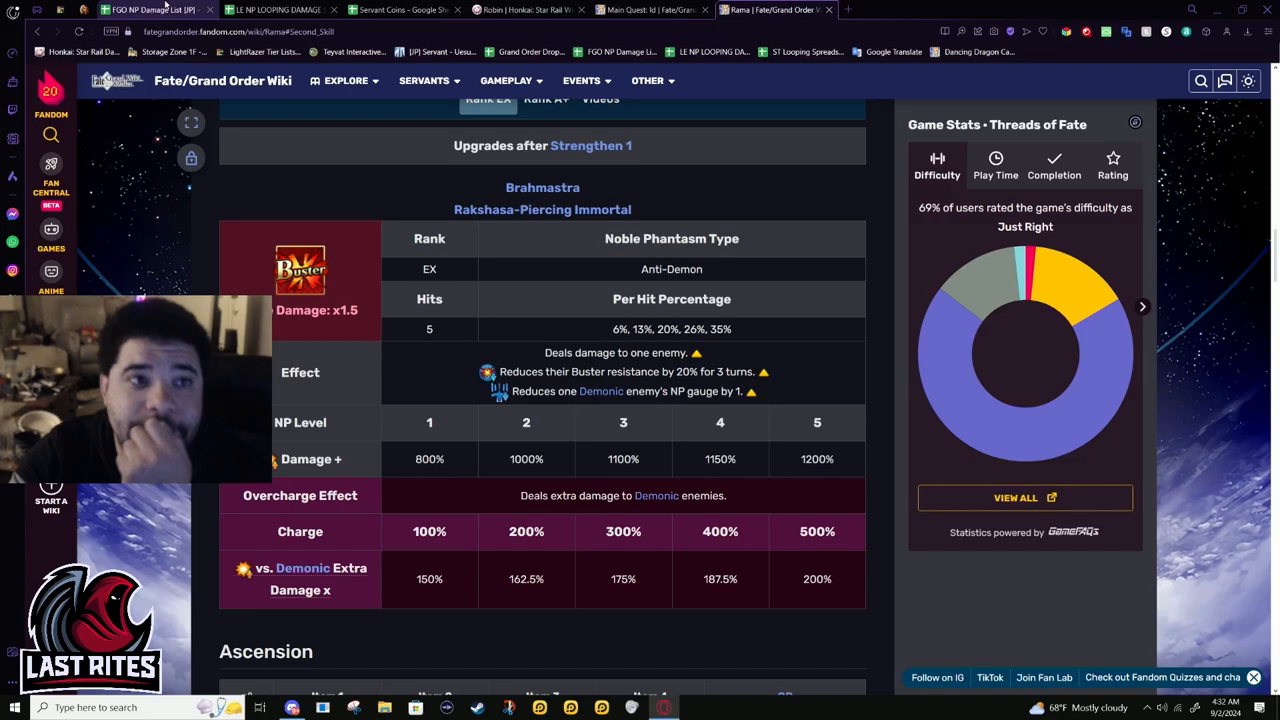
{"action": "left_click", "coordinate": [150, 9]}
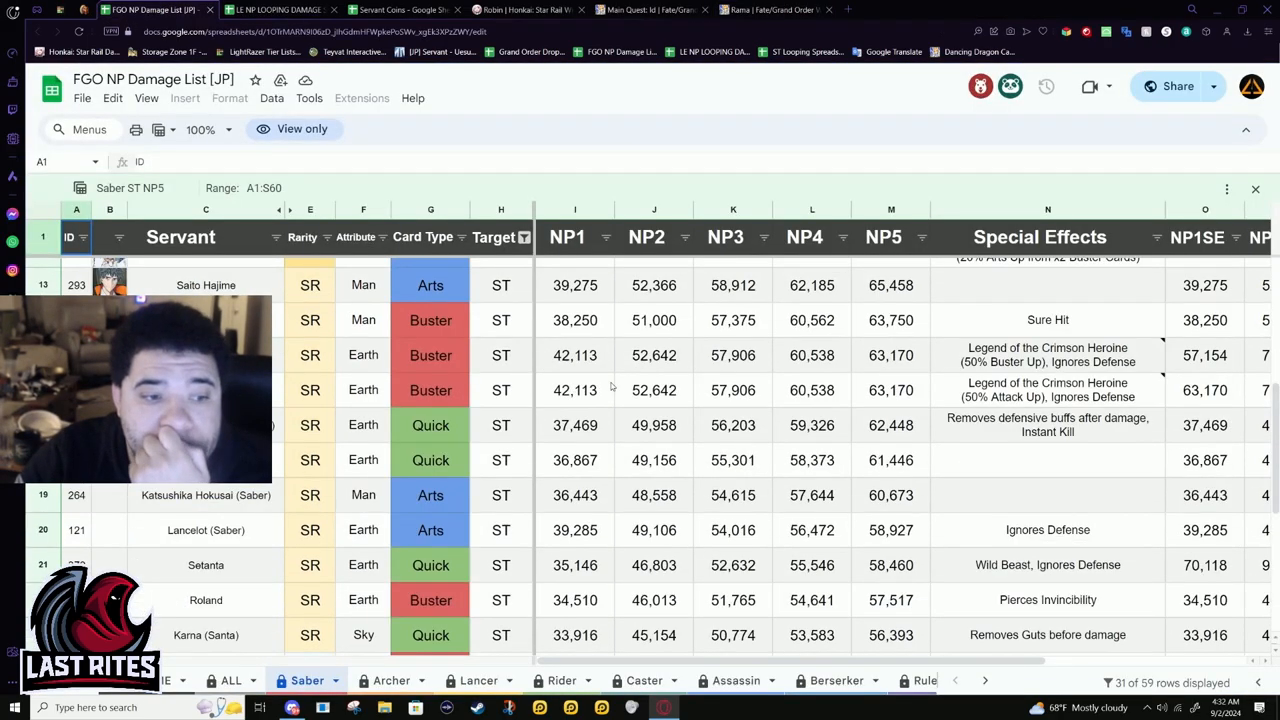
Compare Rama's 35,549 NP1 damage with nearby Saber rows, including Theseus's 63,795 super-effective NP1
{"action": "scroll", "scroll_direction": "down", "scroll_amount": 3}
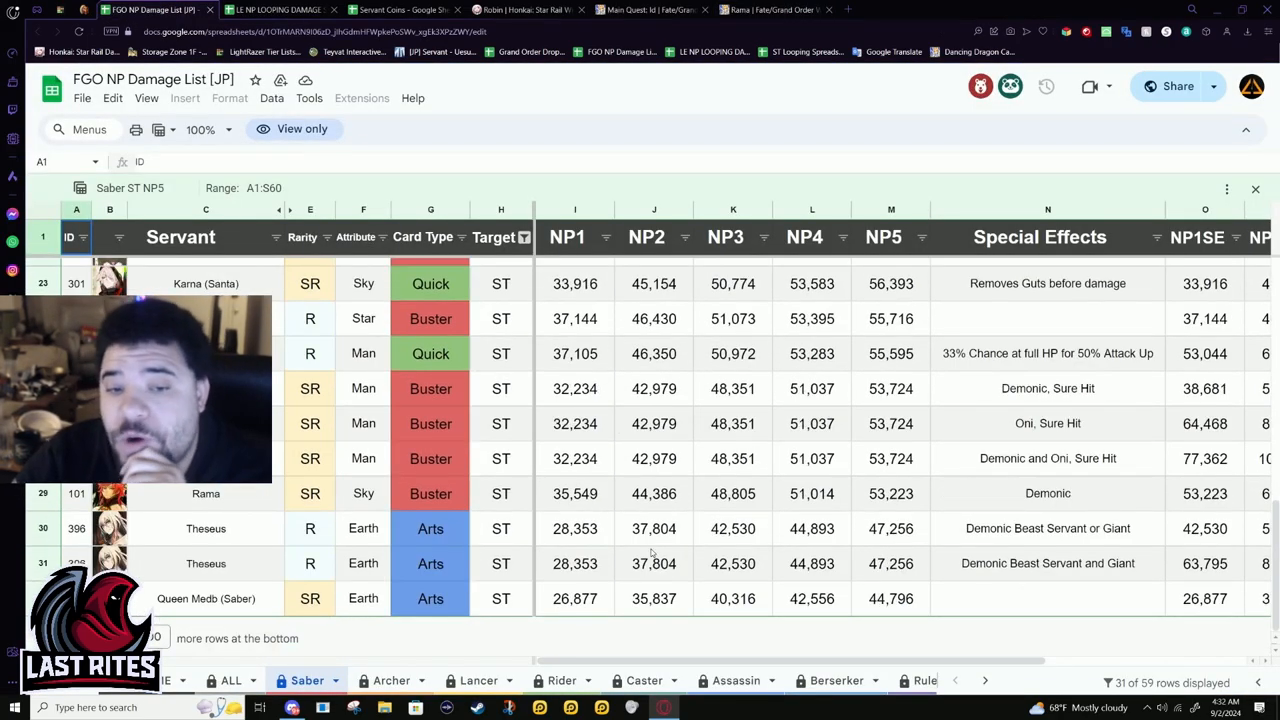
{"action": "left_click", "coordinate": [574, 493]}
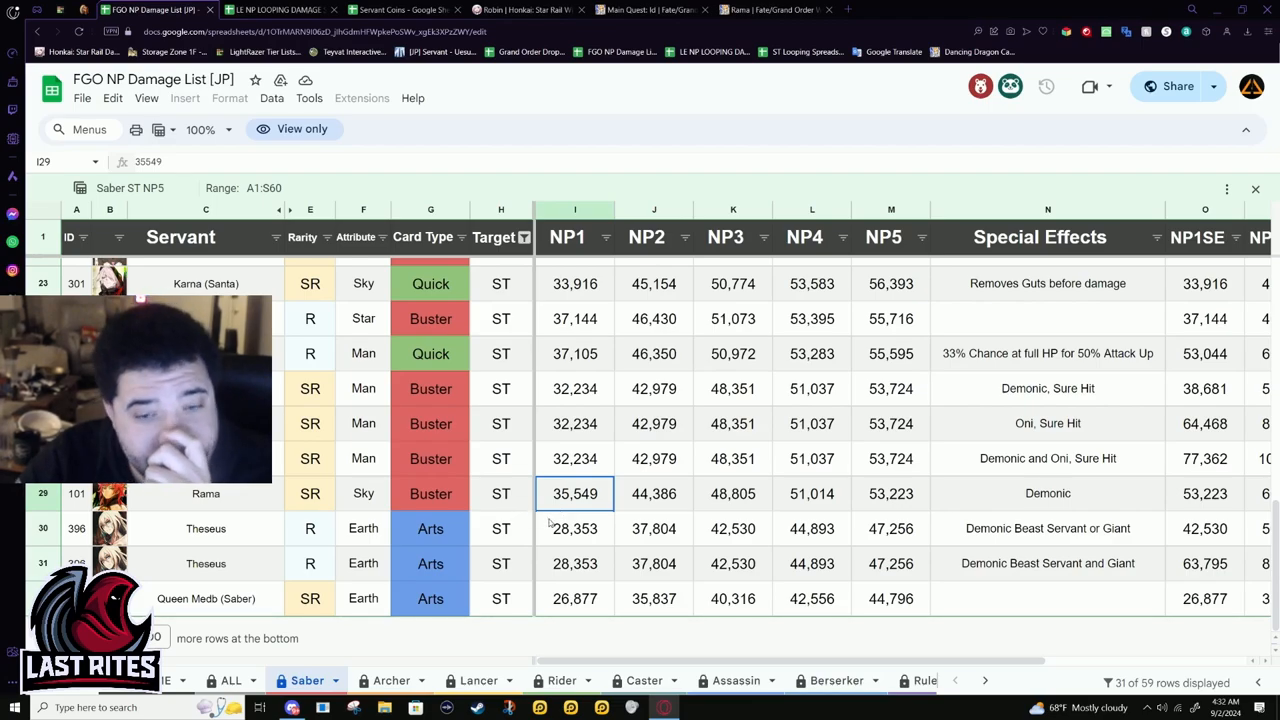
{"action": "left_click", "coordinate": [654, 423]}
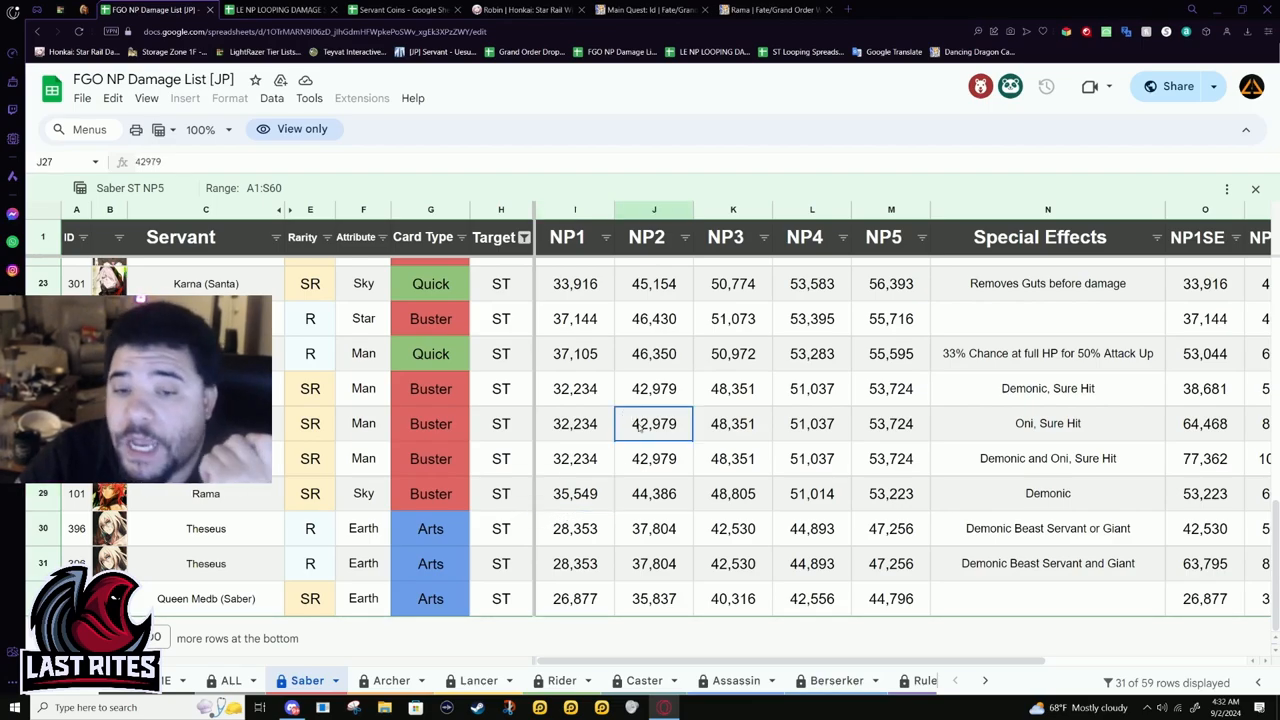
{"action": "left_click", "coordinate": [1204, 458]}
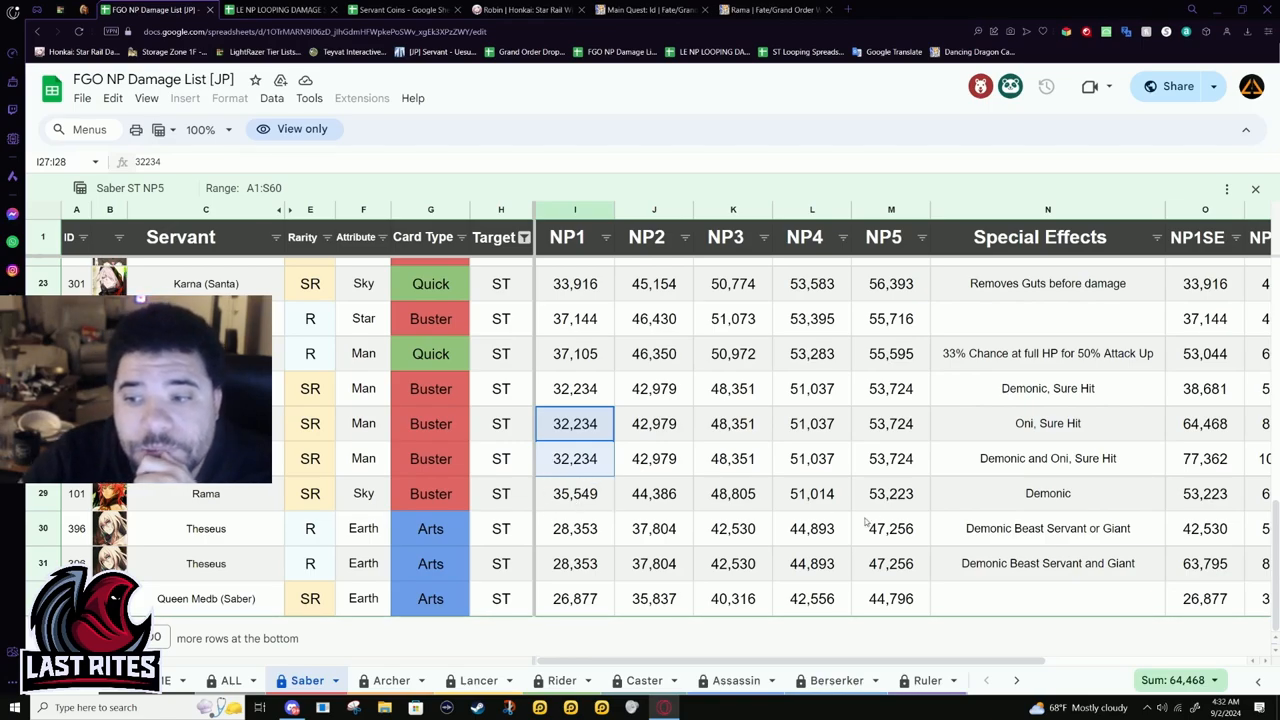
{"action": "left_click", "coordinate": [1204, 563]}
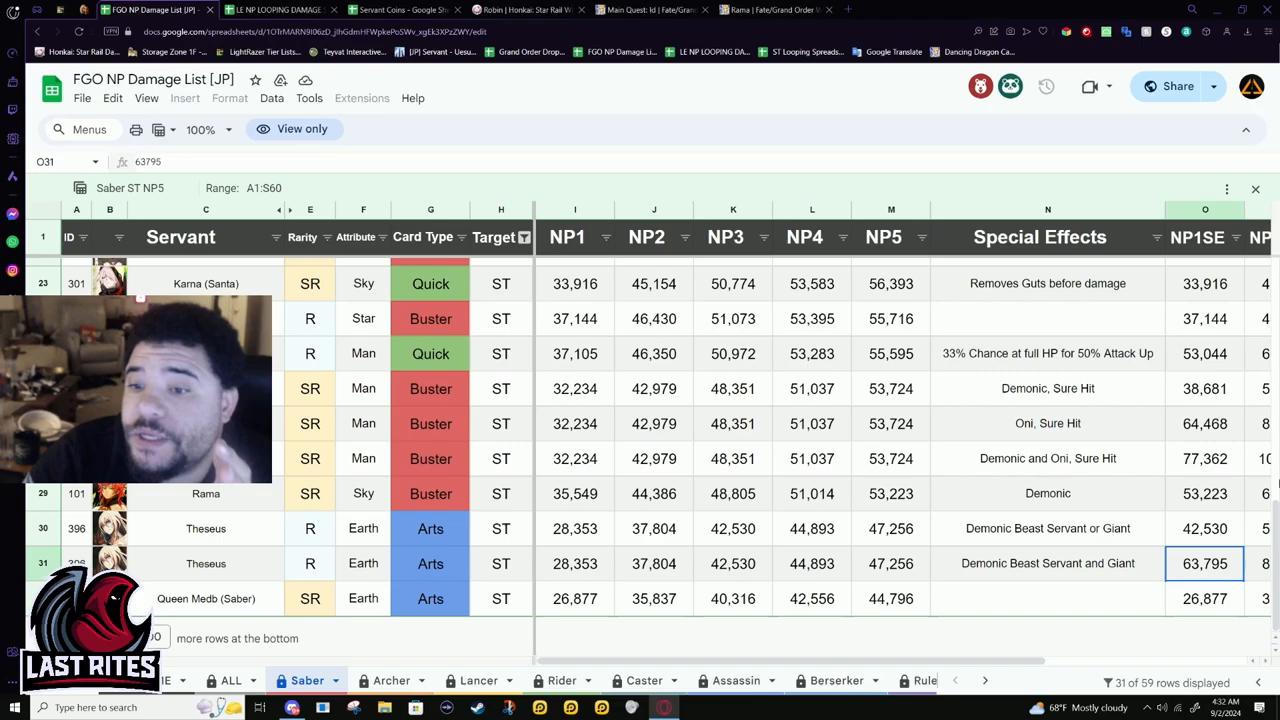
{"action": "left_click", "coordinate": [1204, 528]}
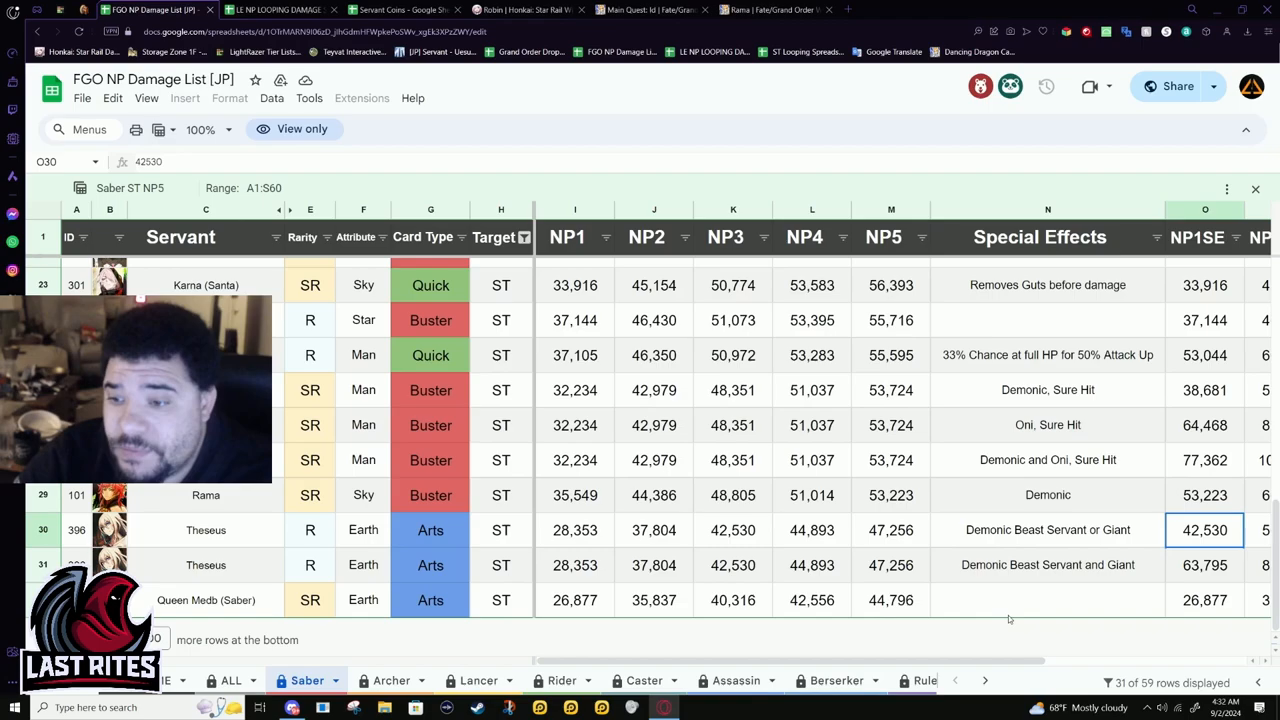
{"action": "scroll", "scroll_direction": "right", "scroll_amount": 3}
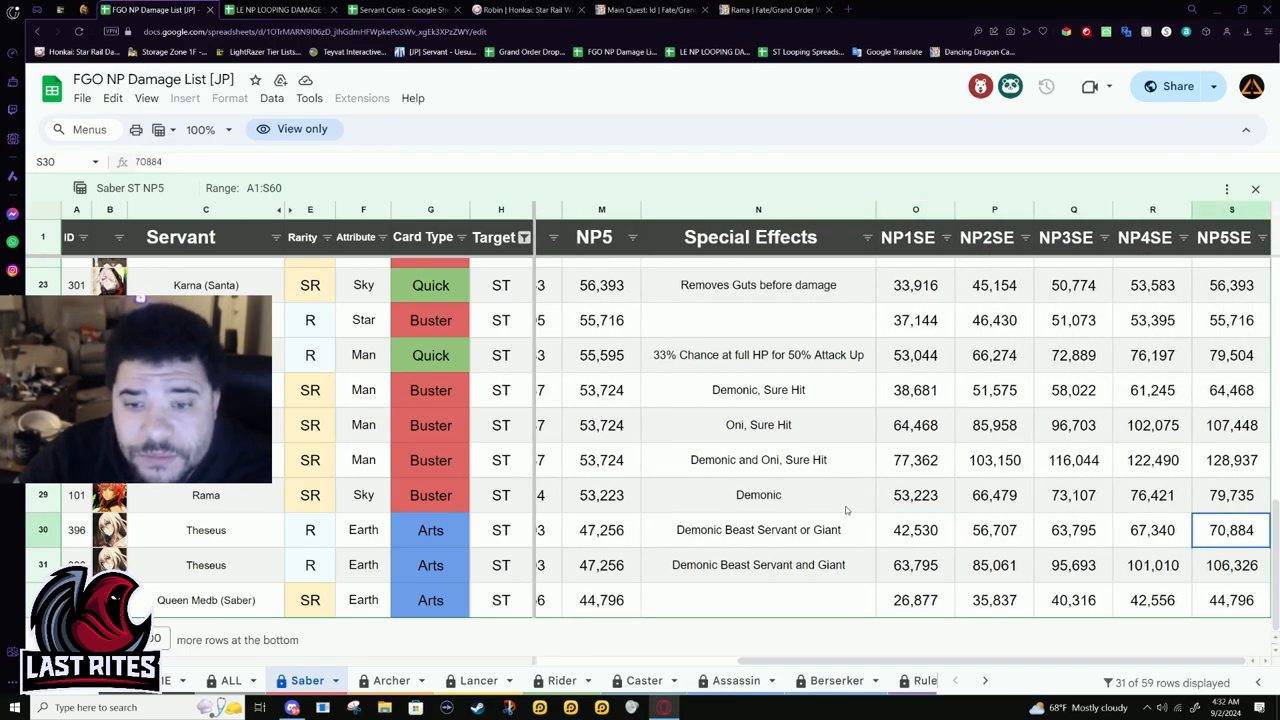
Compare Rama's 53,223 super-effective NP1 with Theseus's 70,884 NP5, then return to Rama's page
{"action": "left_click", "coordinate": [915, 495]}
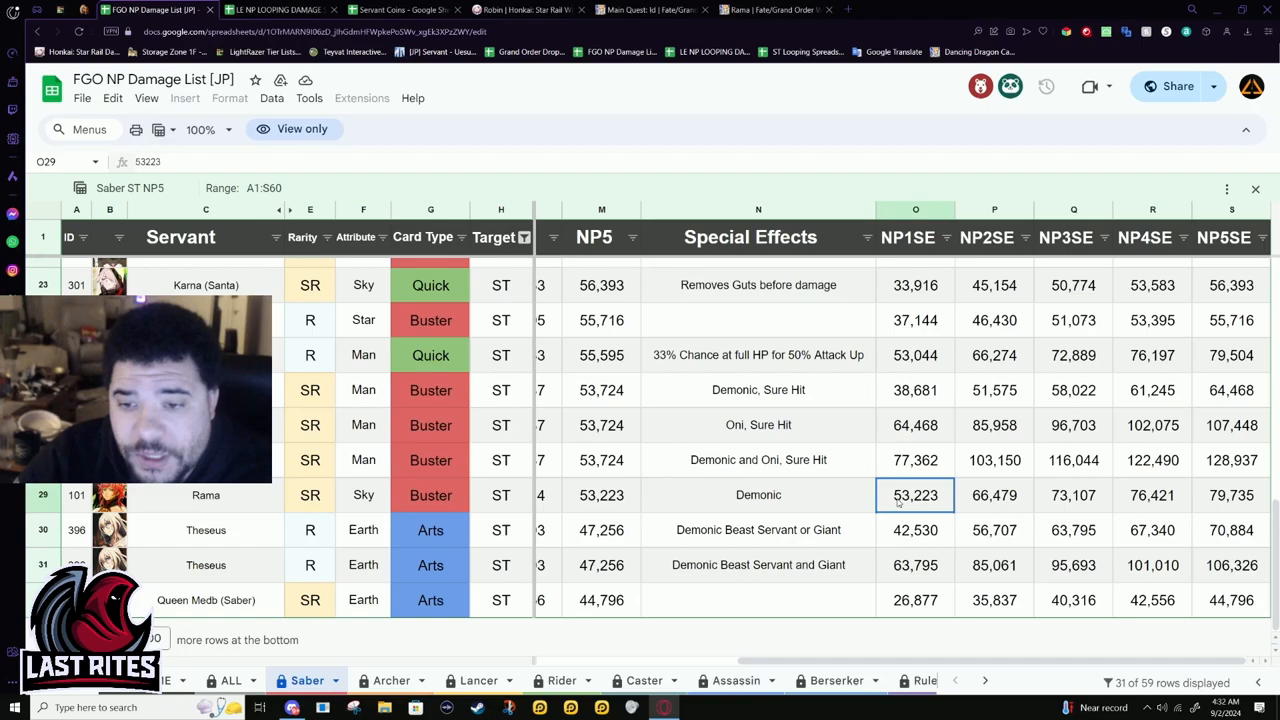
{"action": "left_click", "coordinate": [1231, 530]}
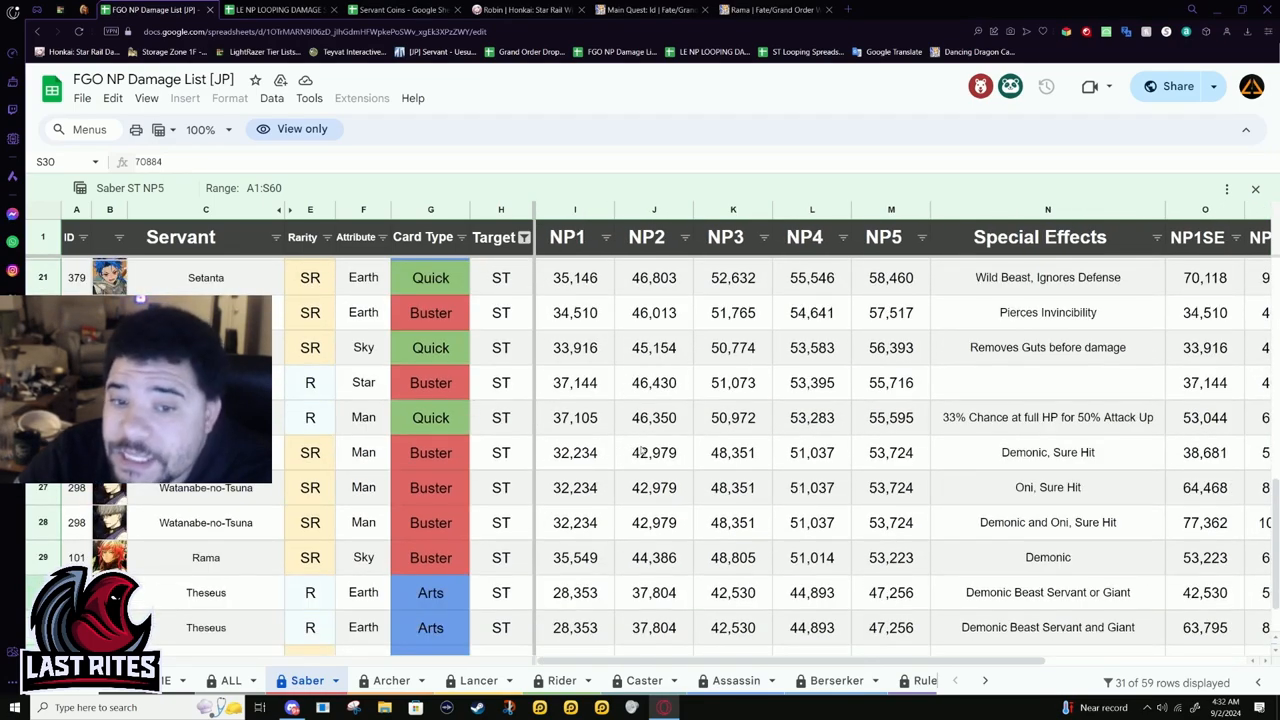
{"action": "left_click_drag", "start_coordinate": [654, 417], "coordinate": [890, 452]}
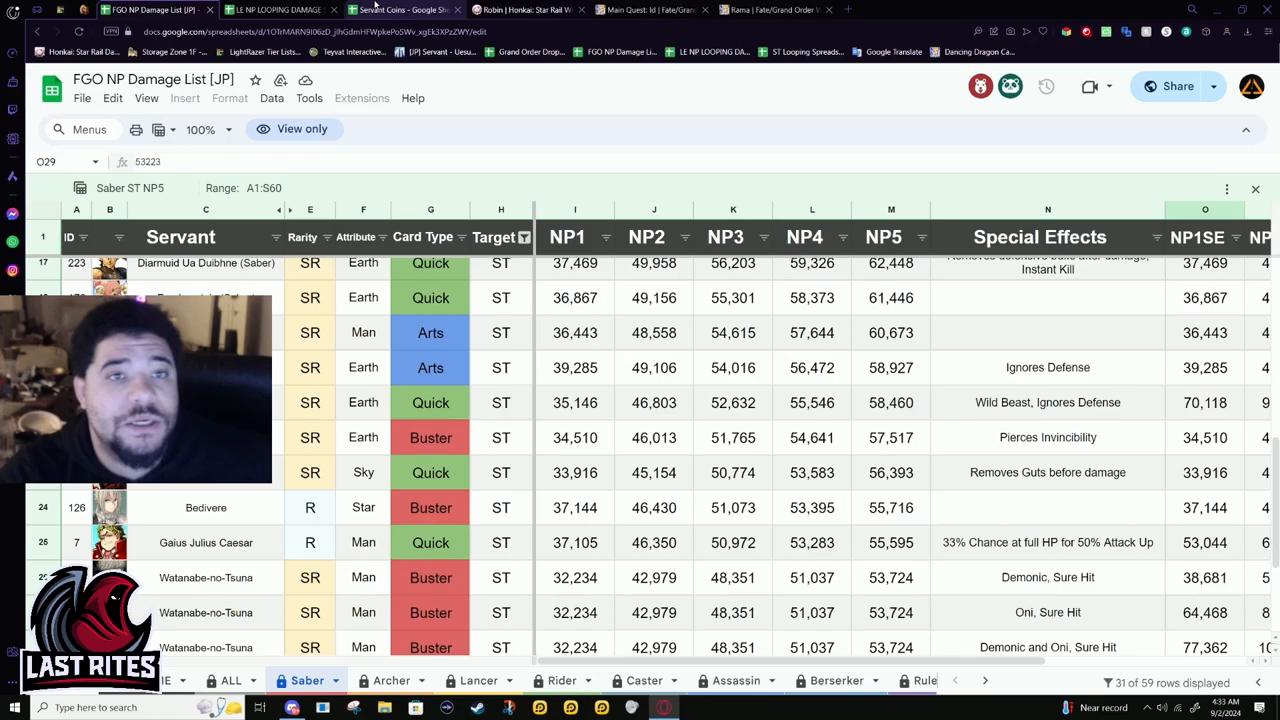
{"action": "left_click", "coordinate": [770, 9]}
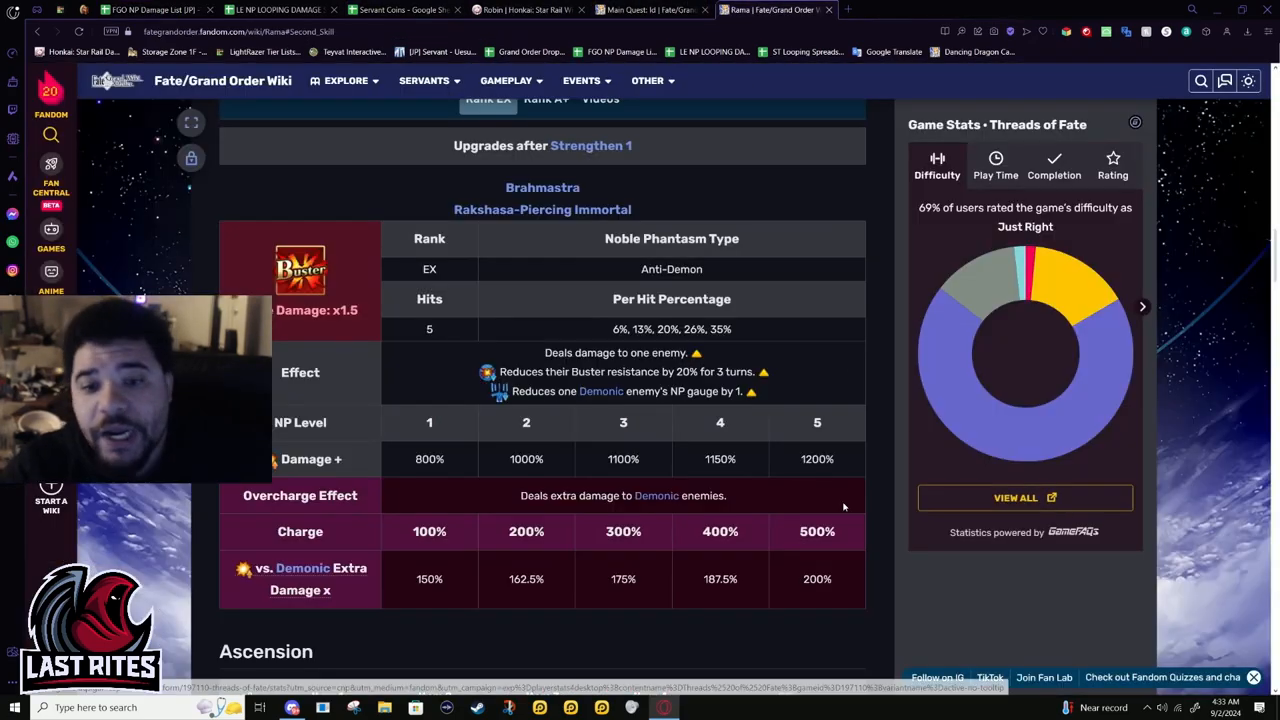
Show Rama's second active skill, Charisma B
{"action": "scroll", "scroll_direction": "down", "scroll_amount": 3}
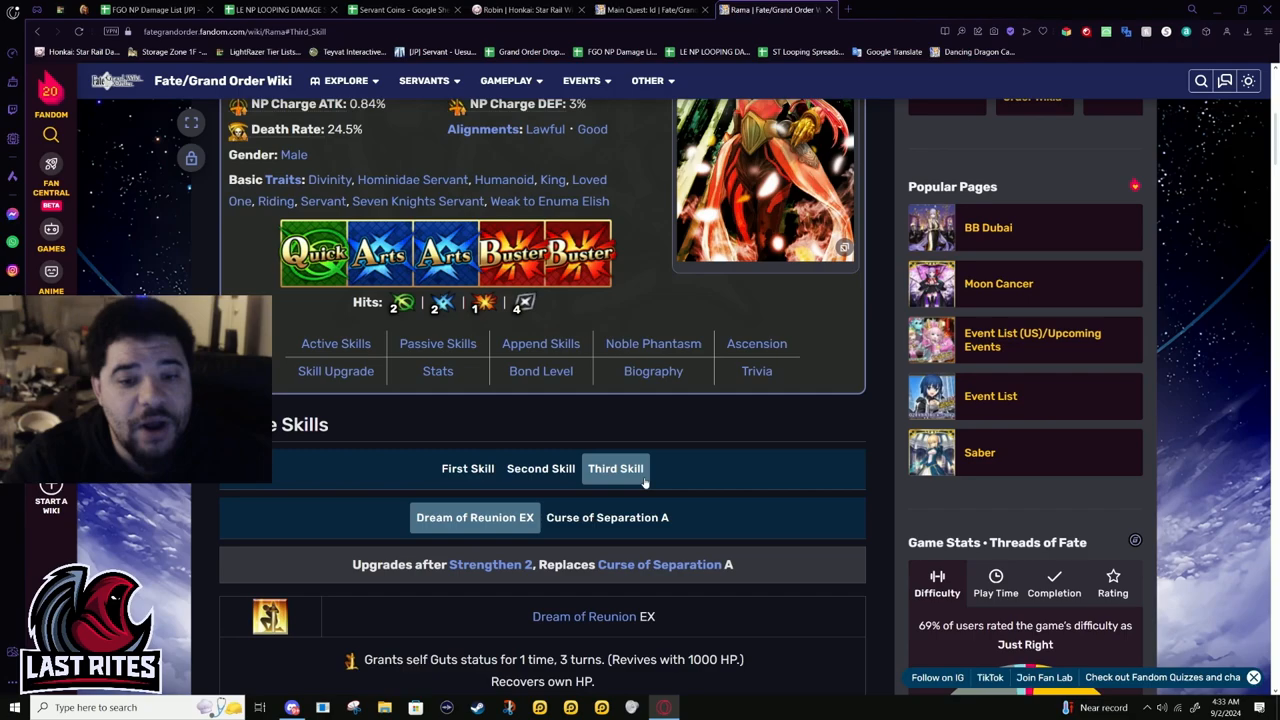
{"action": "scroll", "scroll_direction": "down", "scroll_amount": 3}
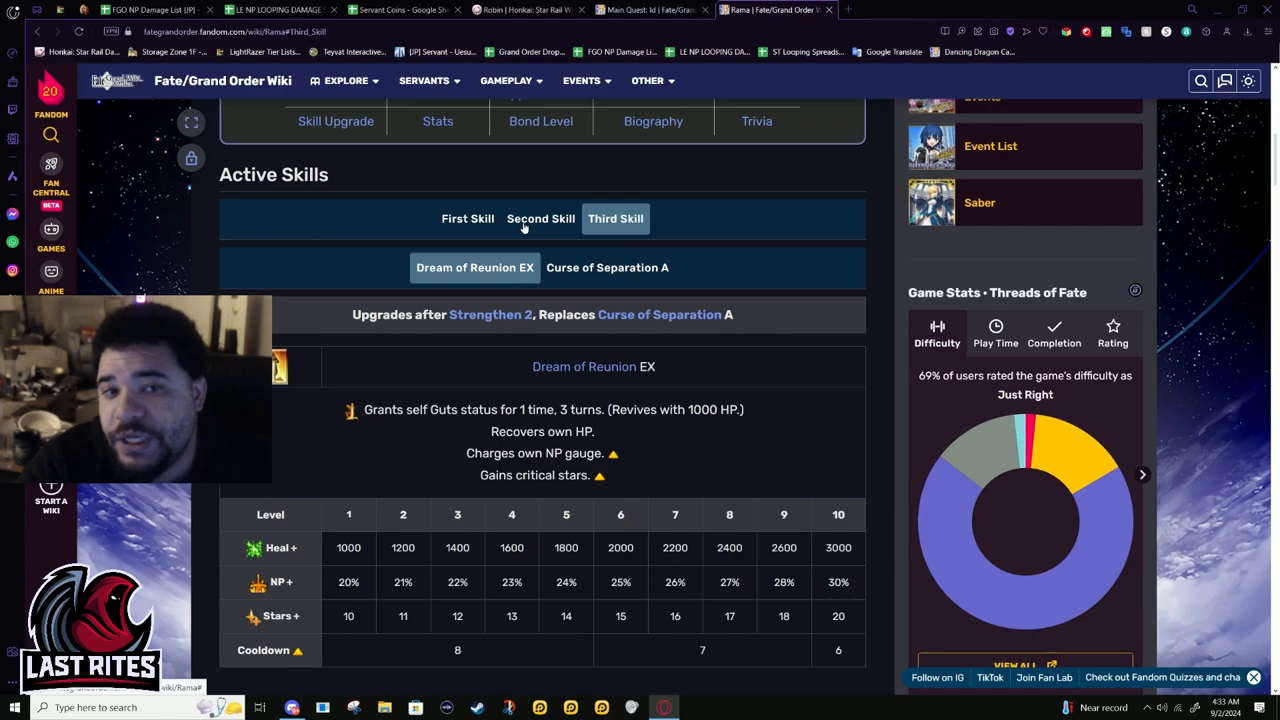
{"action": "left_click", "coordinate": [540, 218]}
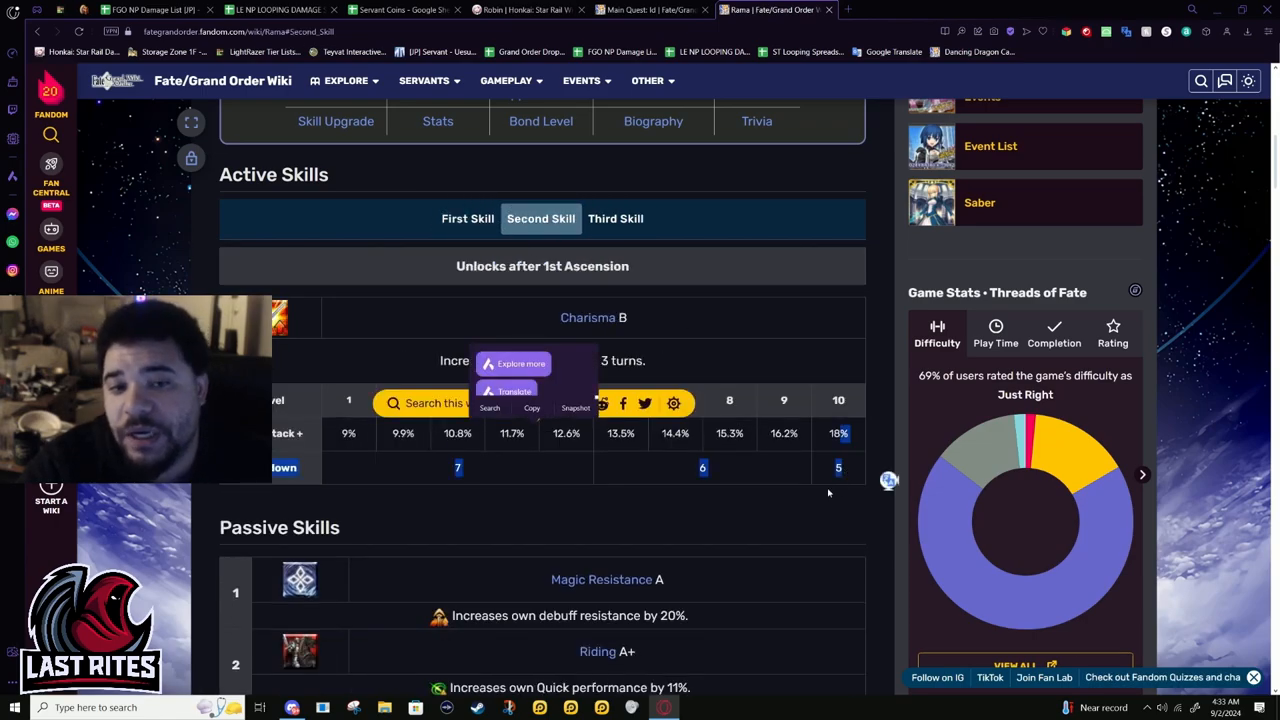
Scroll through Rama's Ascension materials and Active Skill Reinforcement costs up to 10,000,000 QP
{"action": "scroll", "scroll_direction": "down", "scroll_amount": 3}
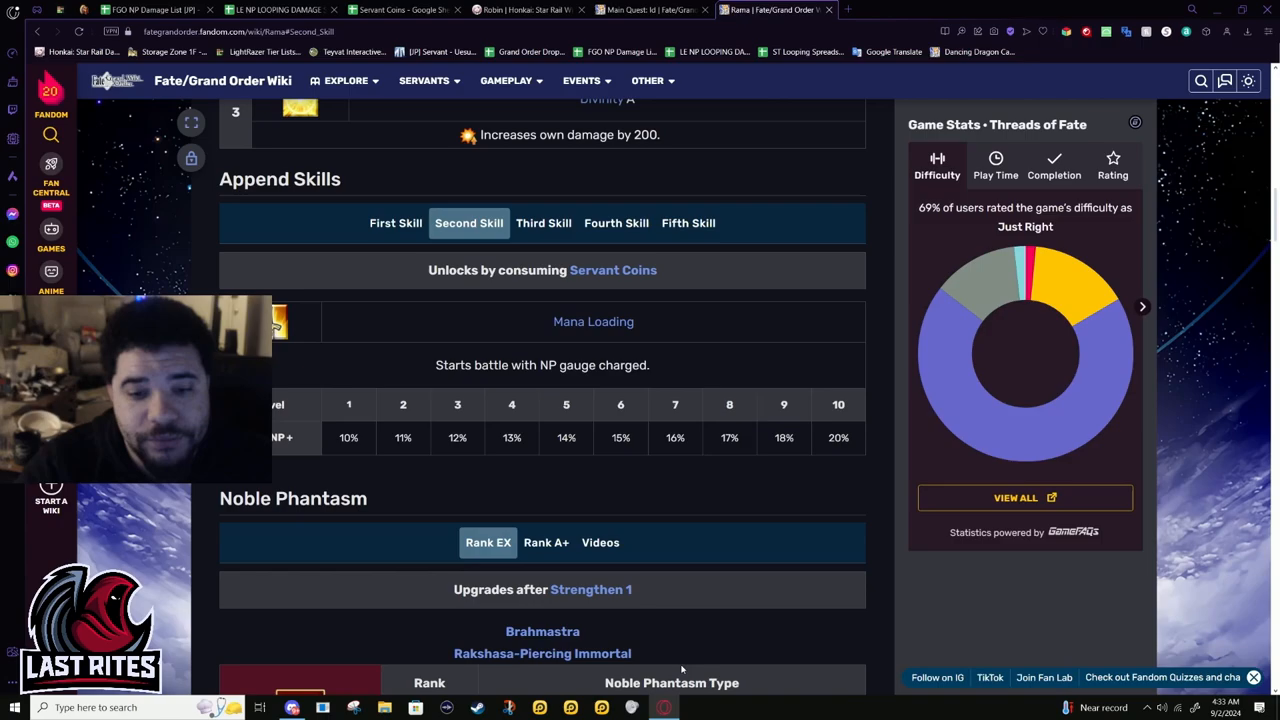
{"action": "scroll", "scroll_direction": "down", "scroll_amount": 3}
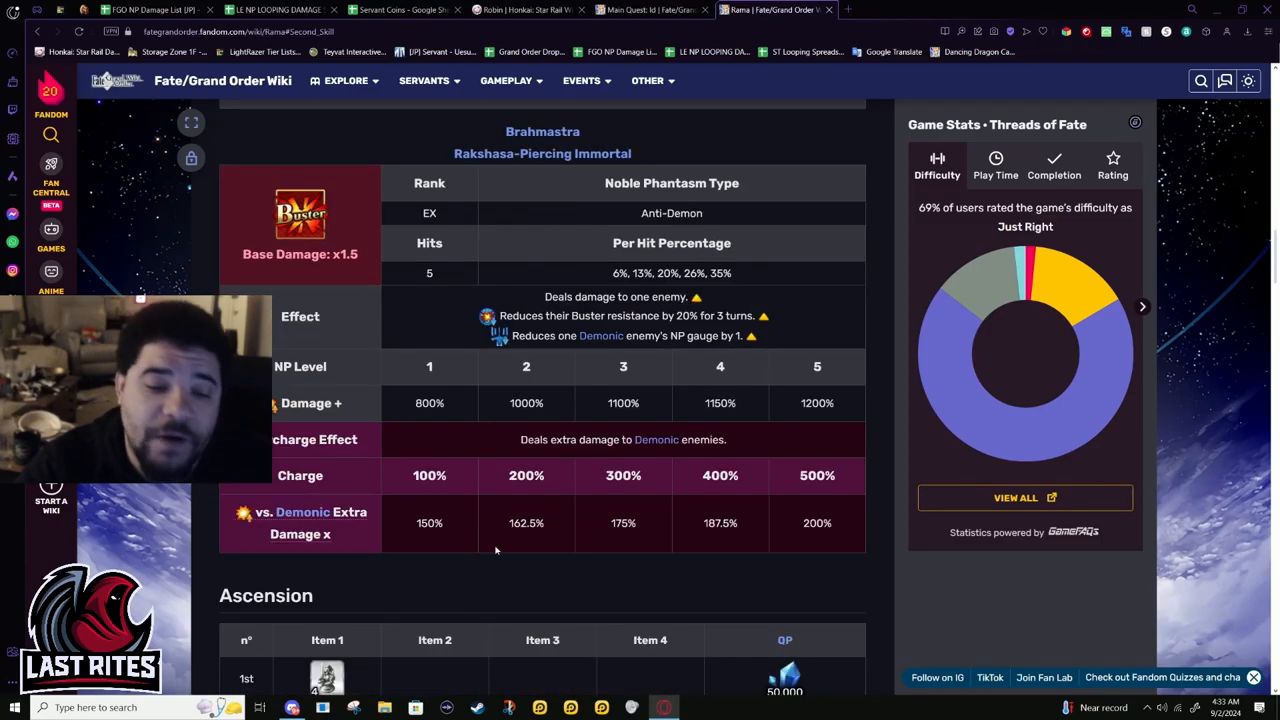
{"action": "scroll", "scroll_direction": "down", "scroll_amount": 3}
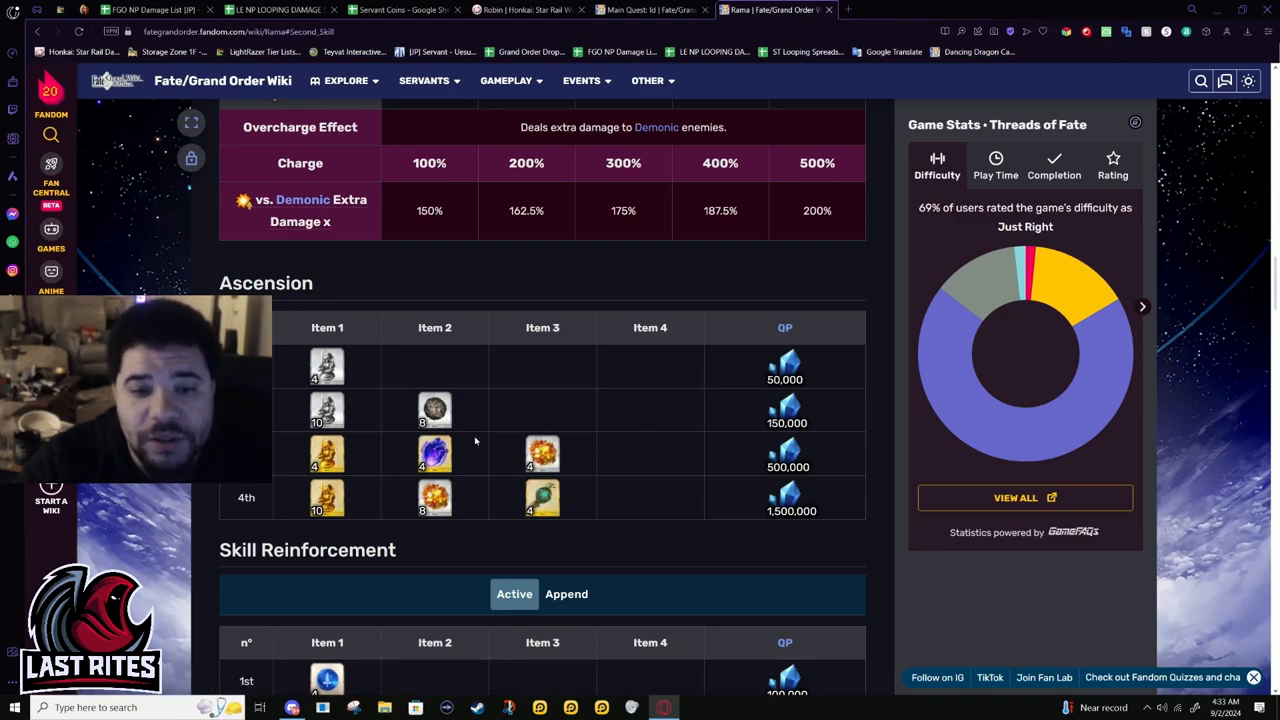
{"action": "scroll", "scroll_direction": "down", "scroll_amount": 3}
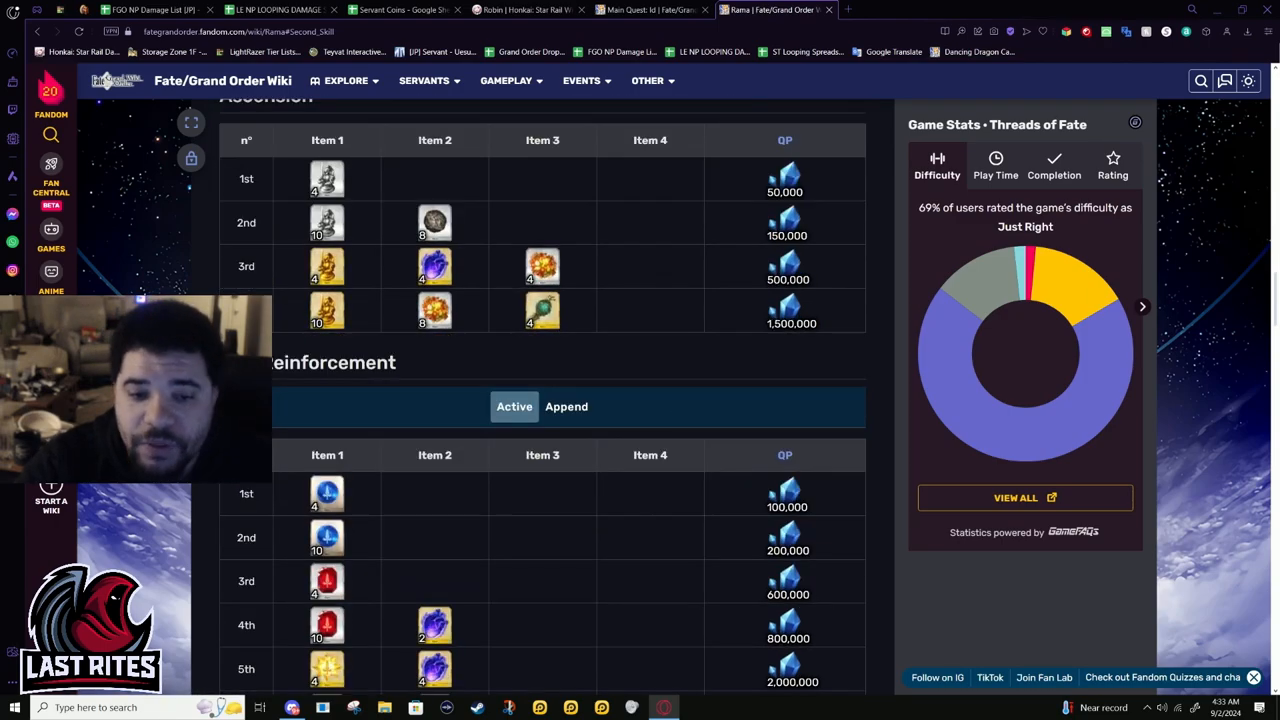
{"action": "scroll", "scroll_direction": "down", "scroll_amount": 3}
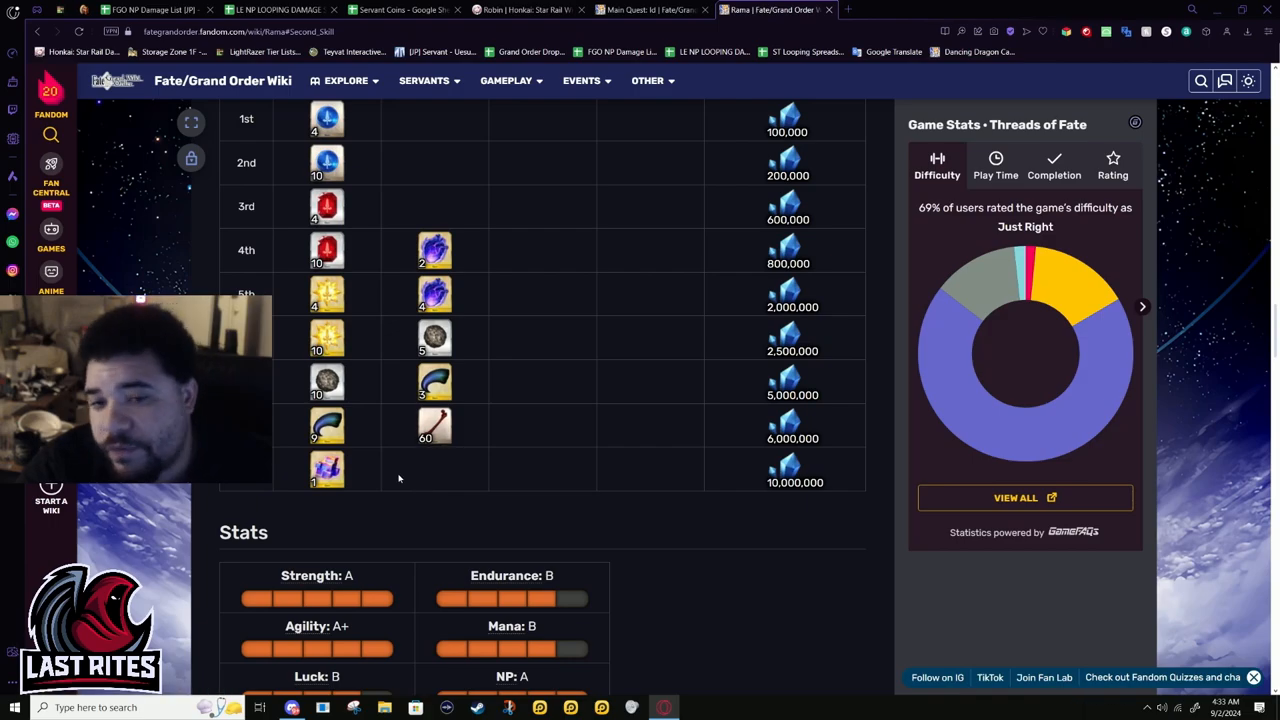
{"action": "scroll", "scroll_direction": "down", "scroll_amount": 3}
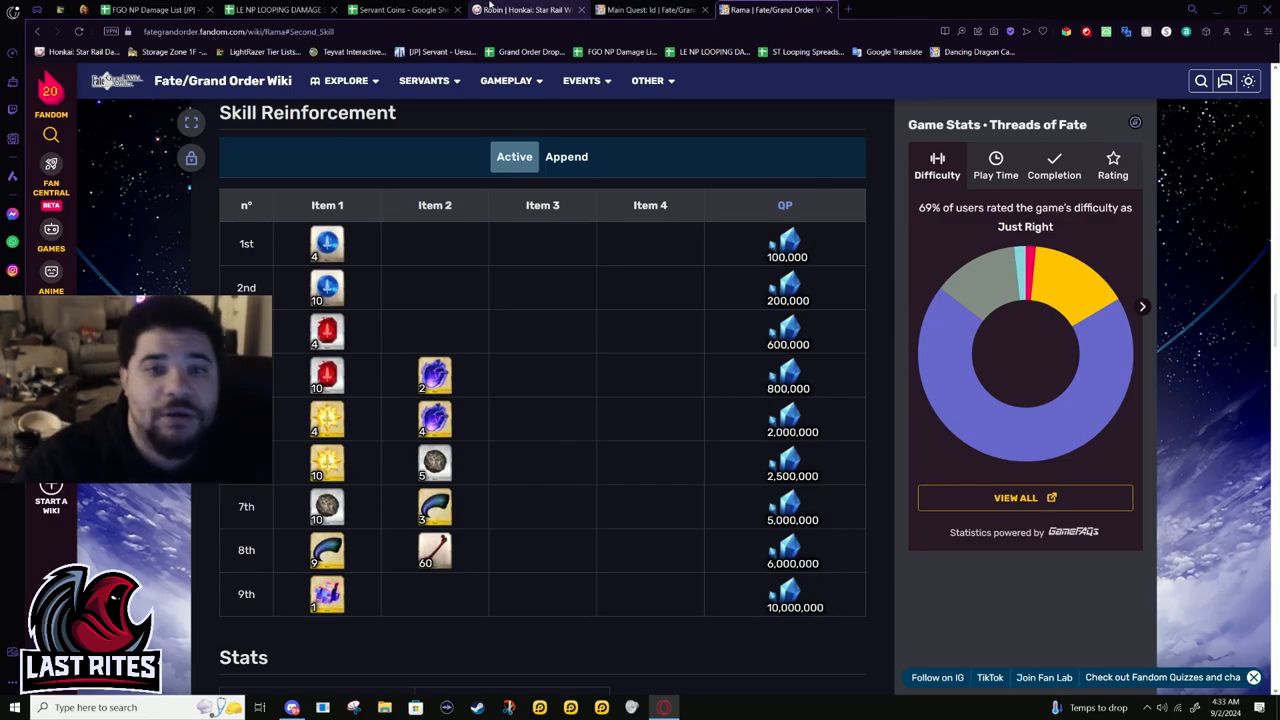
View Rama's append skill reinforcement materials, switch back, and scroll through his stat ratings
{"action": "left_click", "coordinate": [566, 156]}
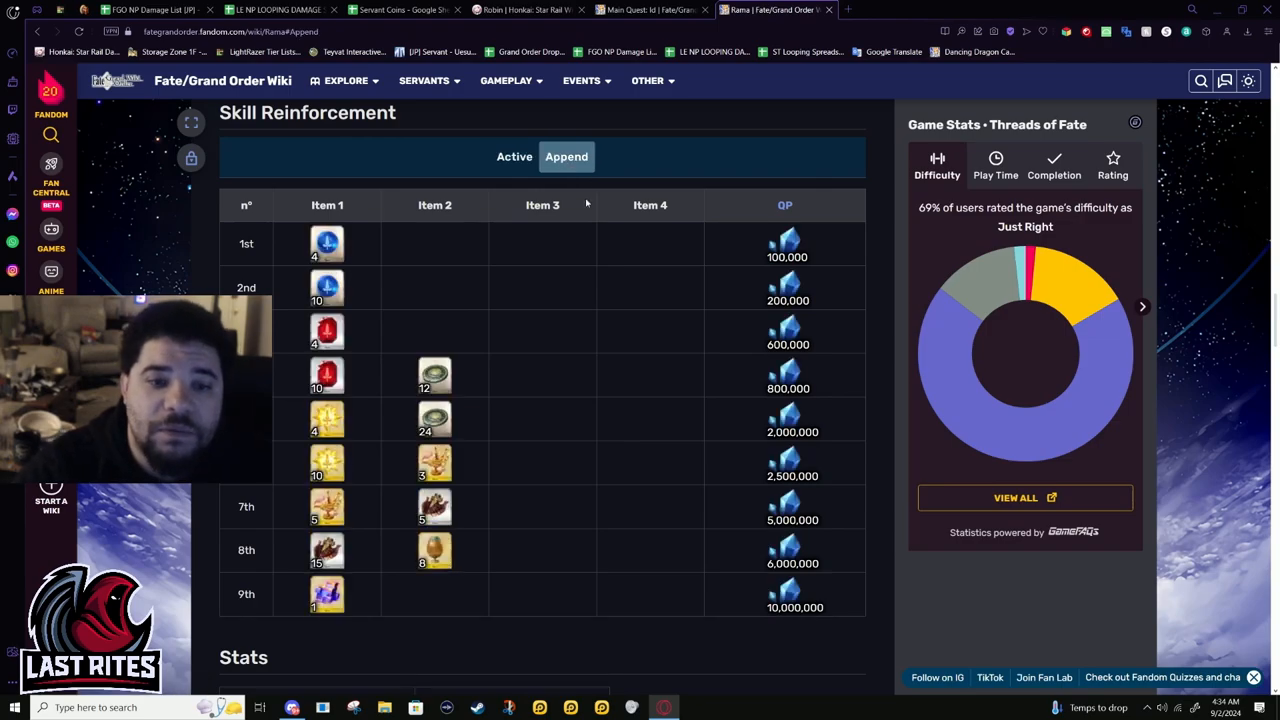
{"action": "left_click", "coordinate": [514, 156]}
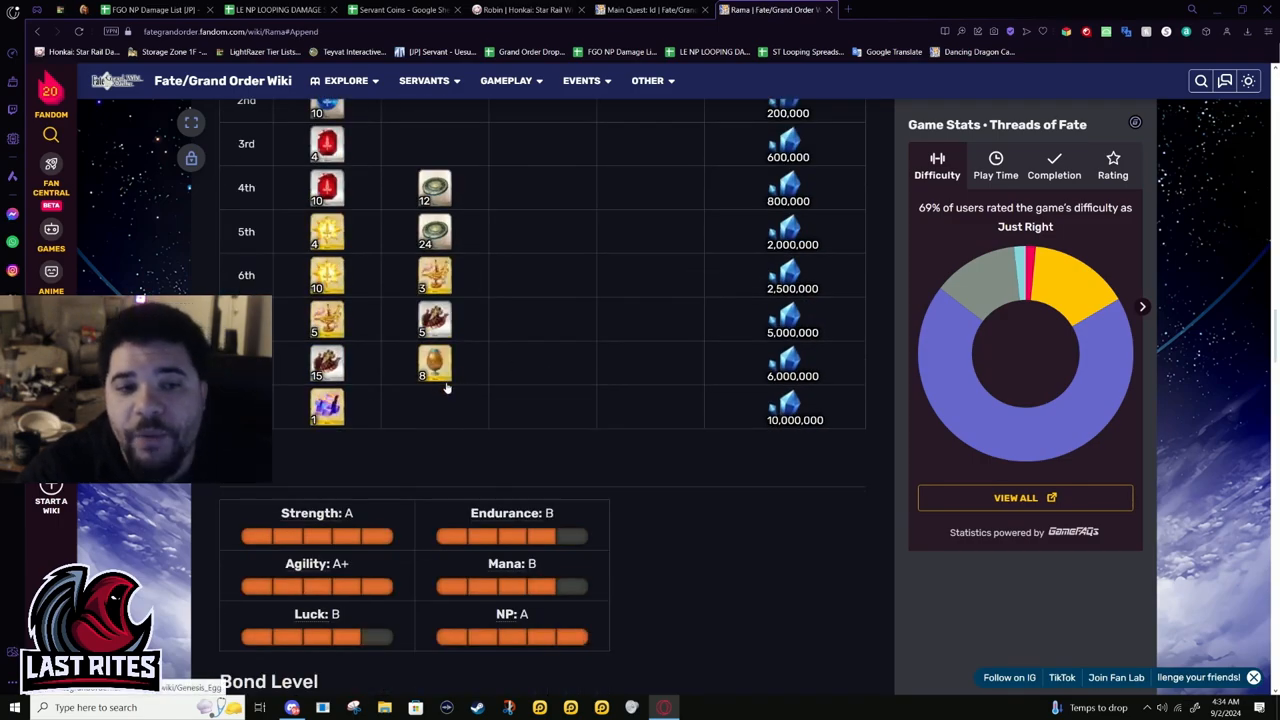
{"action": "scroll", "scroll_direction": "down", "scroll_amount": 3}
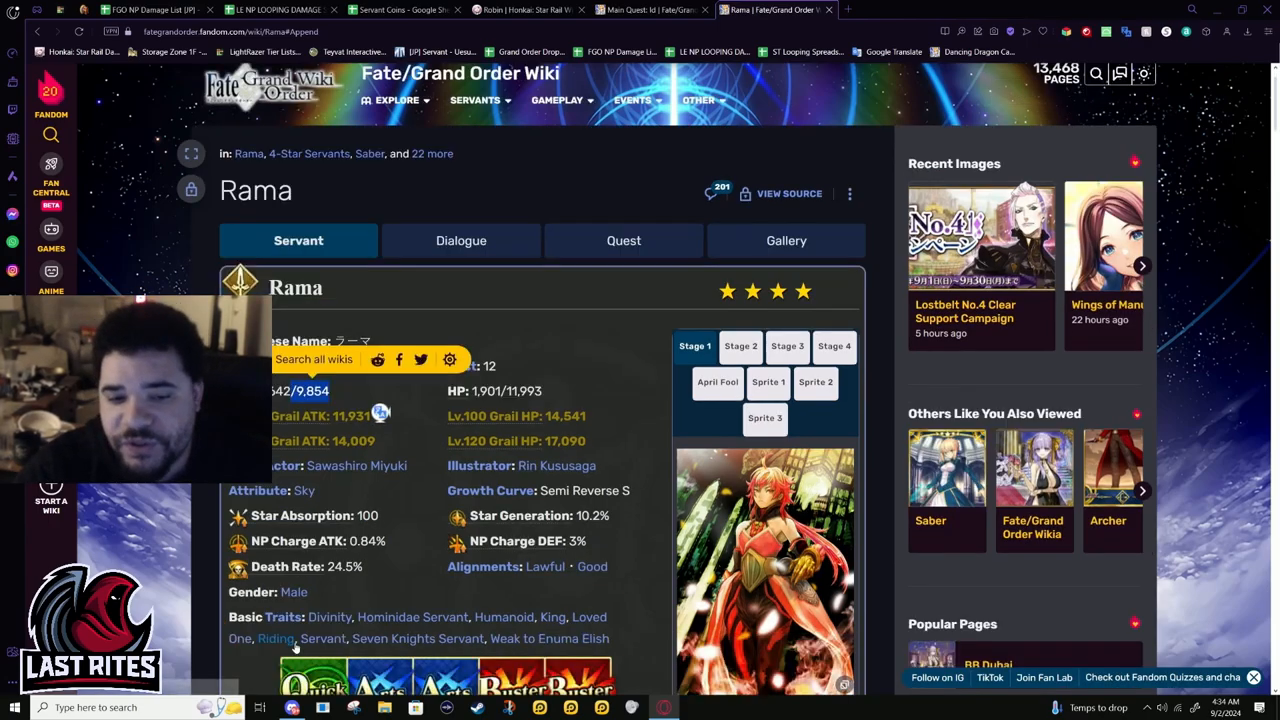
Show Rama's first active skill, Blessing of Martial Arts A, and scroll back toward his profile
{"action": "scroll", "scroll_direction": "down", "scroll_amount": 3}
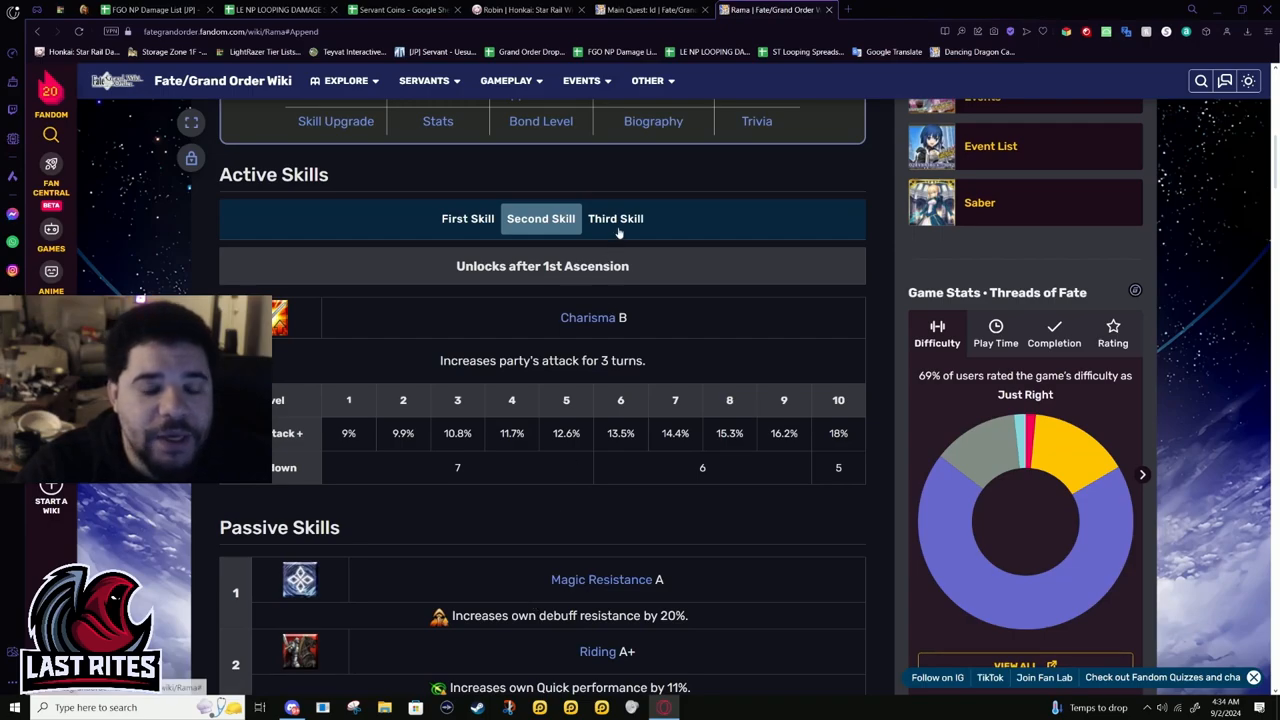
{"action": "mouse_move", "coordinate": [400, 264]}
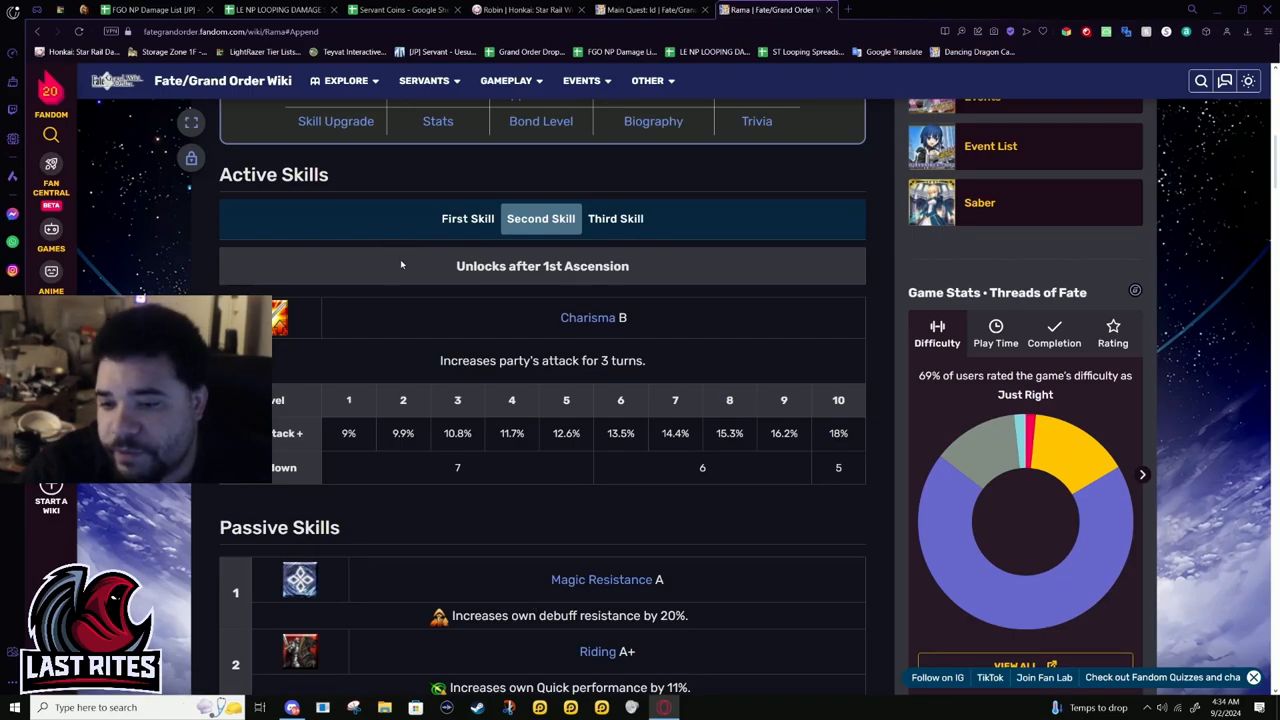
{"action": "mouse_move", "coordinate": [453, 247]}
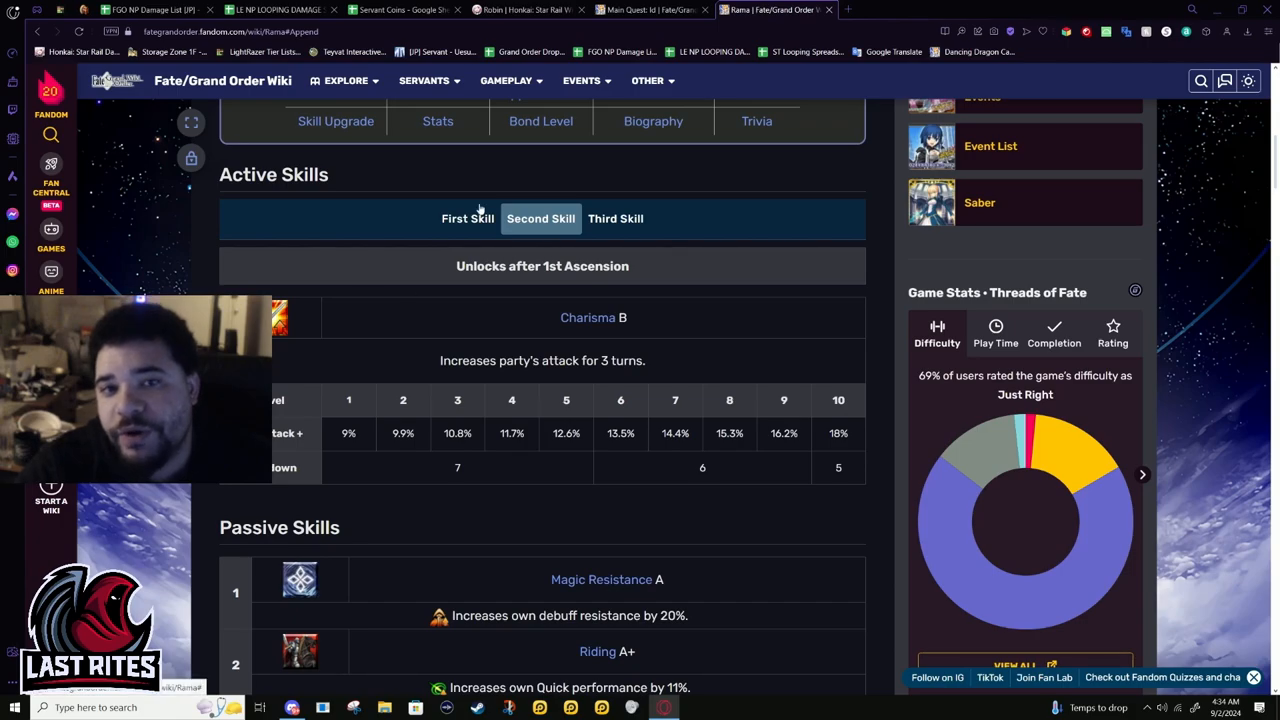
{"action": "left_click", "coordinate": [467, 218]}
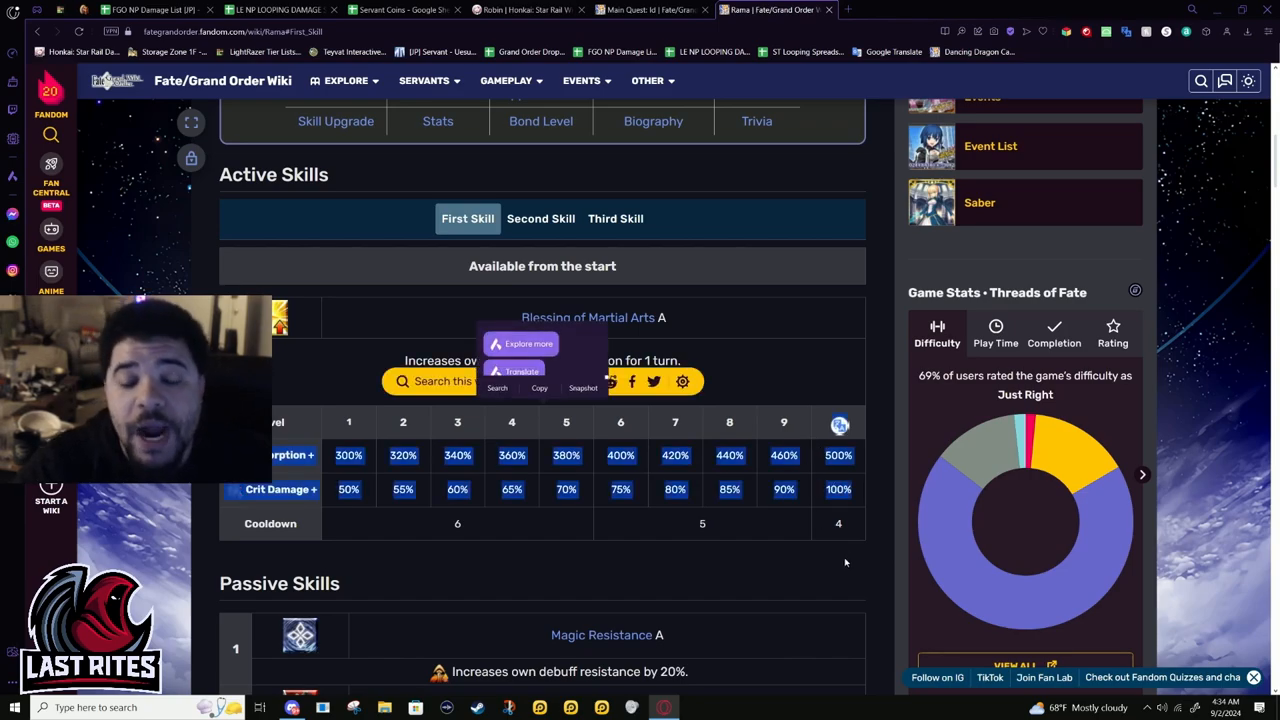
{"action": "mouse_move", "coordinate": [843, 560]}
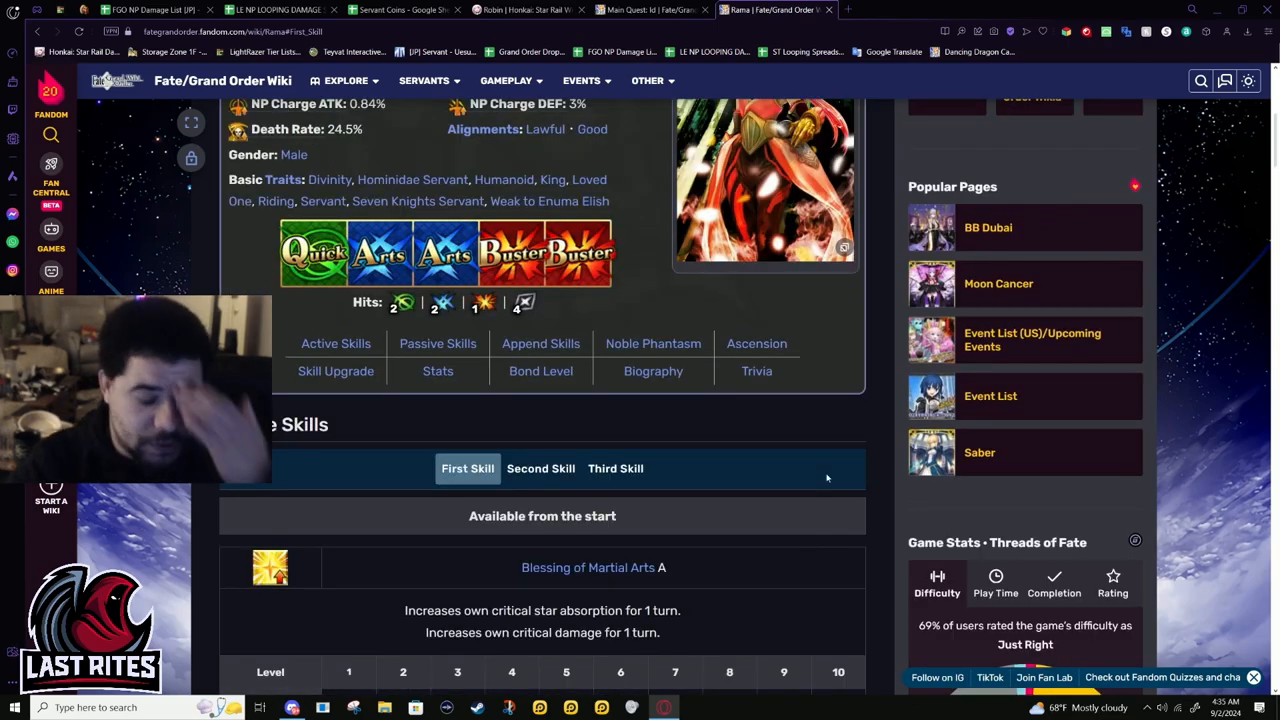
{"action": "mouse_move", "coordinate": [872, 431]}
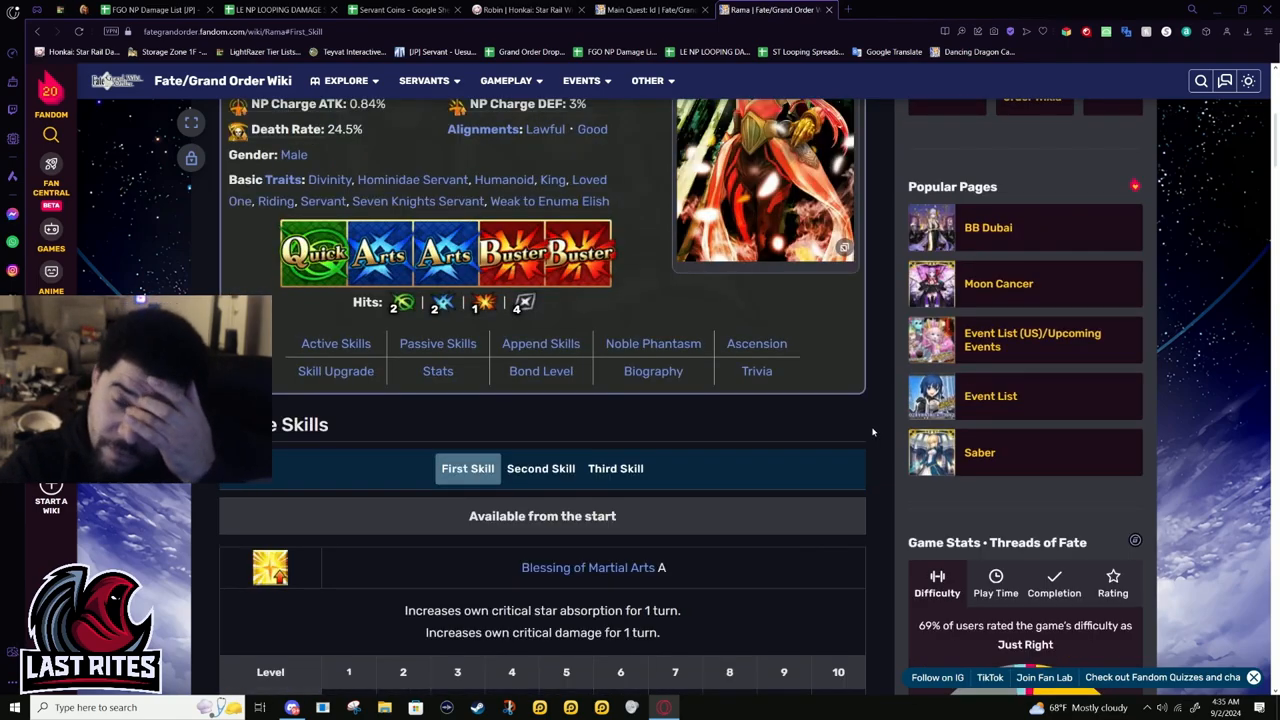
{"action": "mouse_move", "coordinate": [821, 444]}
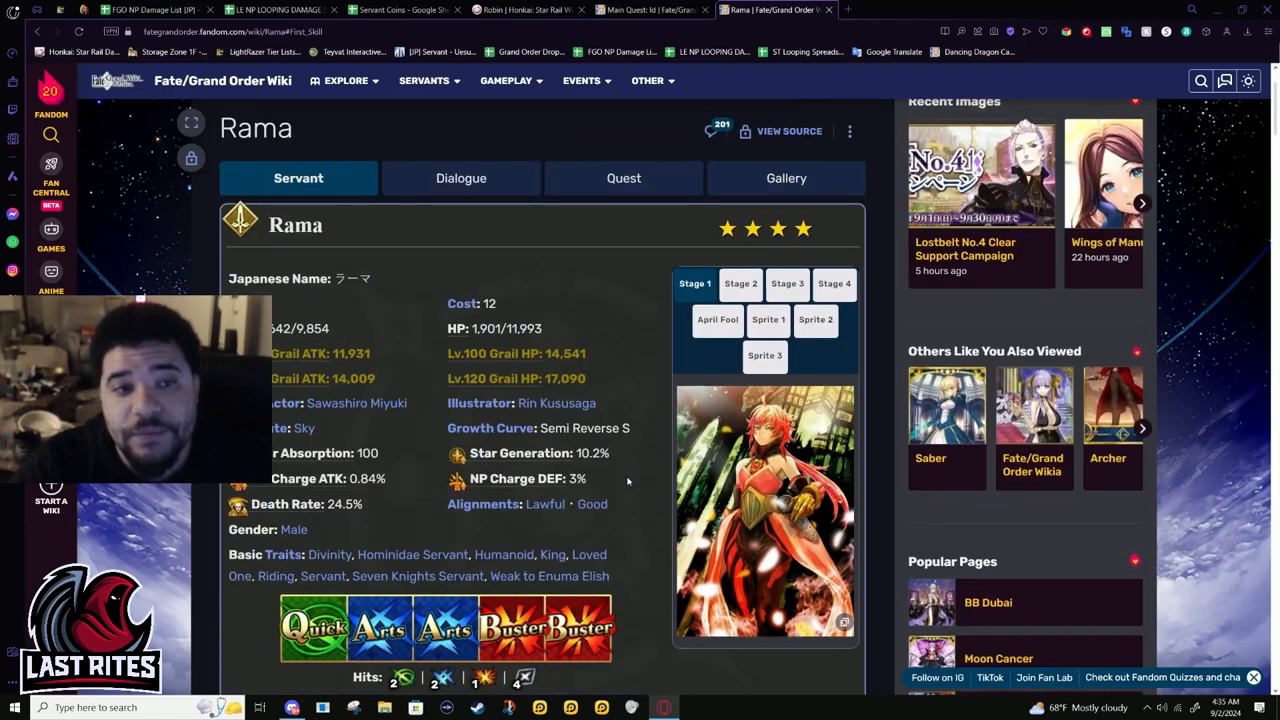
{"action": "scroll", "scroll_direction": "down", "scroll_amount": 3}
{"action": "type", "text": "s"}
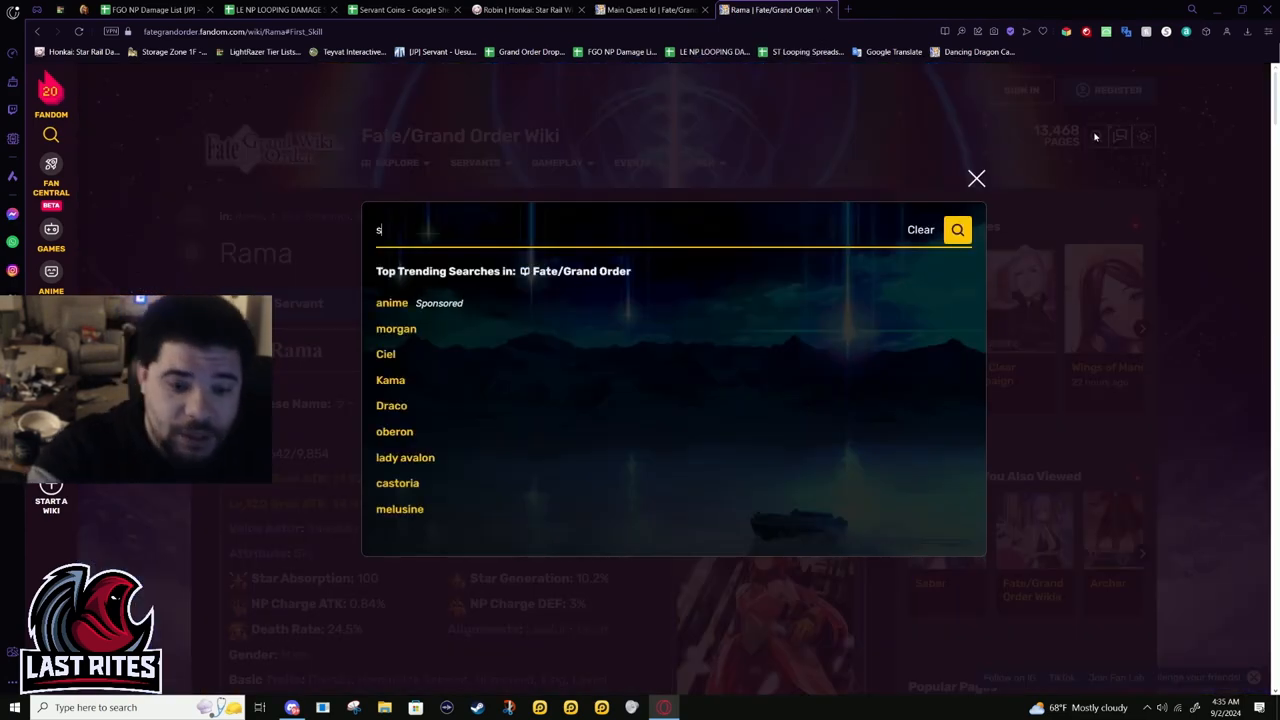
Search the wiki for 'shinsengumi' and open the Shinsengumi result for Nagakura Shinpachi
{"action": "type", "text": "hinsu"}
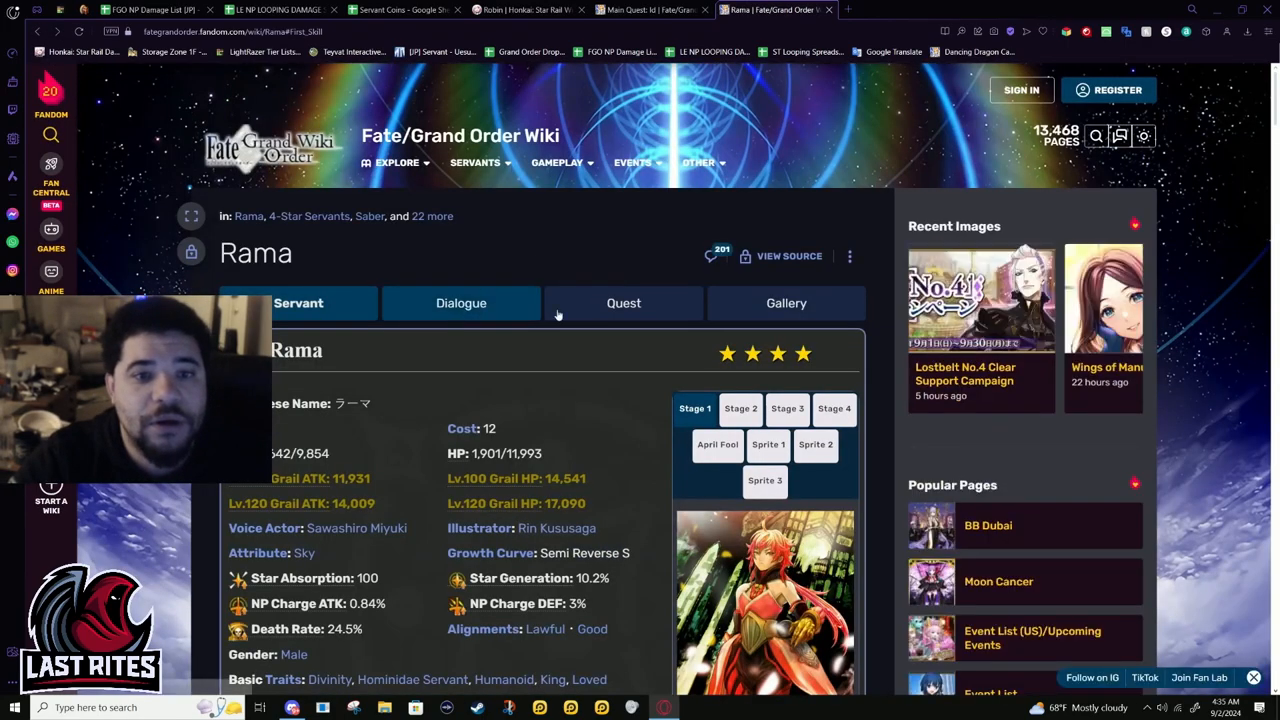
{"action": "type", "text": "shinsengumi"}
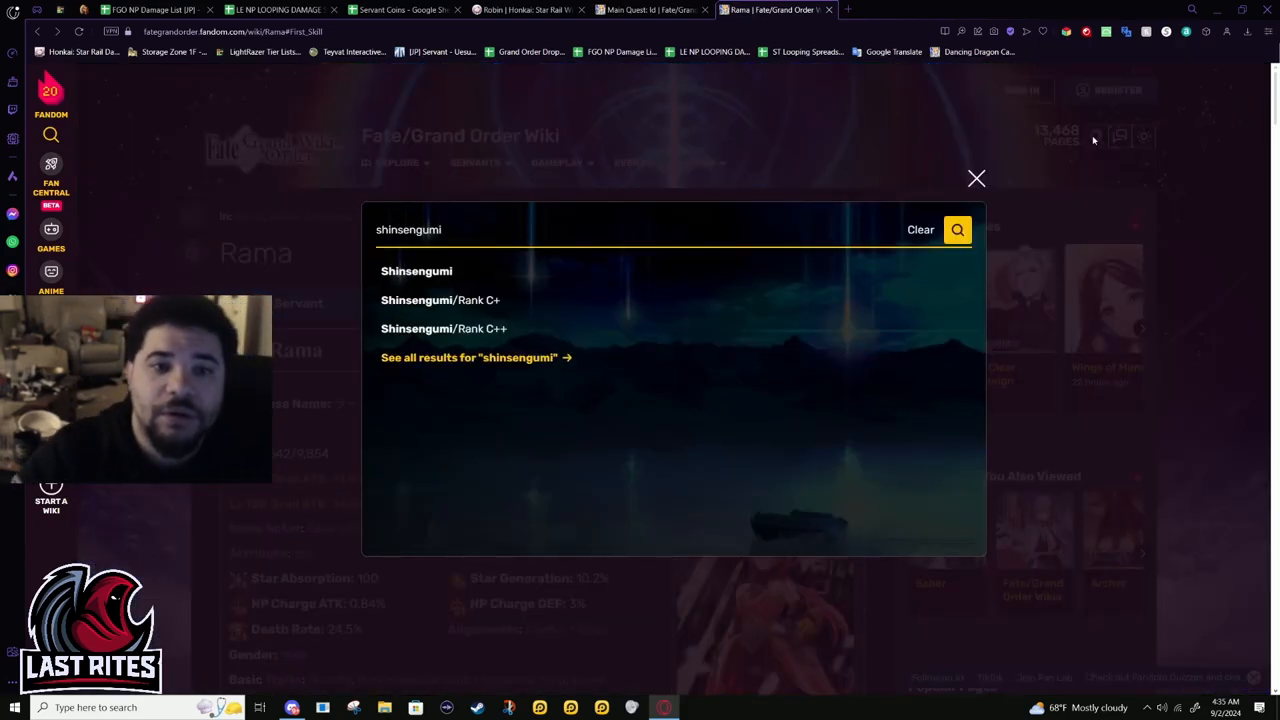
{"action": "left_click", "coordinate": [416, 270]}
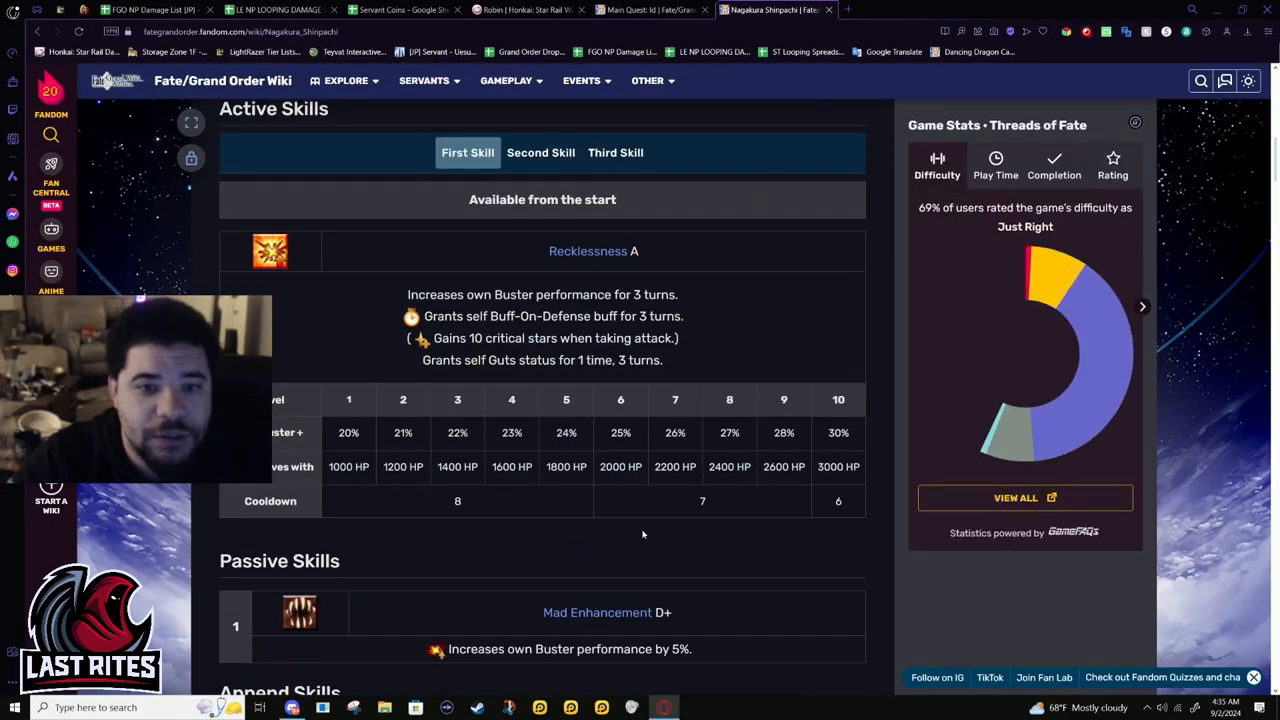
Show Nagakura's third active skill, Battle Ready, and scroll through the page
{"action": "left_click", "coordinate": [615, 402]}
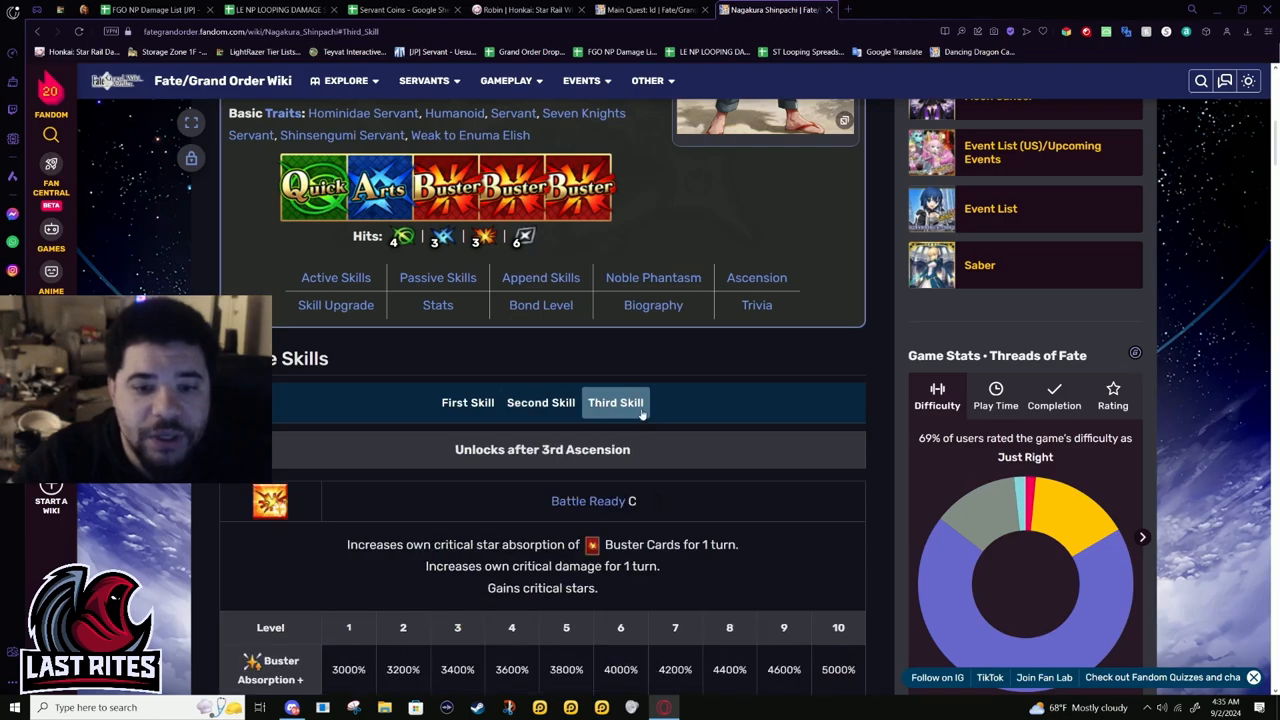
{"action": "scroll", "scroll_direction": "down", "scroll_amount": 3}
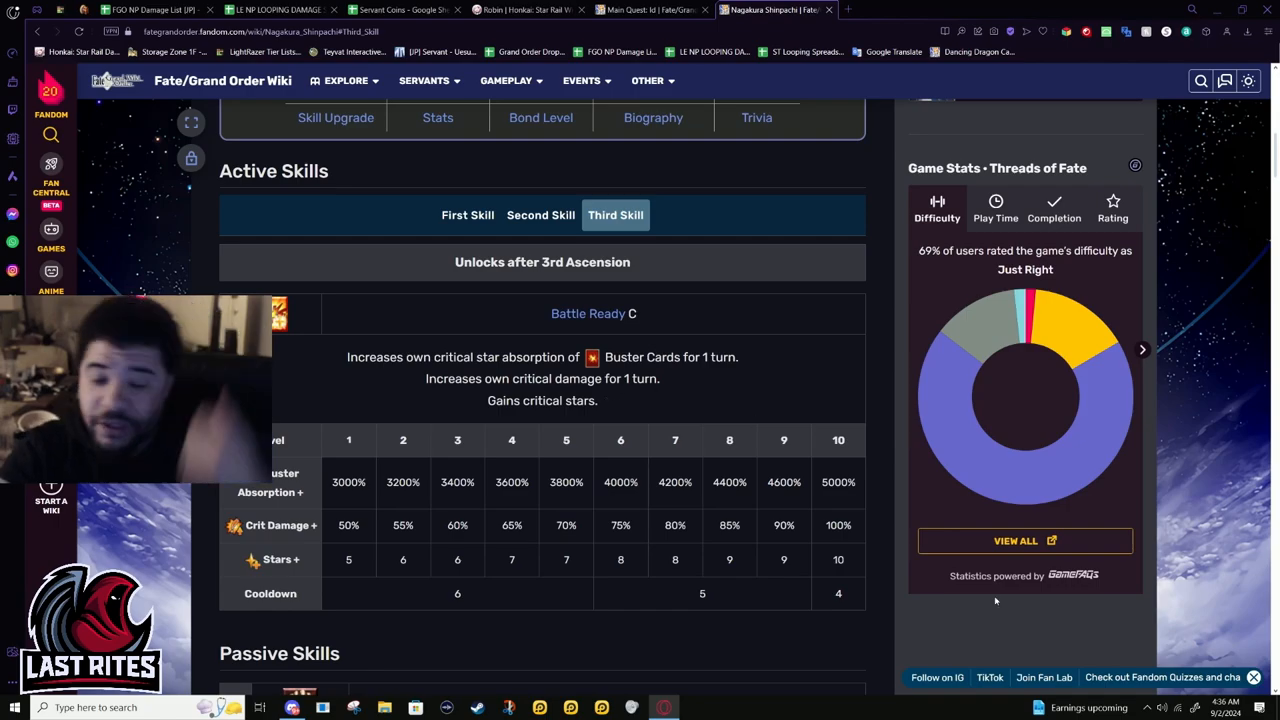
{"action": "mouse_move", "coordinate": [546, 283]}
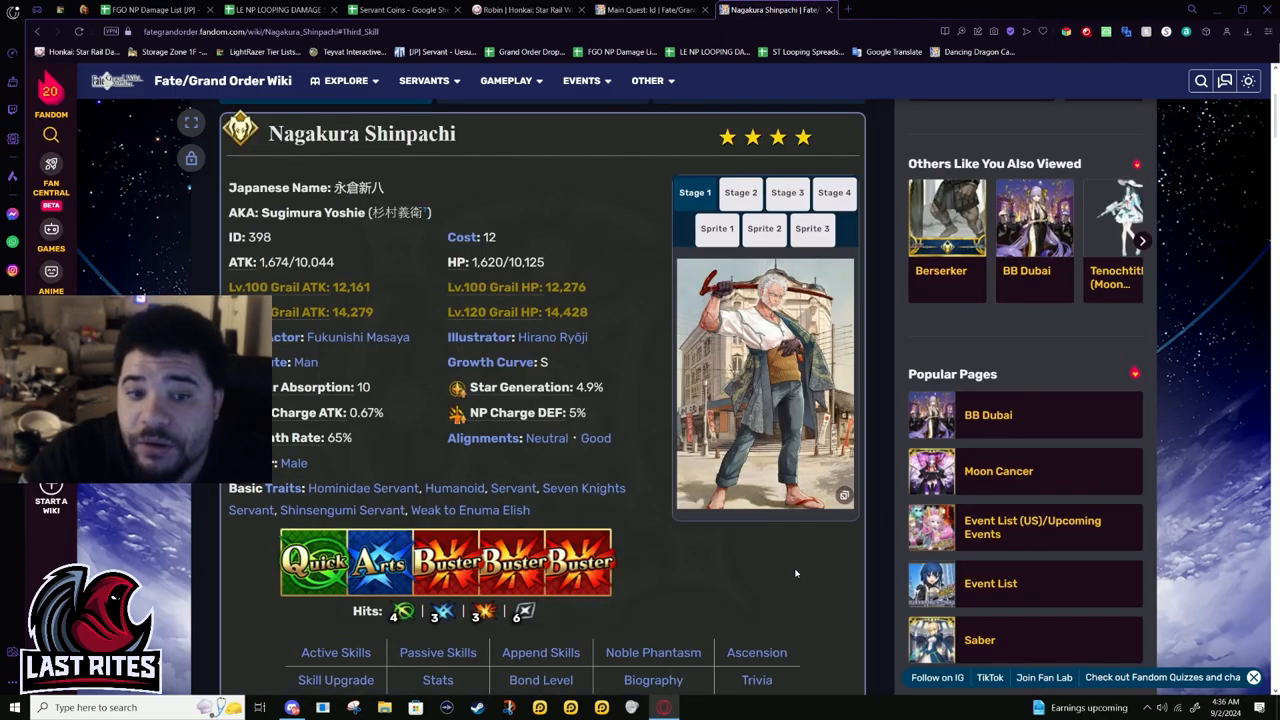
{"action": "scroll", "scroll_direction": "down", "scroll_amount": 3}
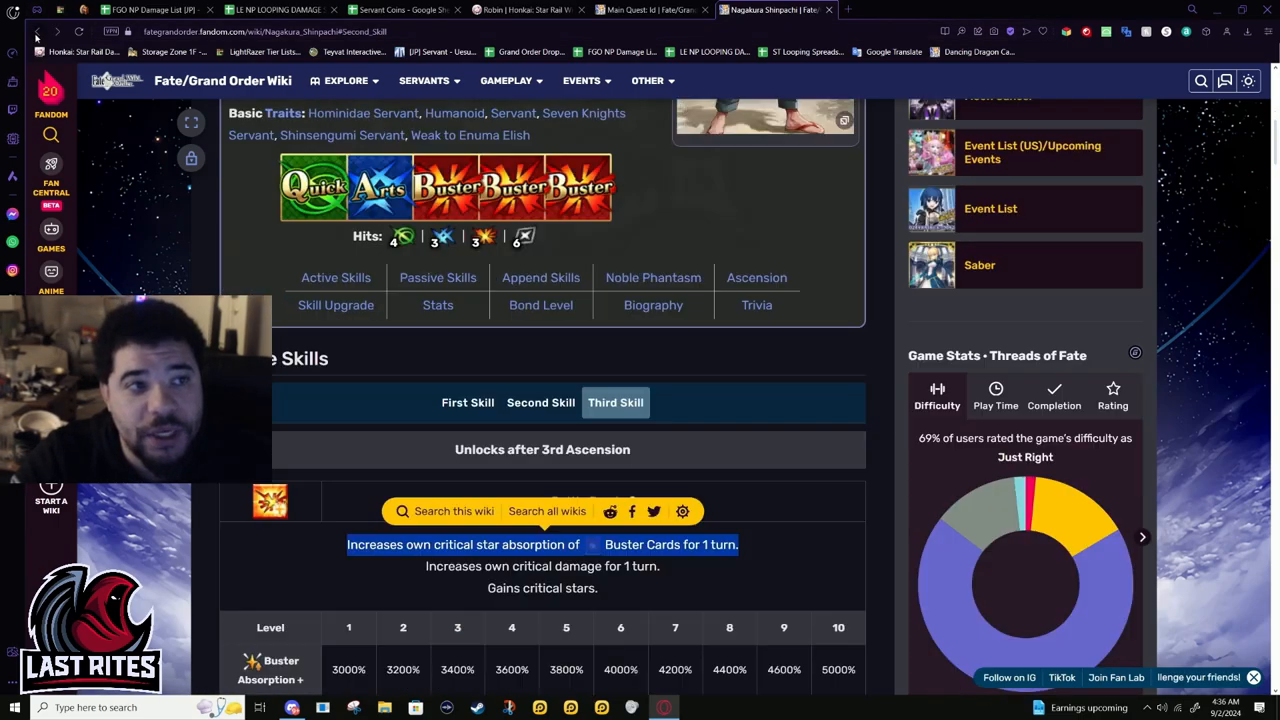
{"action": "scroll", "scroll_direction": "down", "scroll_amount": 3}
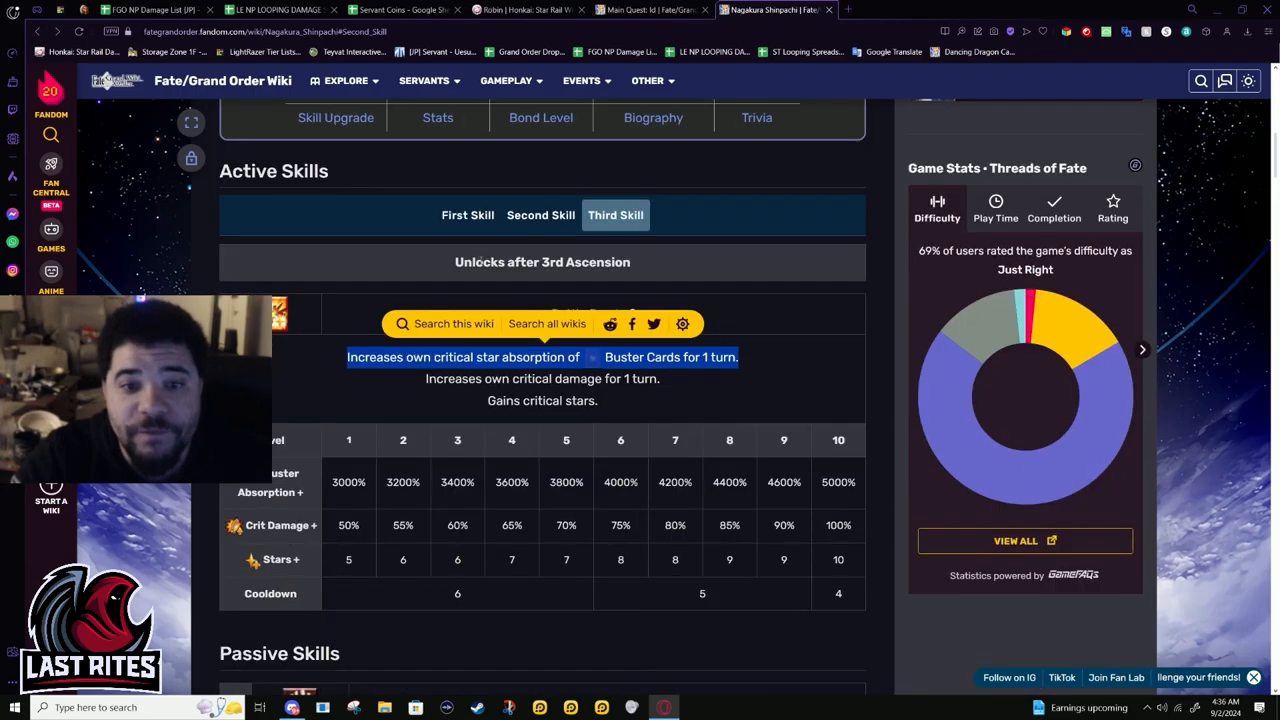
Toggle between Nagakura's Eye of the Mind (True) and Recklessness skill tabs
{"action": "left_click", "coordinate": [540, 215]}
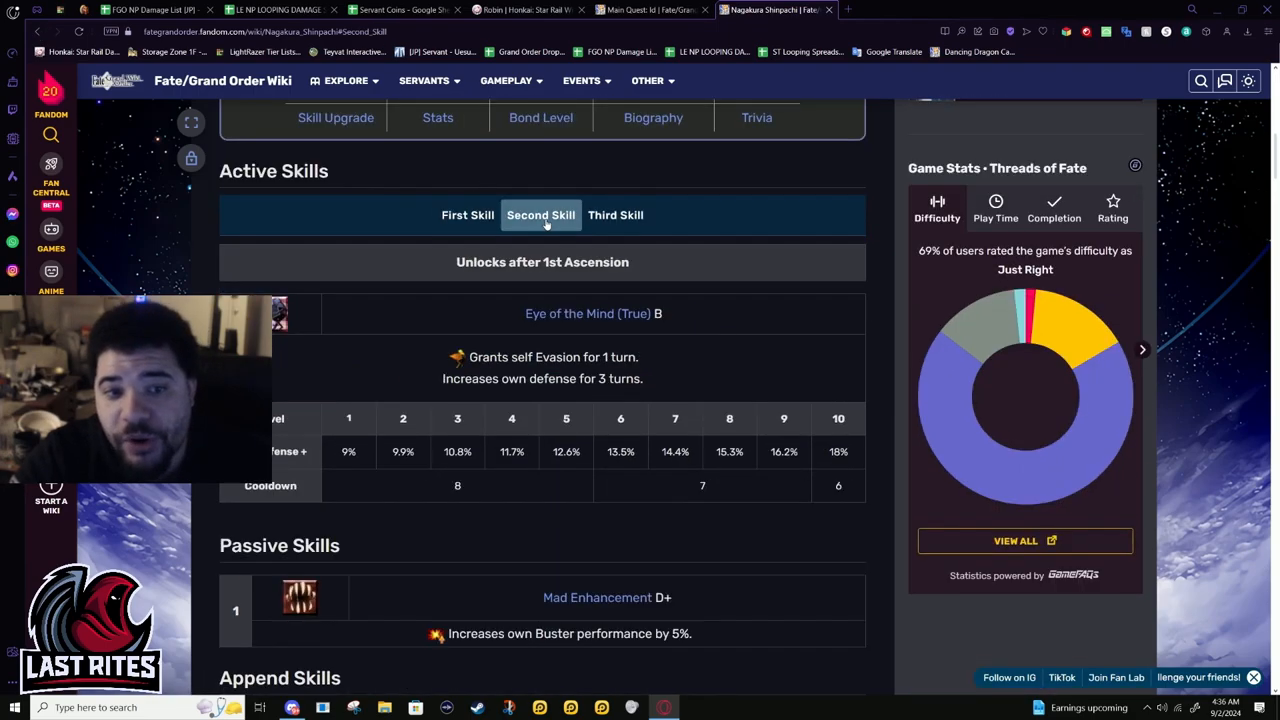
{"action": "left_click", "coordinate": [467, 214]}
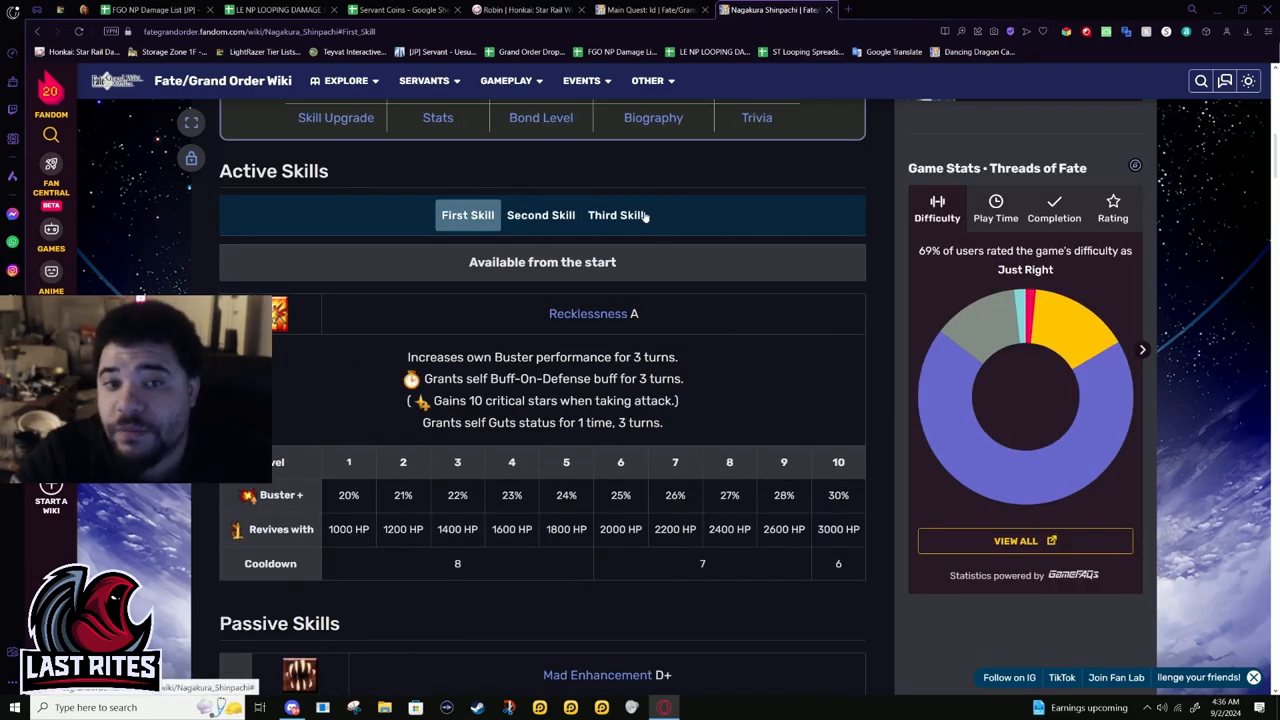
{"action": "left_click", "coordinate": [540, 214]}
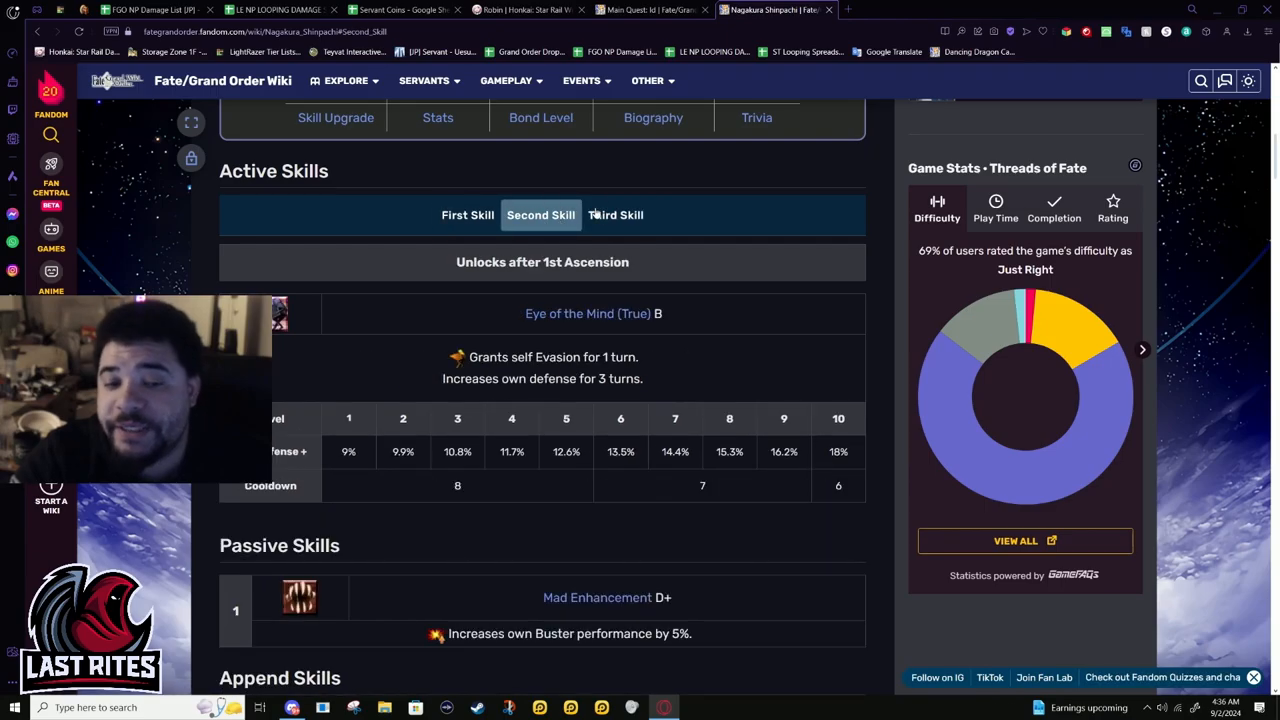
{"action": "left_click", "coordinate": [467, 214]}
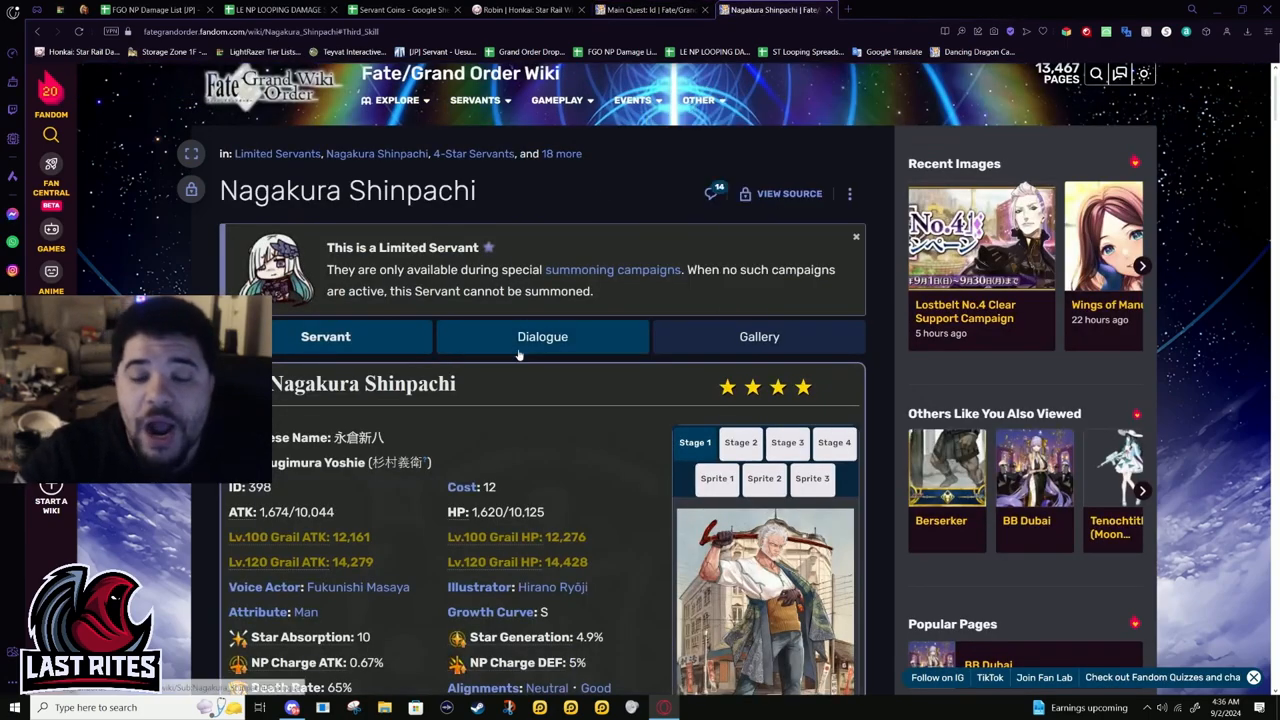
On Rama's page, view Dream of Reunion EX, then return to Blessing of Martial Arts A
{"action": "scroll", "scroll_direction": "down", "scroll_amount": 3}
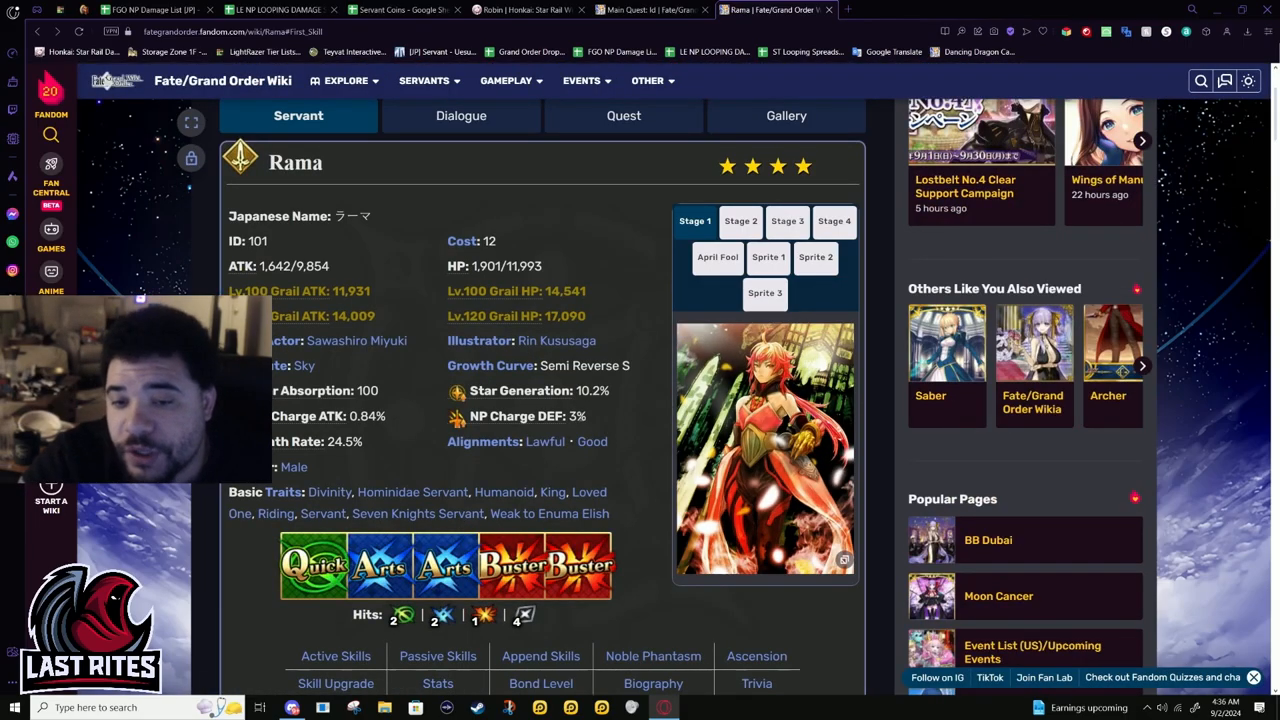
{"action": "scroll", "scroll_direction": "down", "scroll_amount": 3}
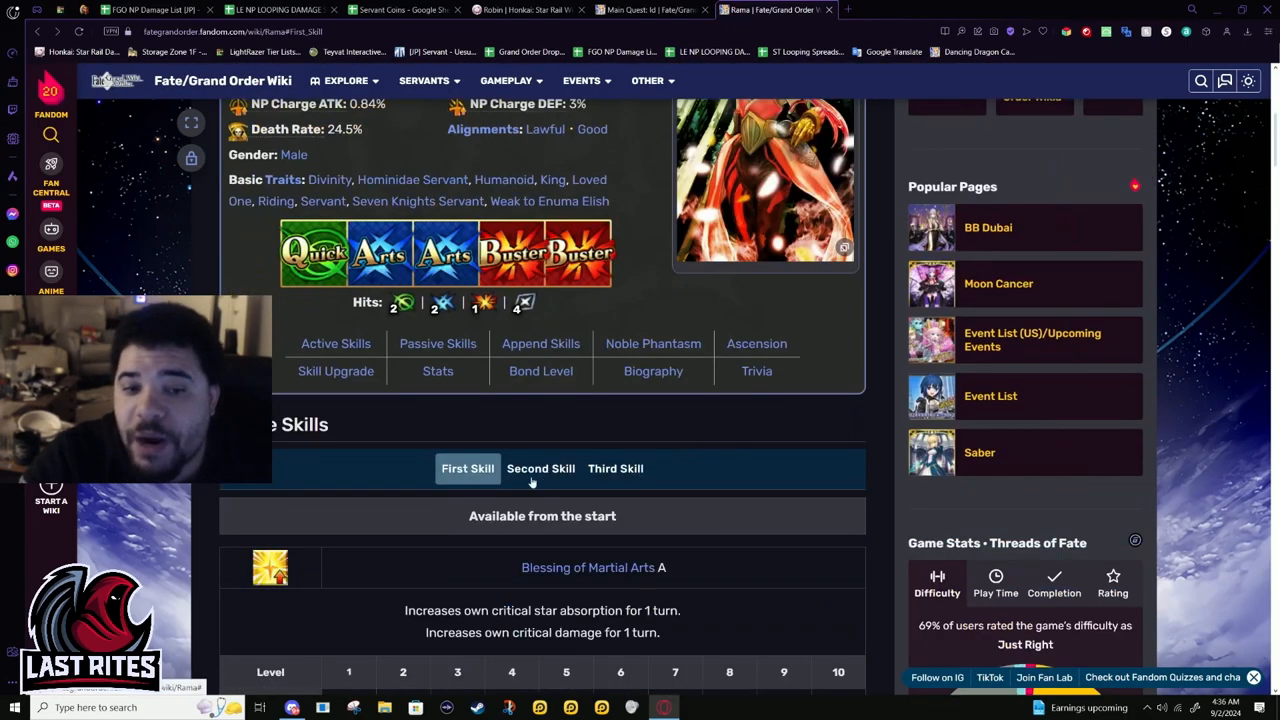
{"action": "scroll", "scroll_direction": "down", "scroll_amount": 3}
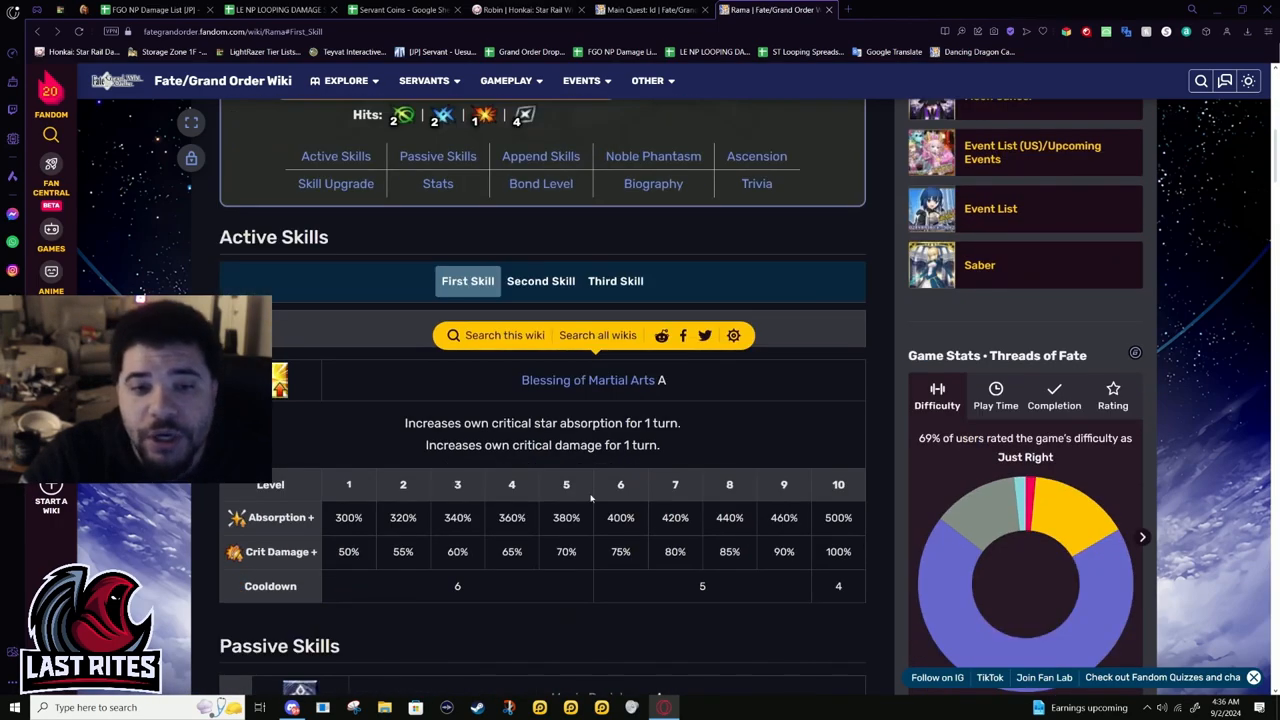
{"action": "left_click", "coordinate": [615, 281]}
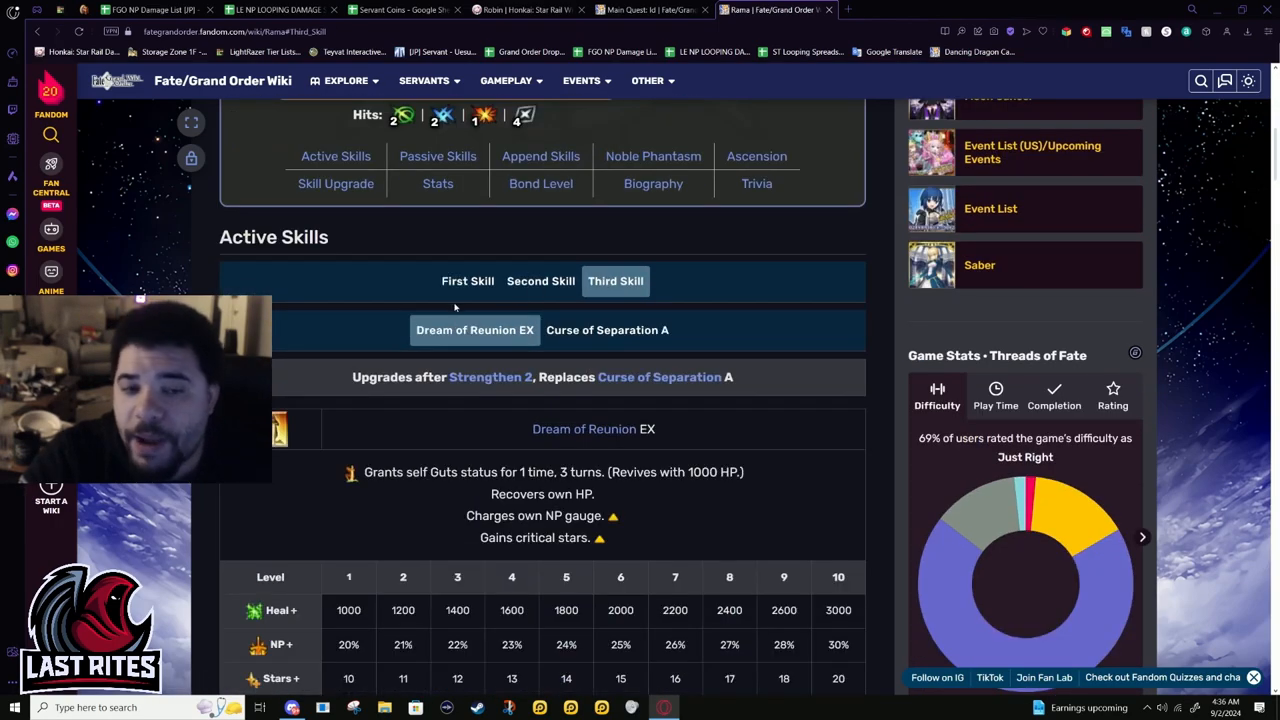
{"action": "left_click", "coordinate": [467, 281]}
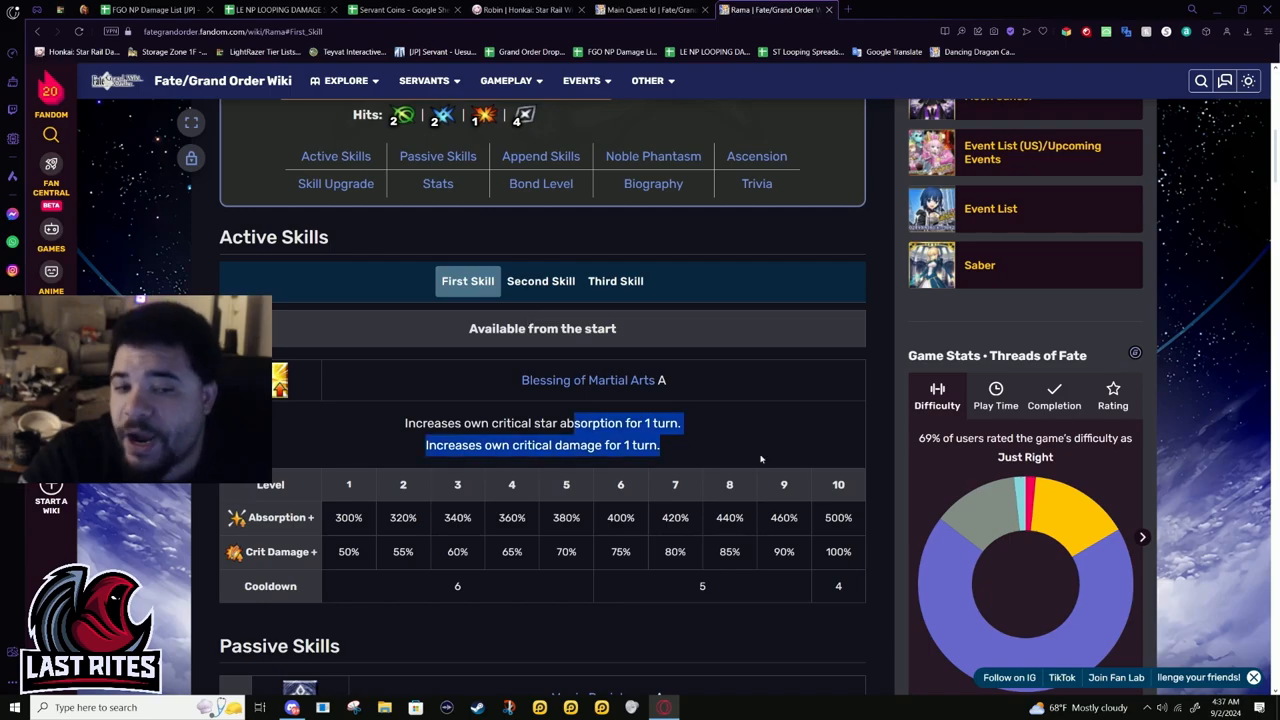